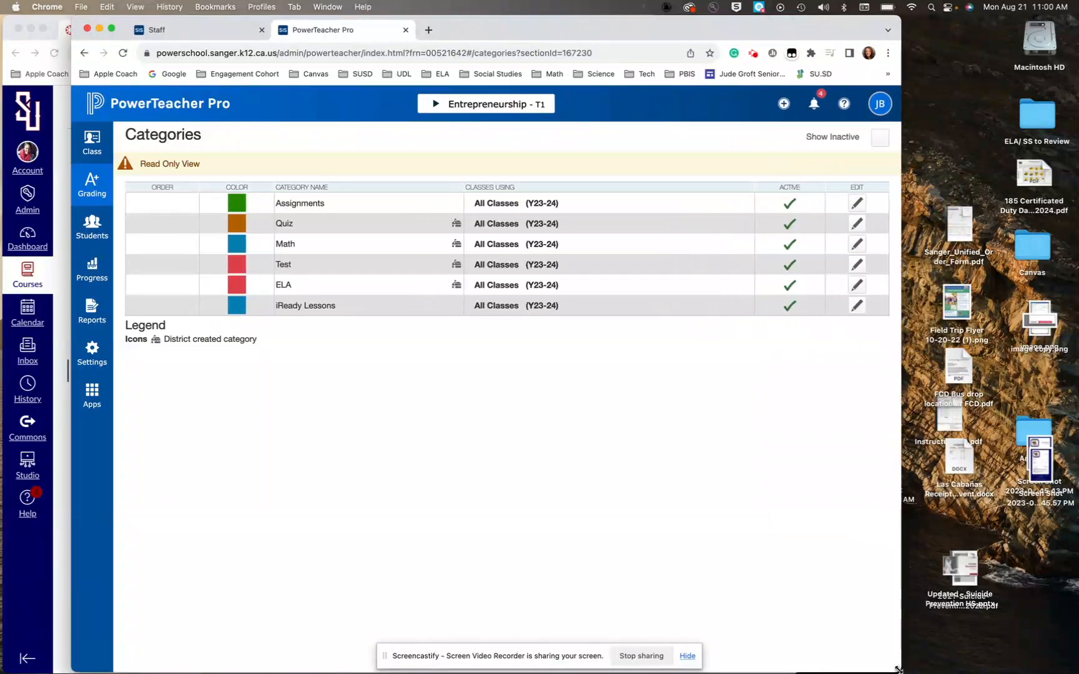
mouse_move(533, 27)
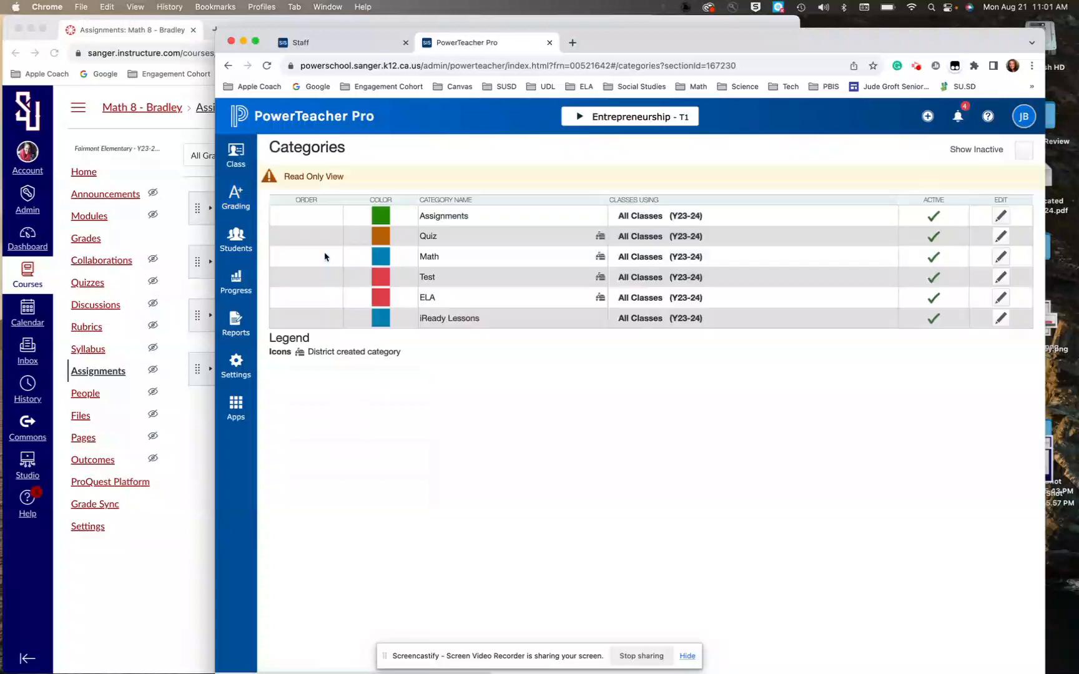
mouse_move(621, 312)
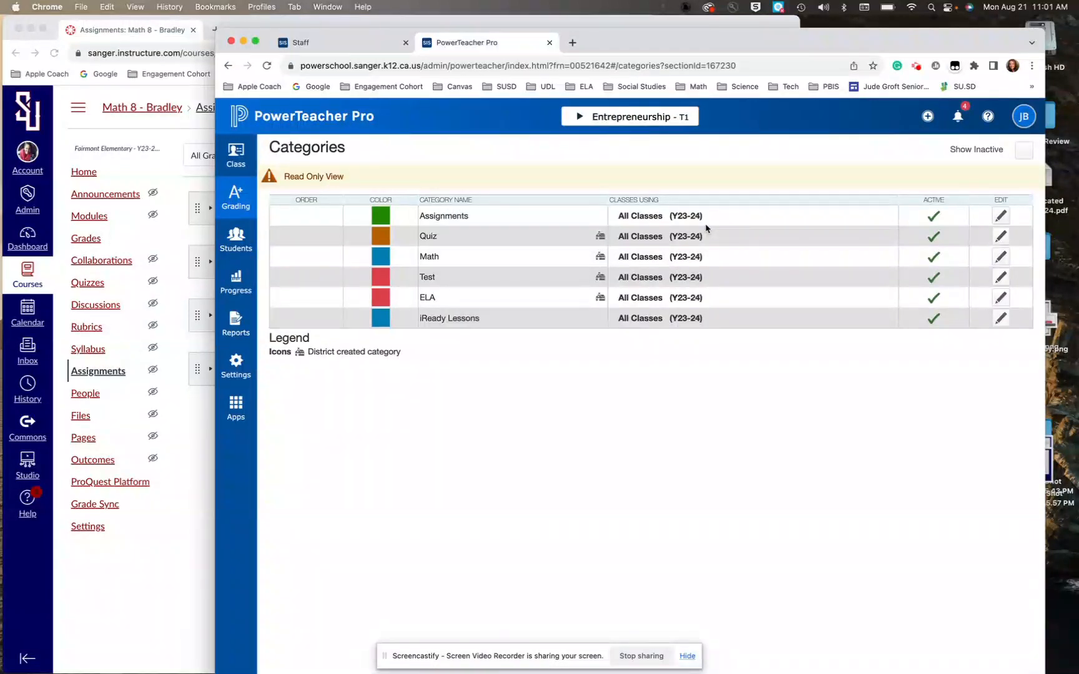
mouse_move(415, 259)
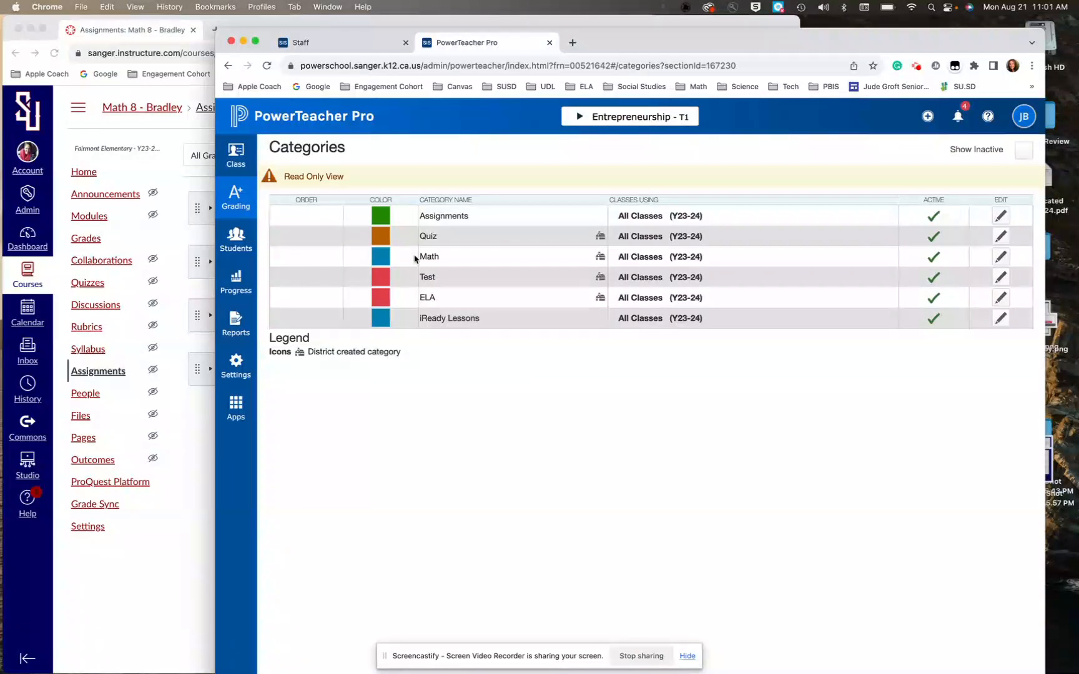
mouse_move(620, 295)
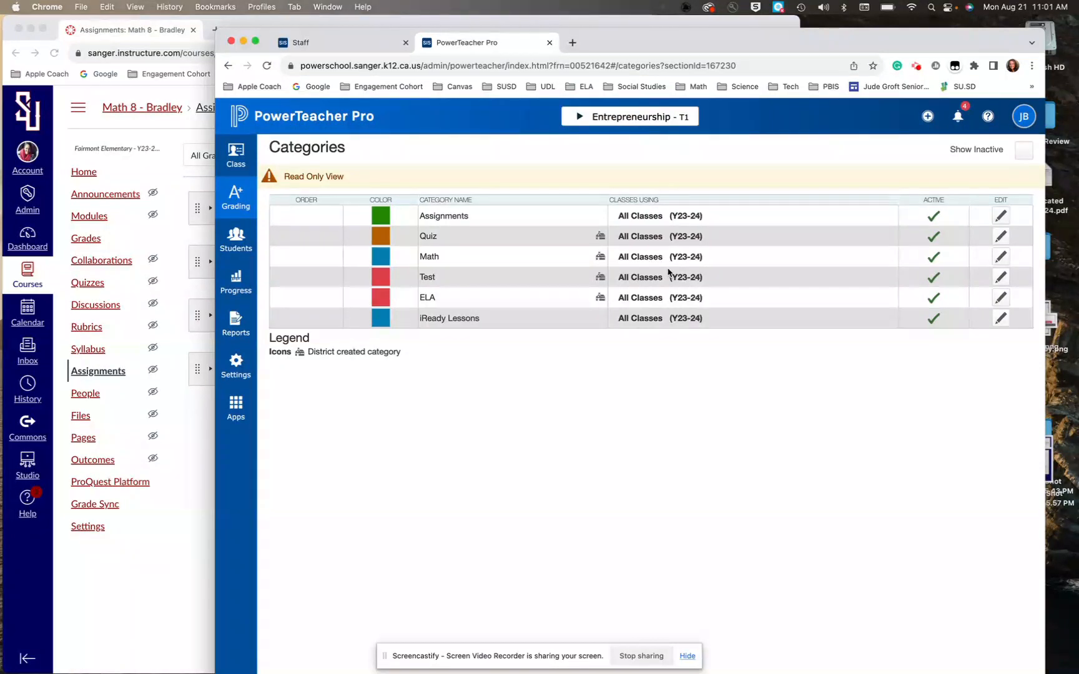
mouse_move(481, 291)
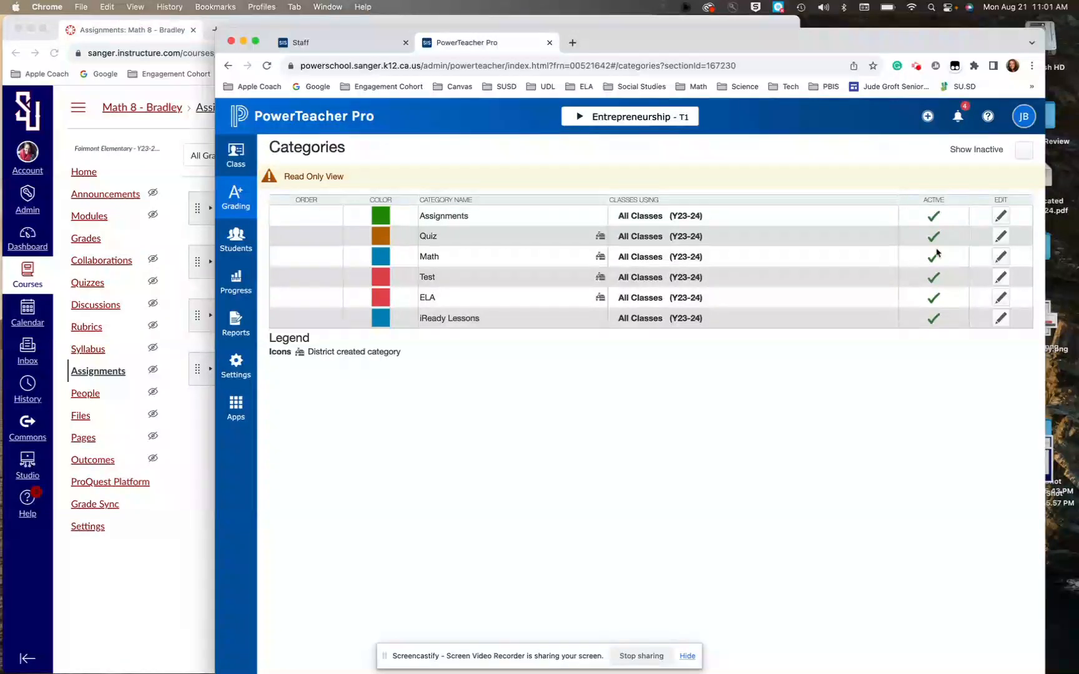
mouse_move(1002, 215)
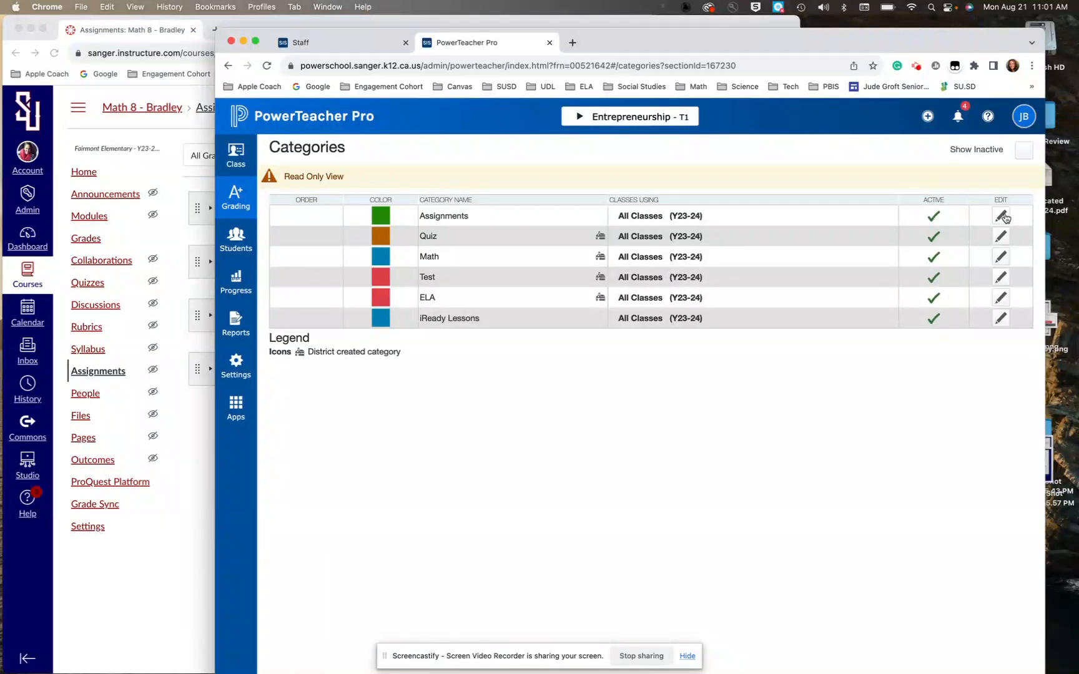
Step: Add the Entrepreneurship class to the Assignments category, then show inactive categories
left_click(1002, 216)
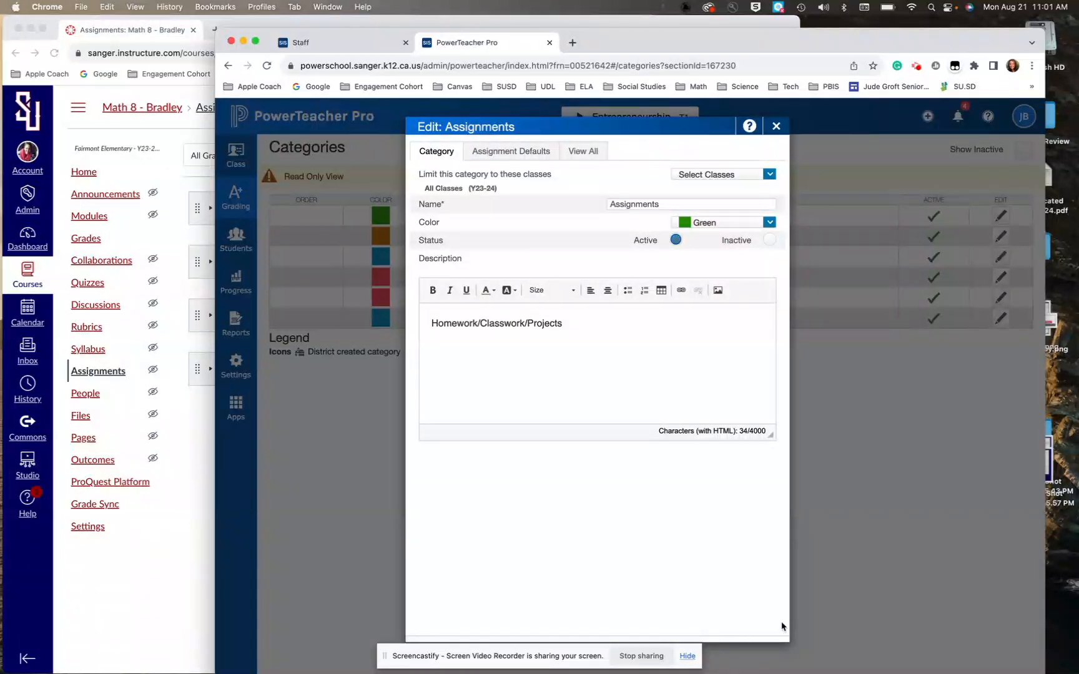
mouse_move(689, 634)
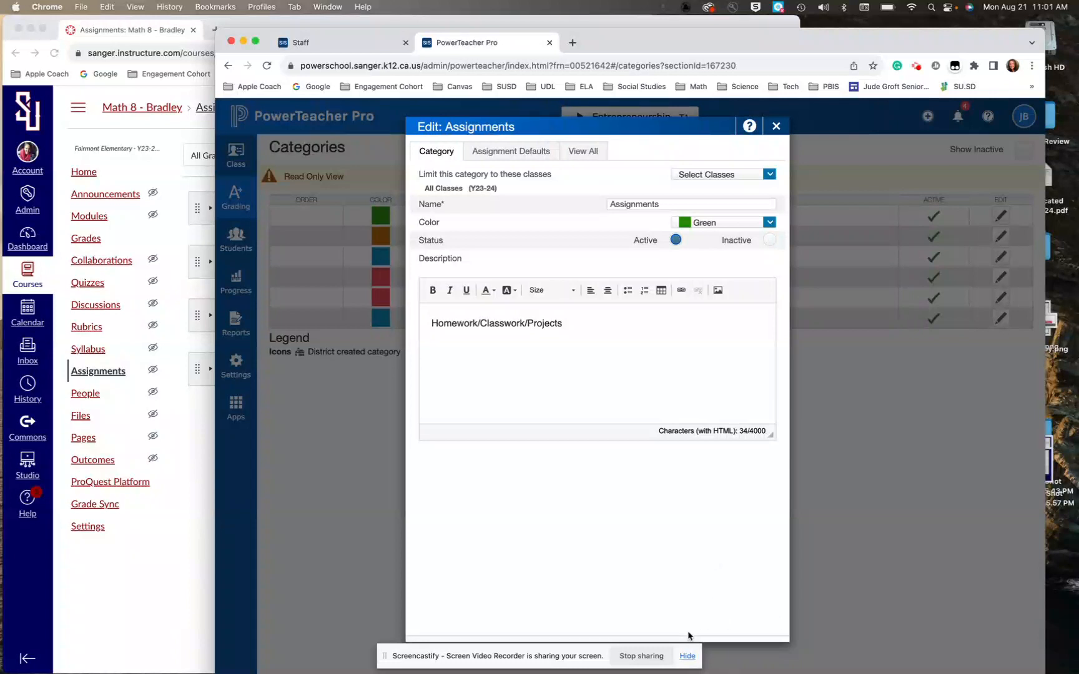
mouse_move(744, 411)
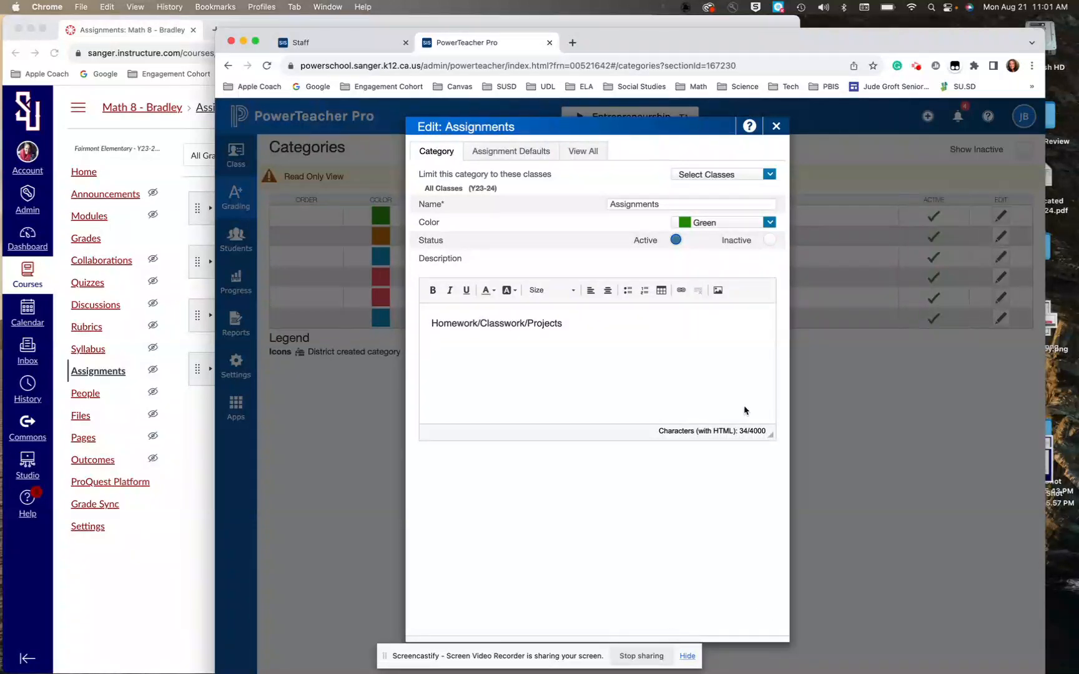
left_click(769, 174)
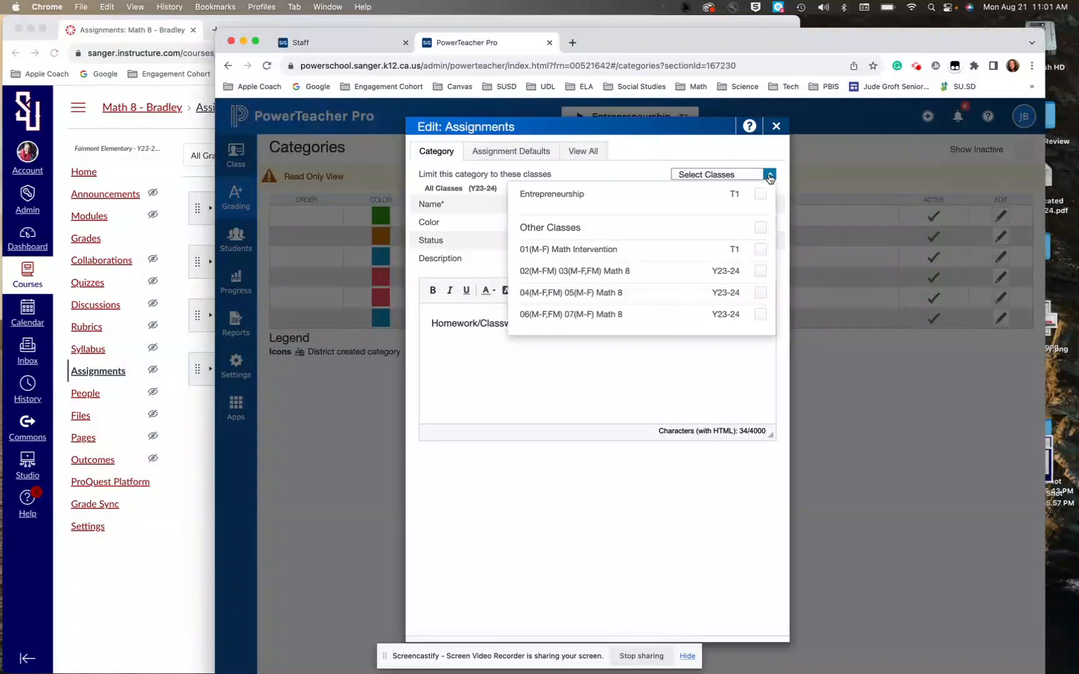
mouse_move(760, 196)
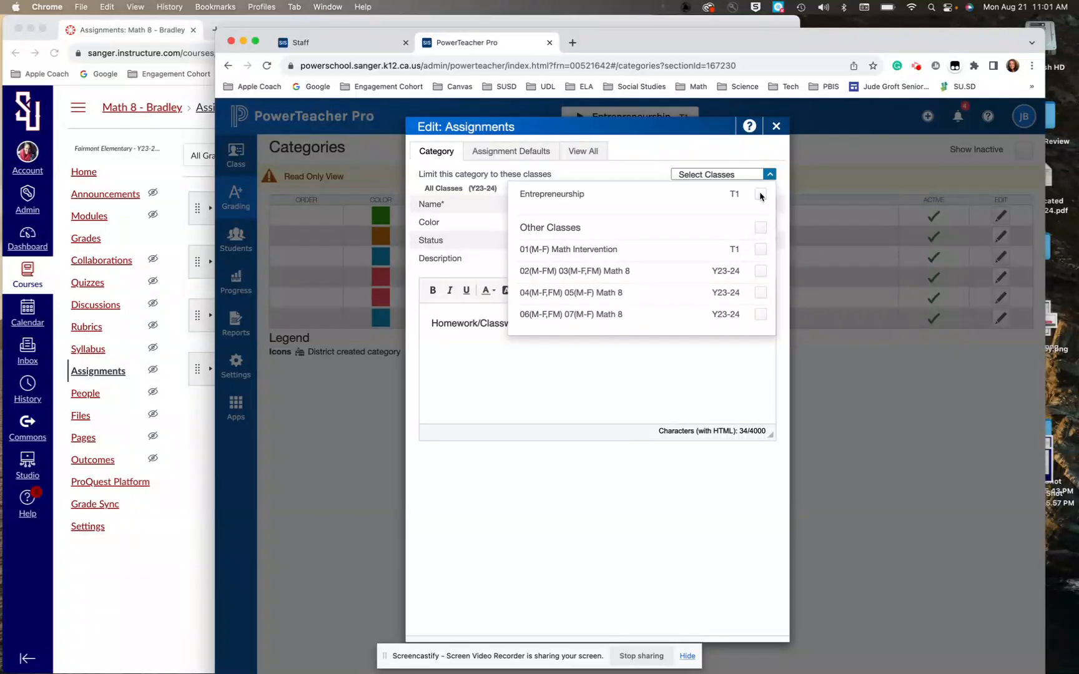
left_click(761, 195)
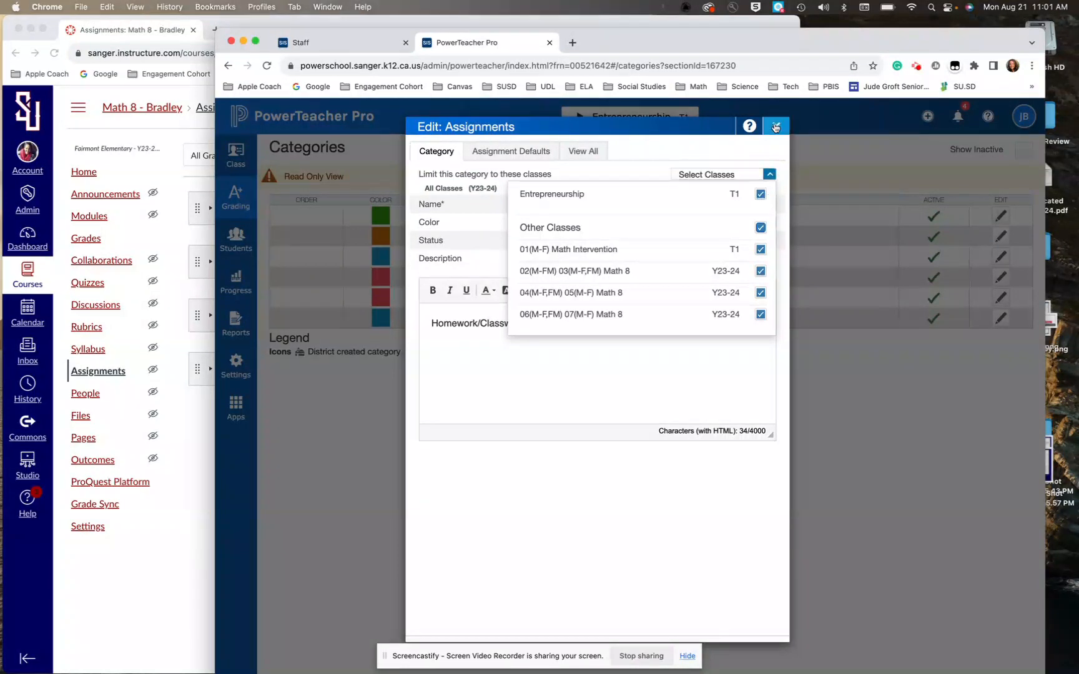
left_click(775, 127)
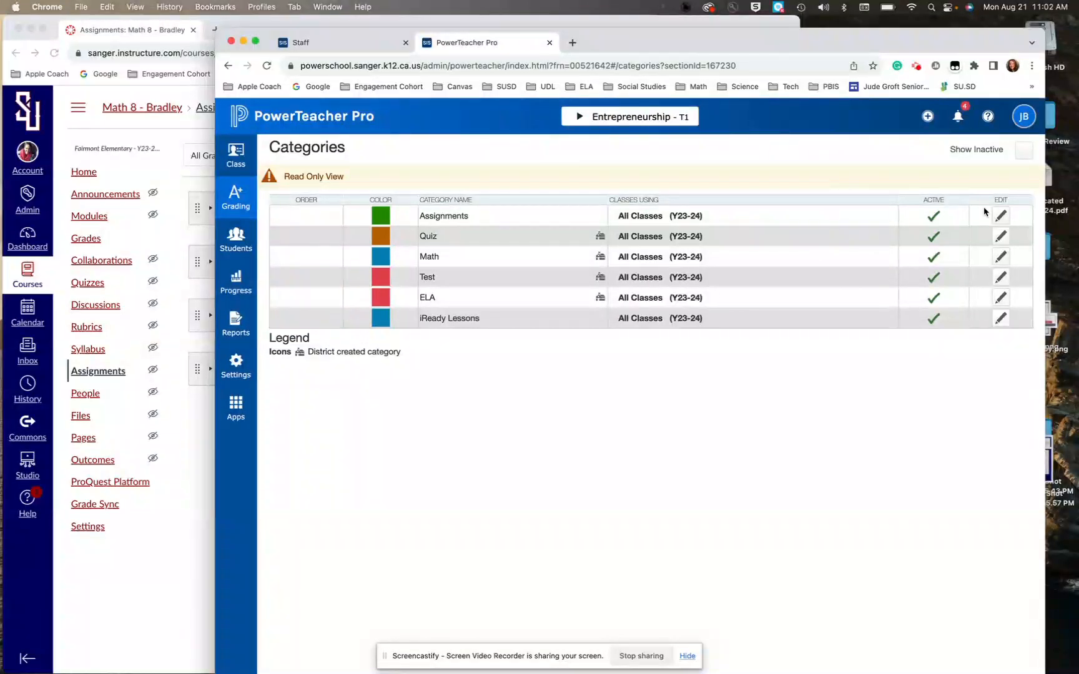
left_click(1024, 149)
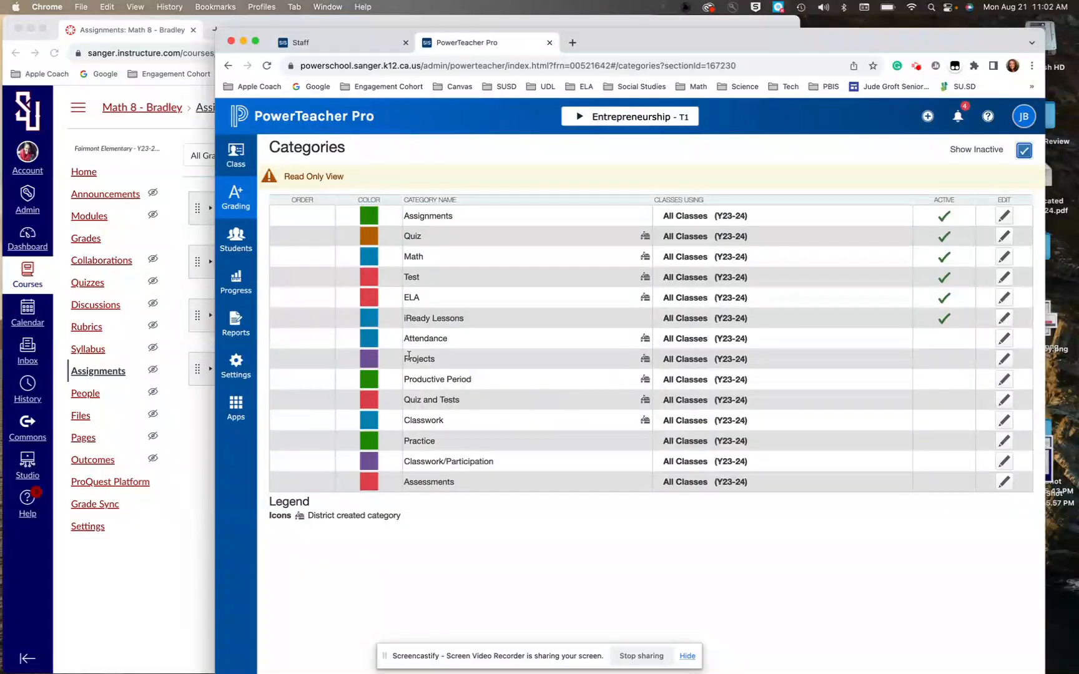
mouse_move(626, 342)
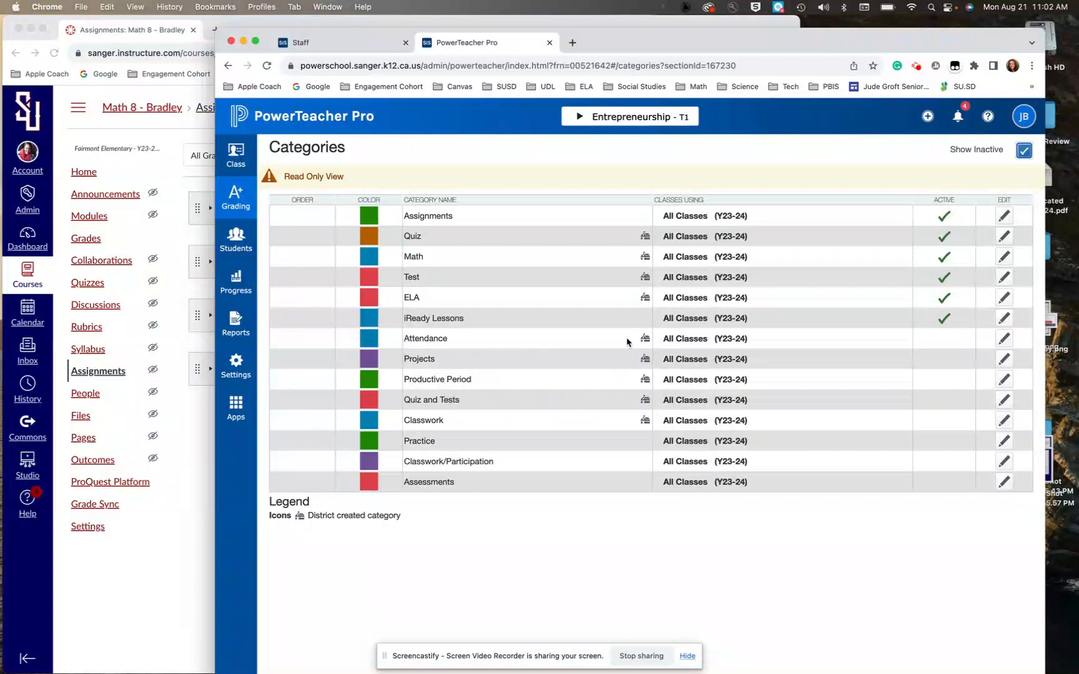
mouse_move(639, 338)
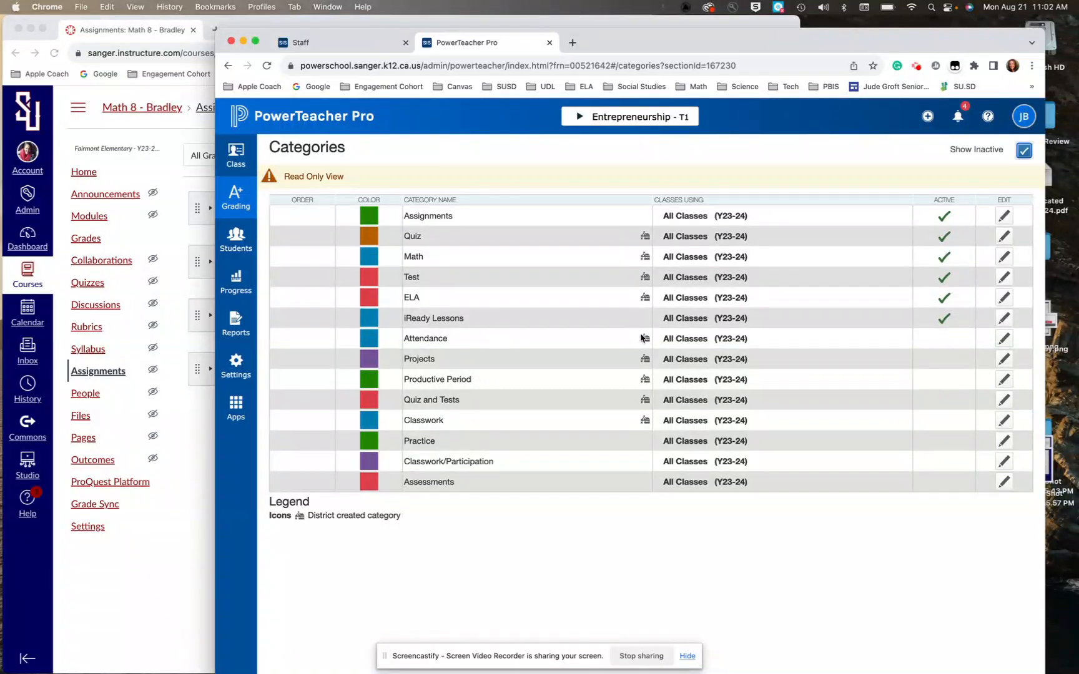
mouse_move(656, 430)
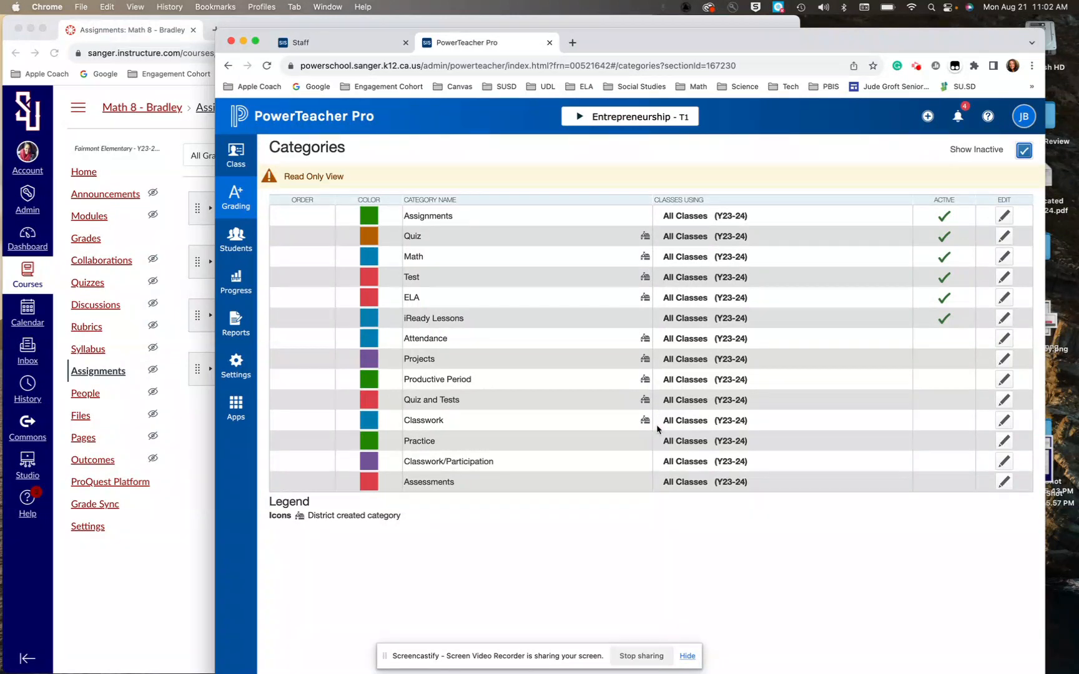
mouse_move(659, 329)
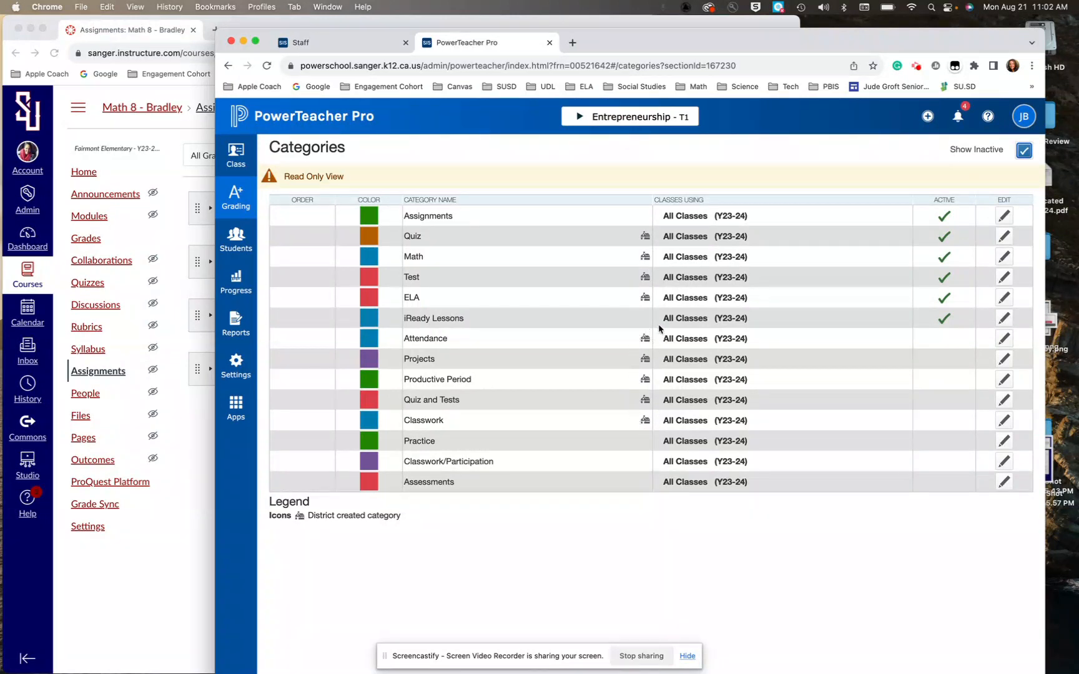
mouse_move(416, 438)
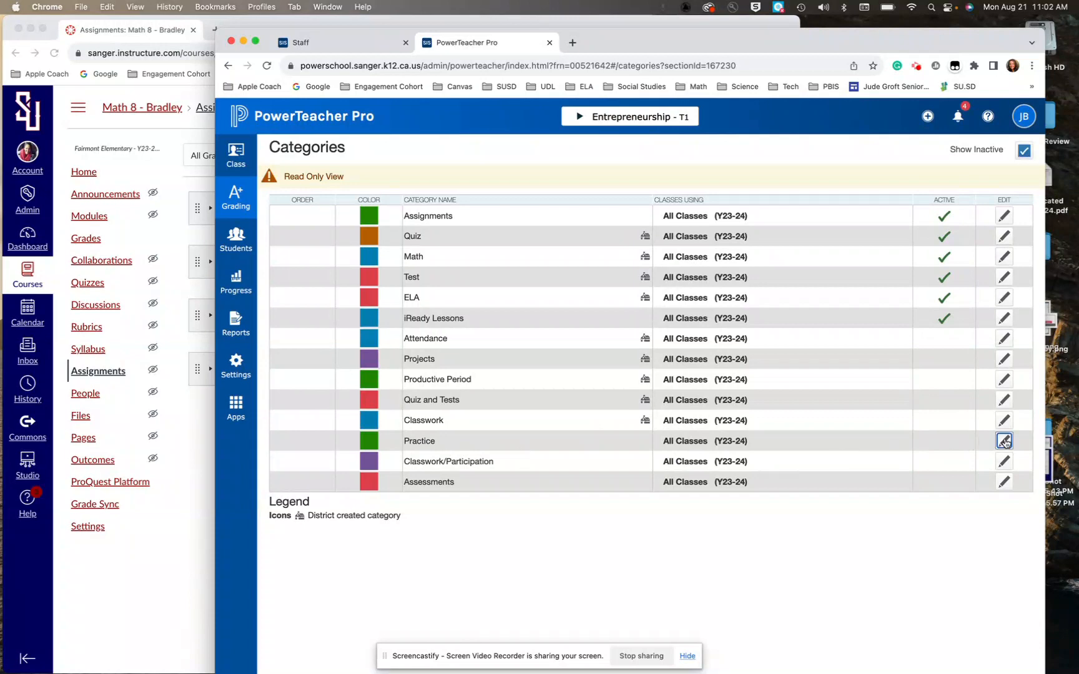
Step: View and close the Practice category's details, then untick Show Inactive
left_click(1003, 441)
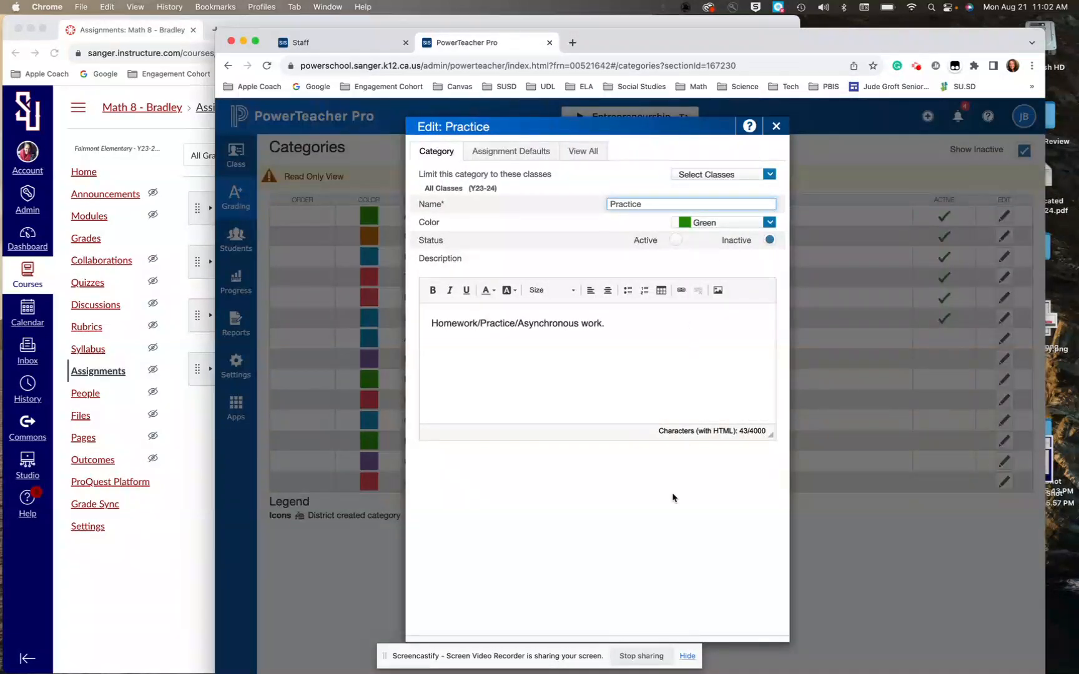
mouse_move(473, 640)
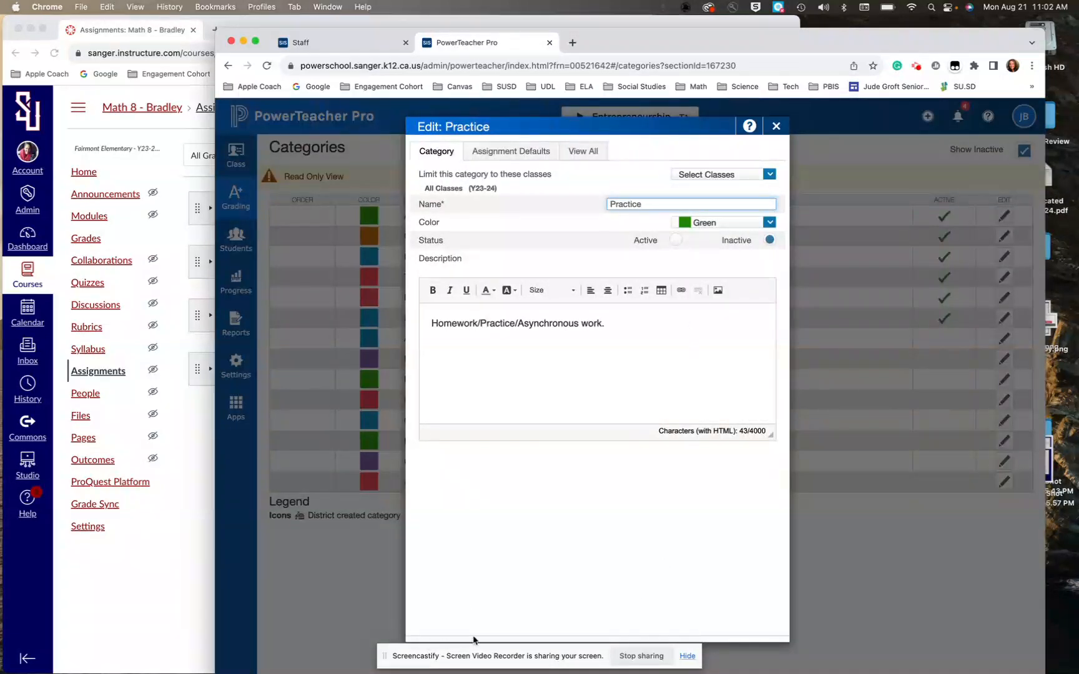
mouse_move(489, 643)
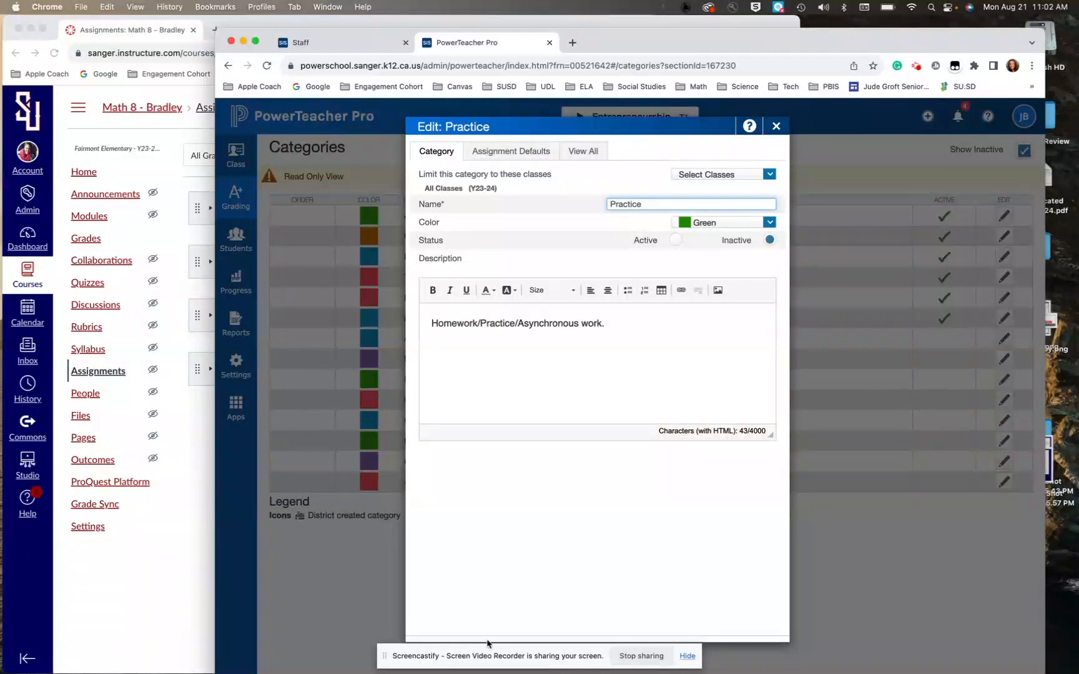
mouse_move(405, 625)
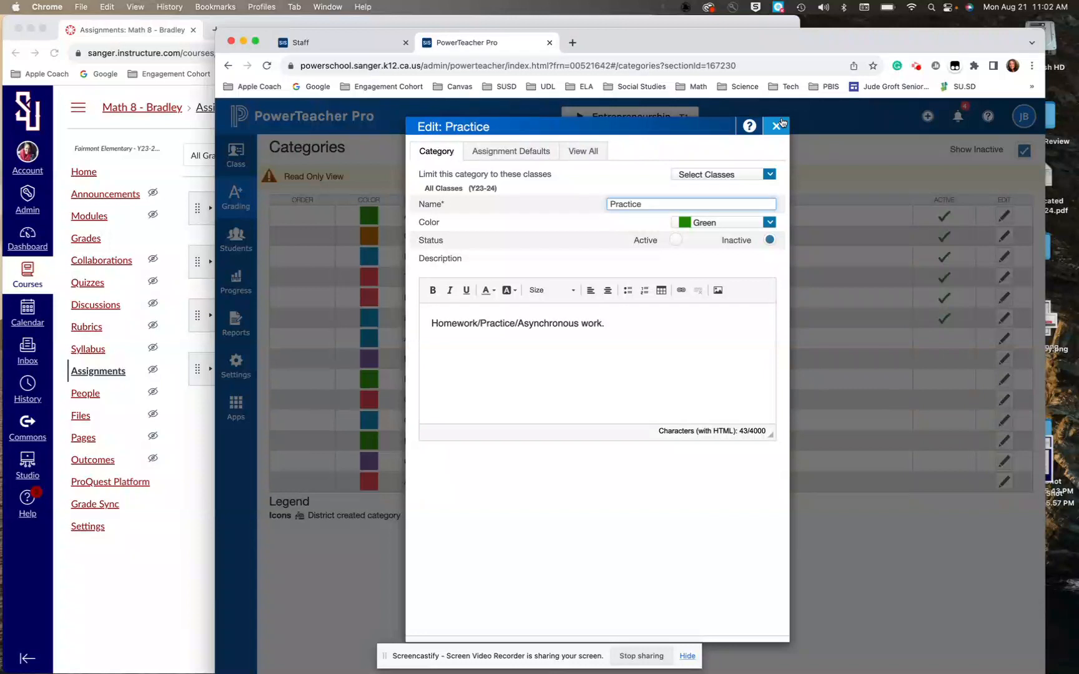
left_click(780, 123)
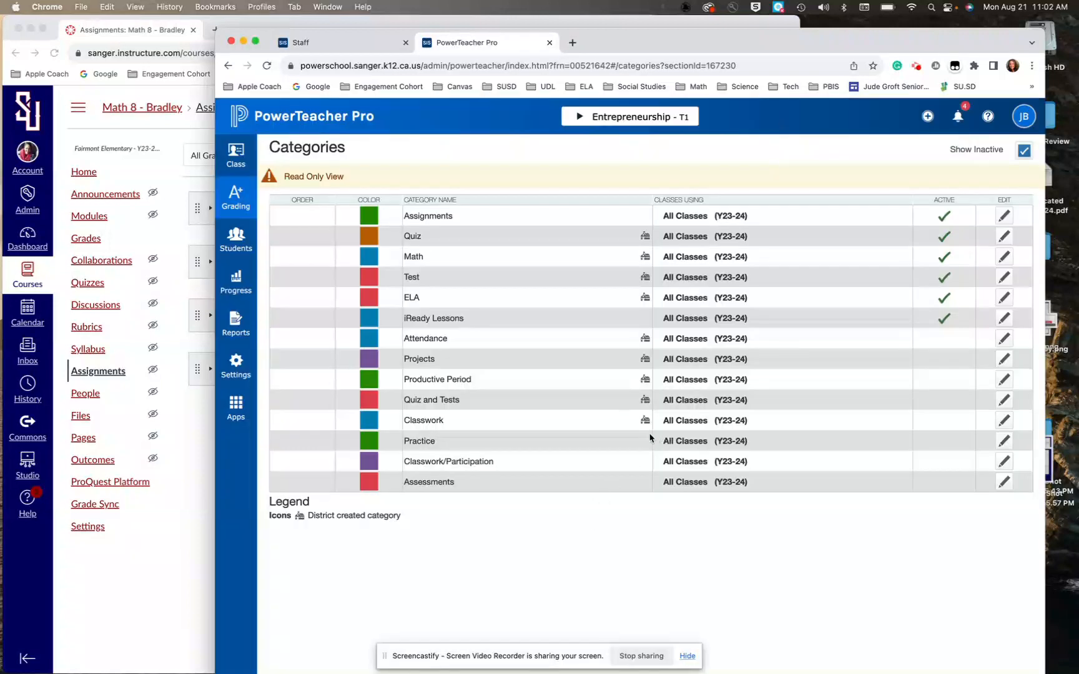
mouse_move(786, 406)
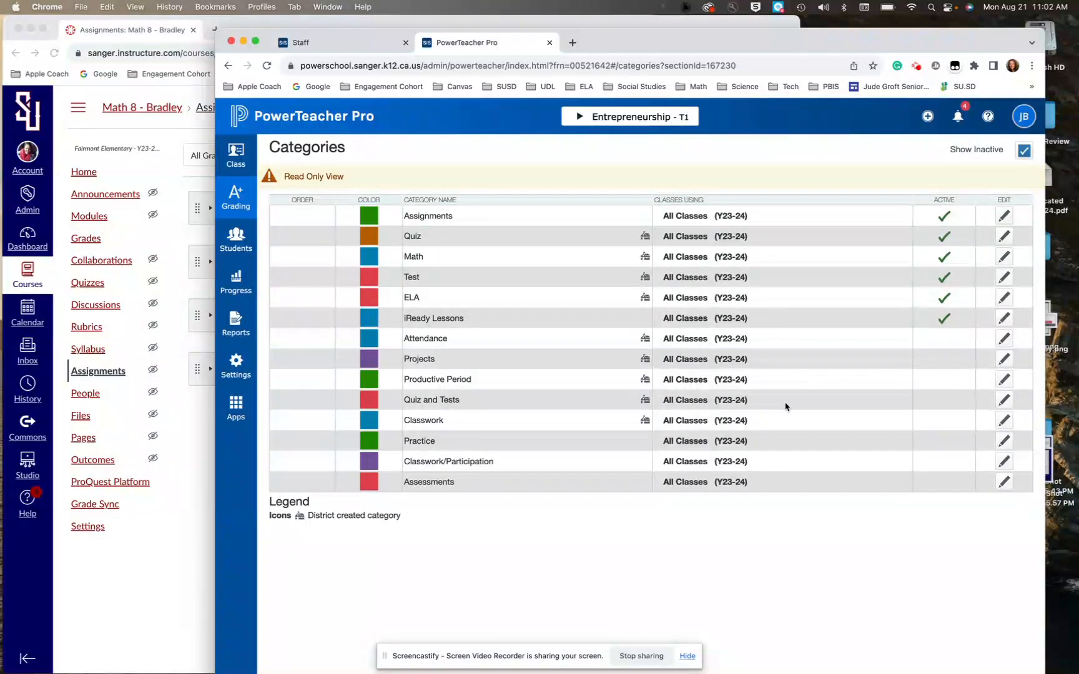
left_click(1024, 149)
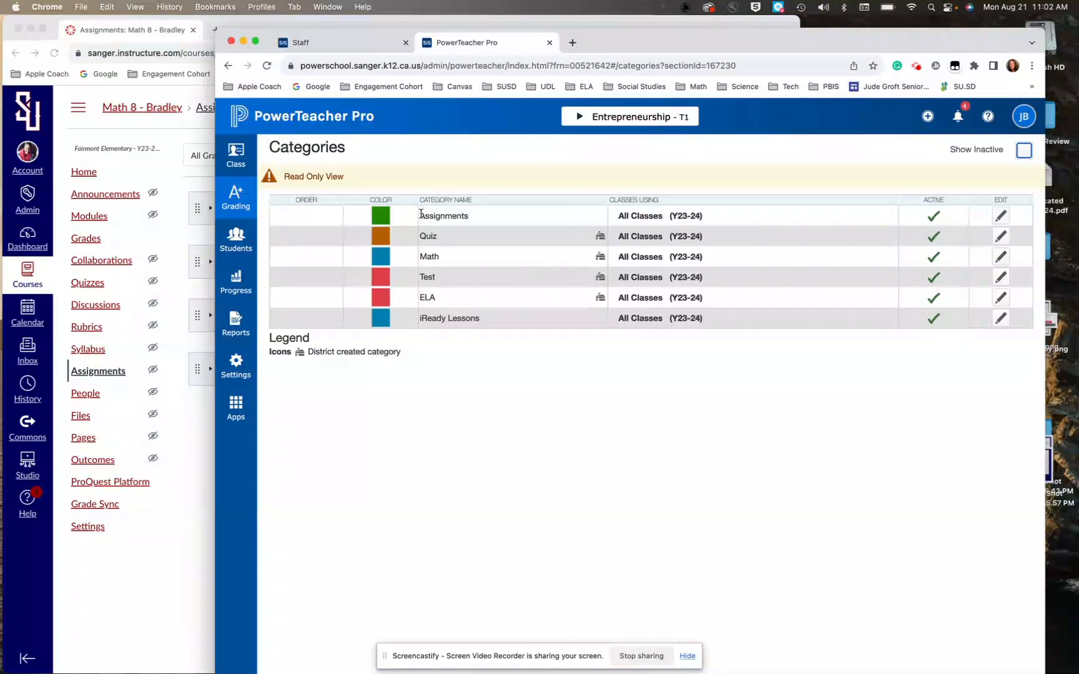
Step: Open Traditional Grade Calculations, review the class sections, and collapse Math Intervention
left_click(235, 363)
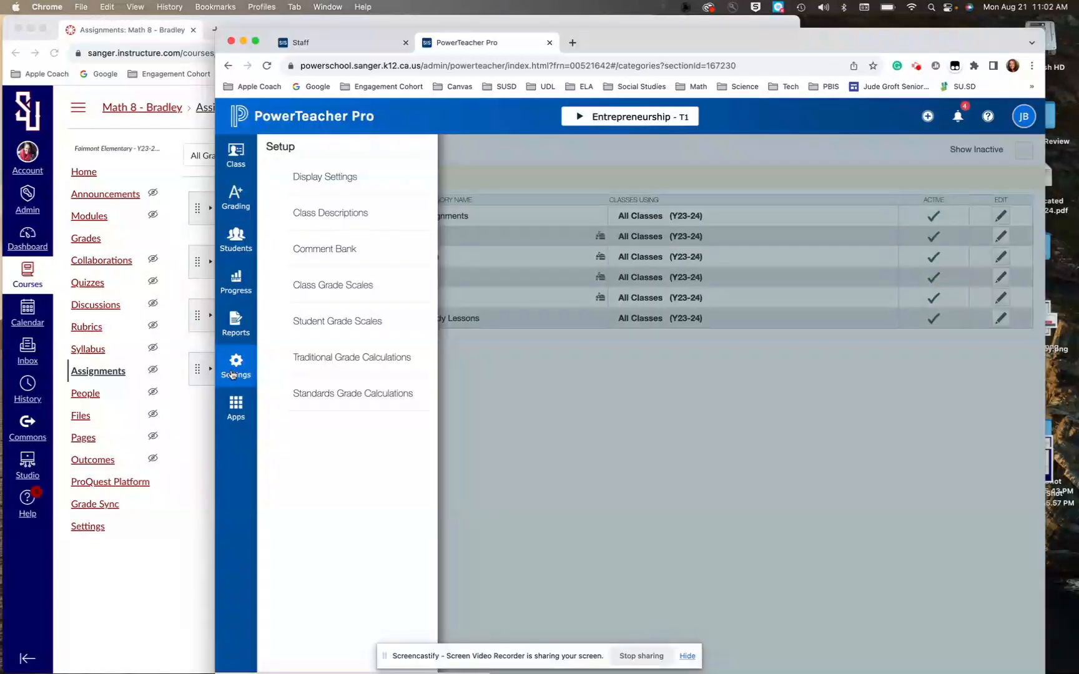
left_click(351, 357)
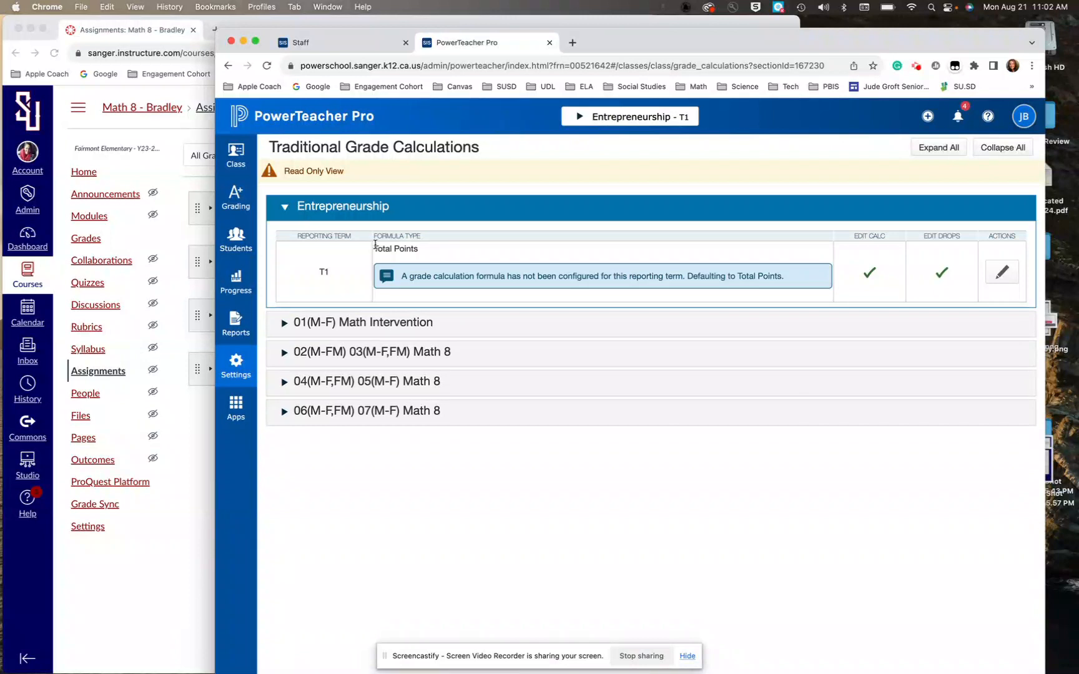
mouse_move(415, 270)
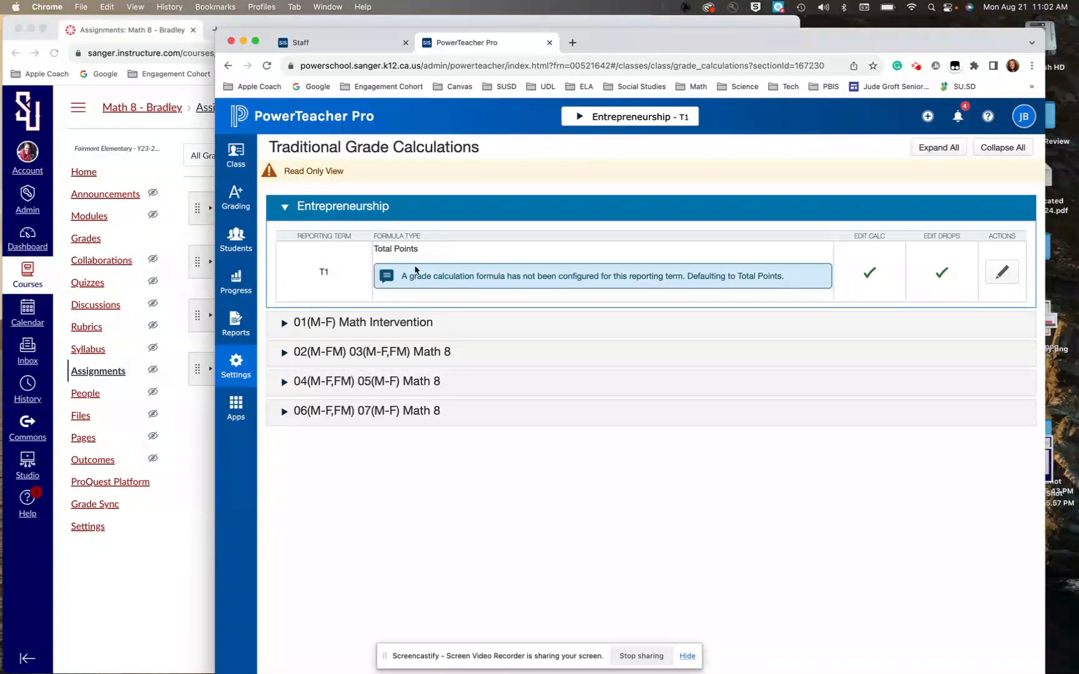
left_click(284, 322)
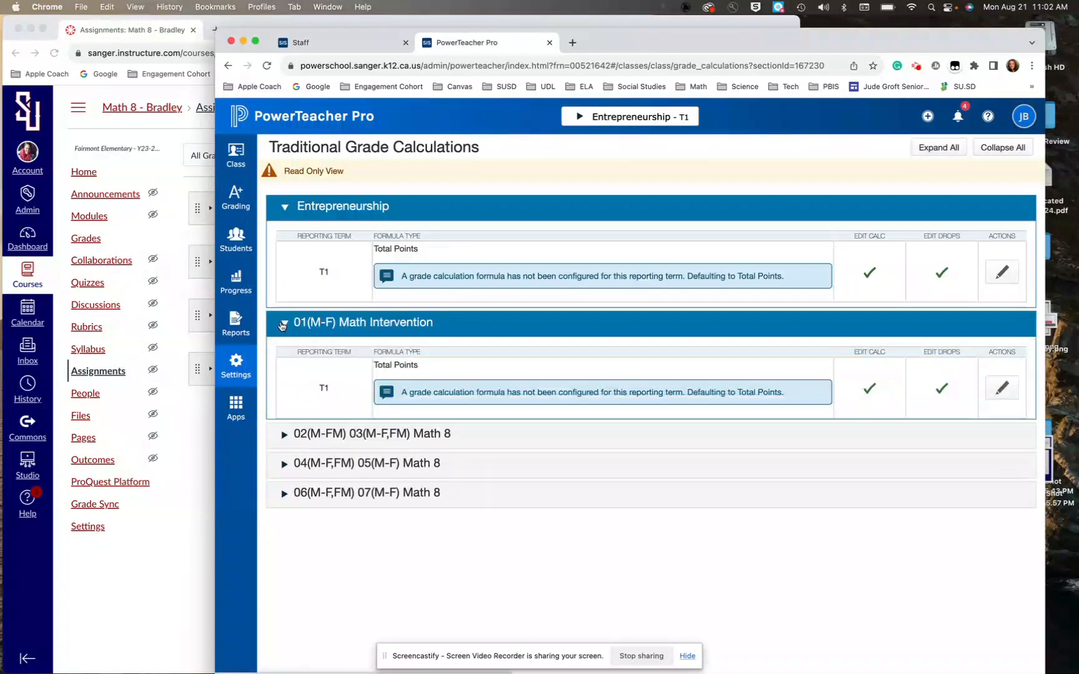
left_click(285, 438)
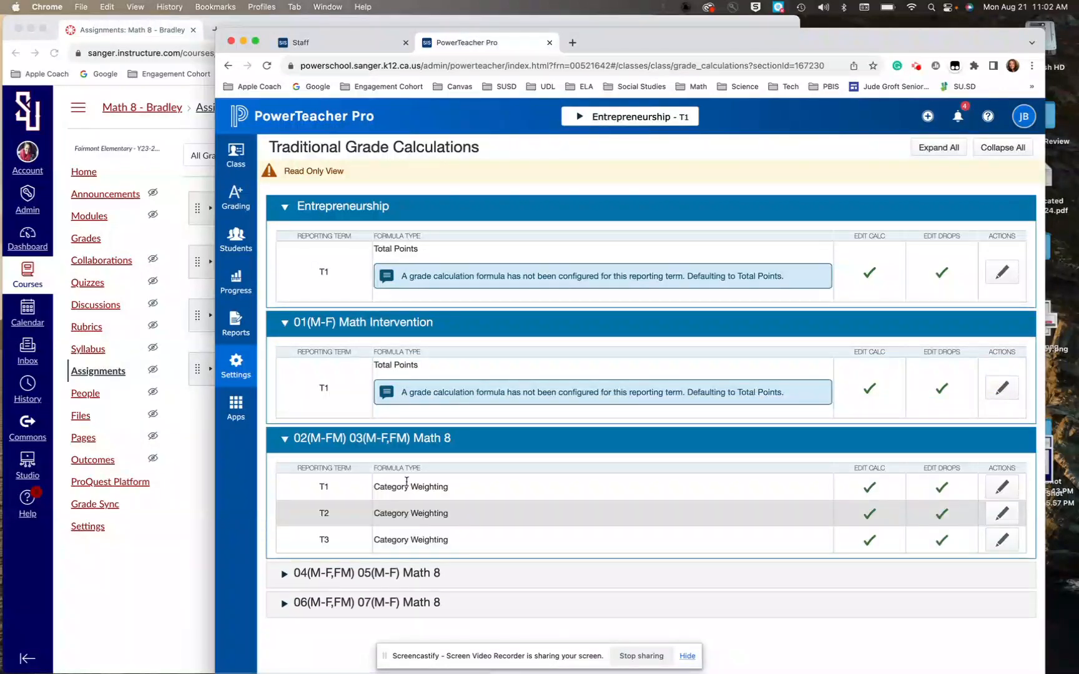
mouse_move(454, 496)
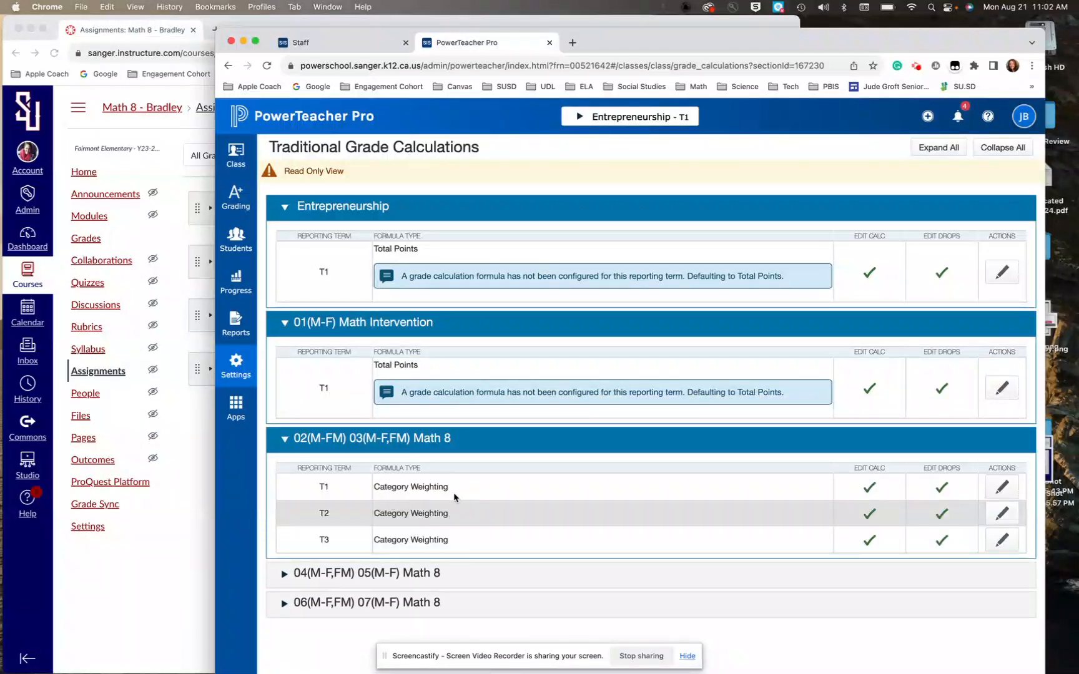
mouse_move(362, 492)
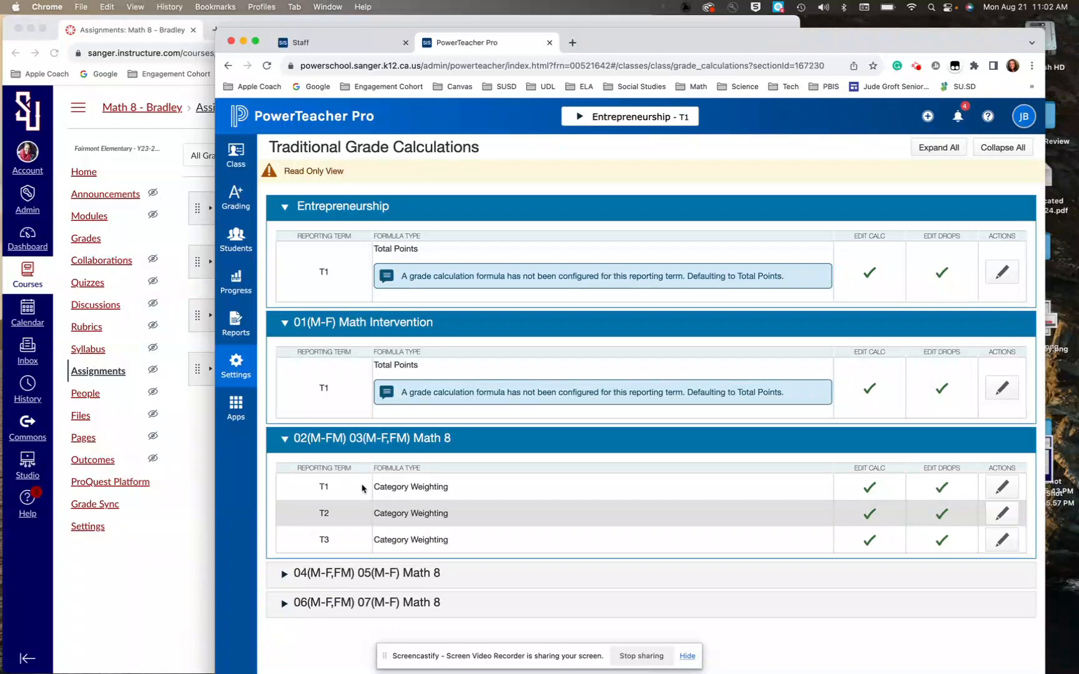
scroll("down", 3)
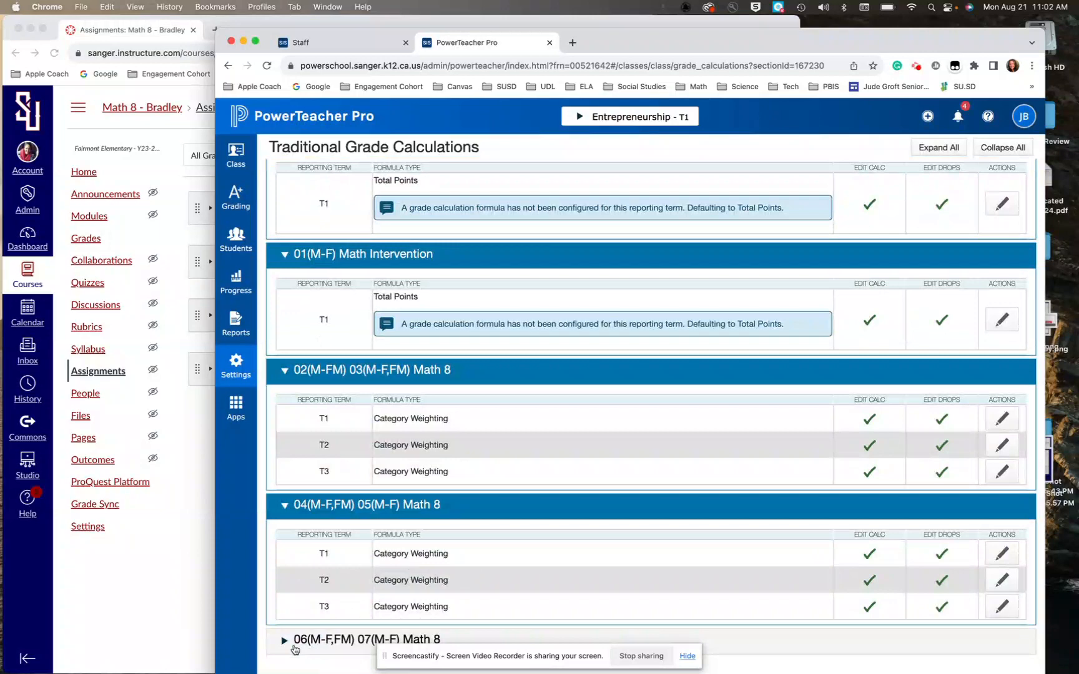
scroll("down", 3)
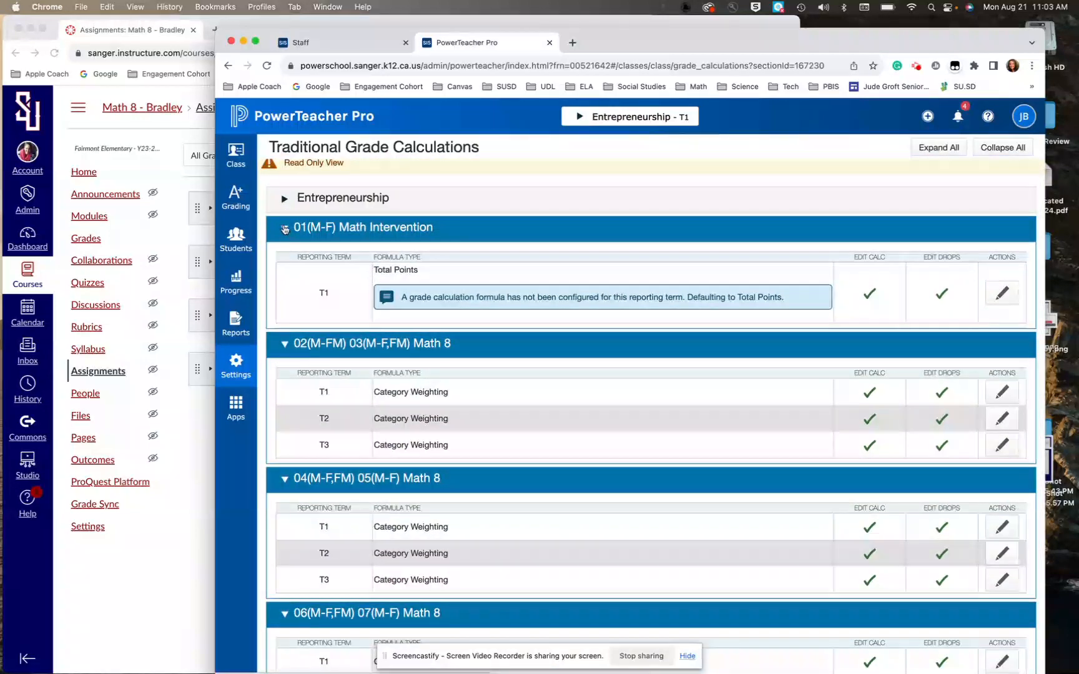
left_click(283, 228)
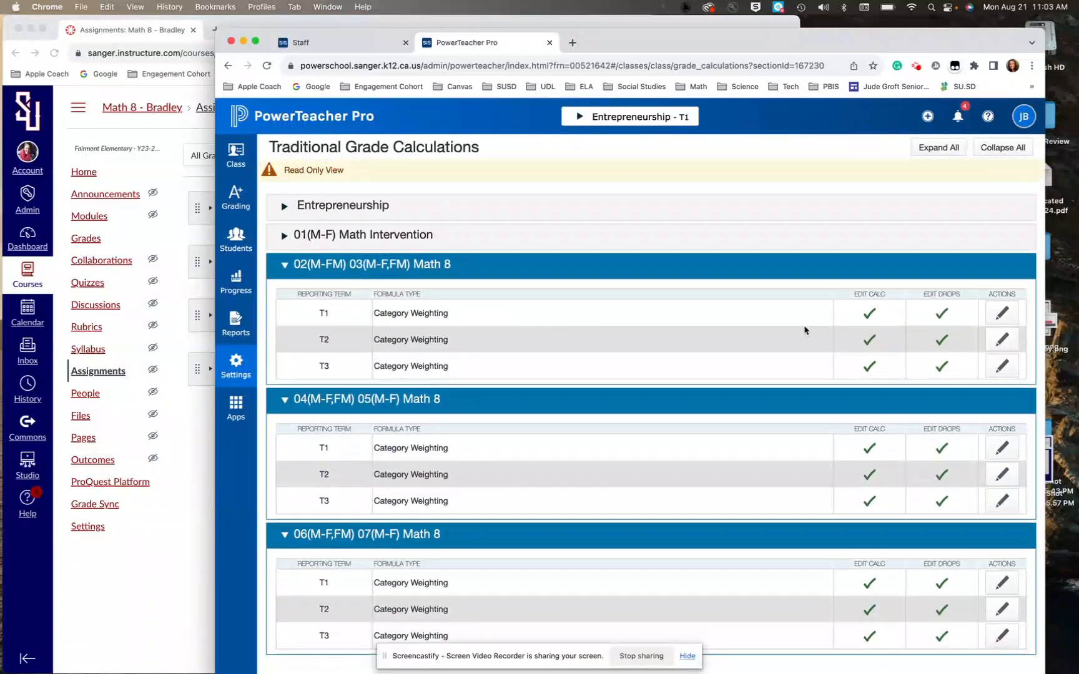
Step: View the first Math 8 section's T1 weights, then open the second section's T1 formula
left_click(1003, 313)
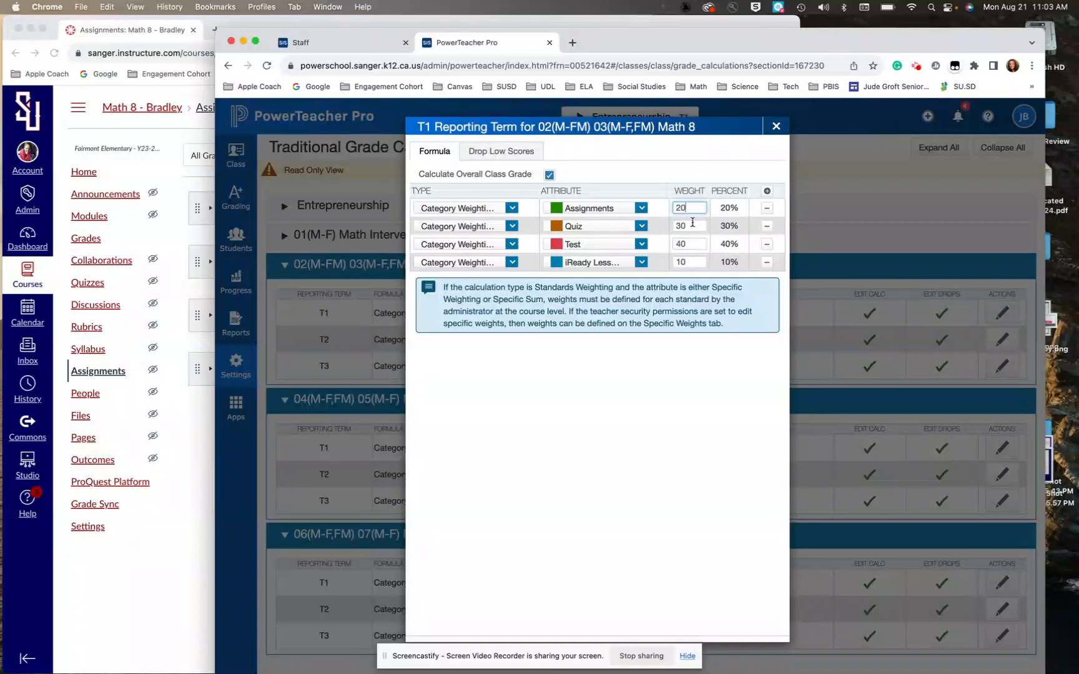
mouse_move(664, 221)
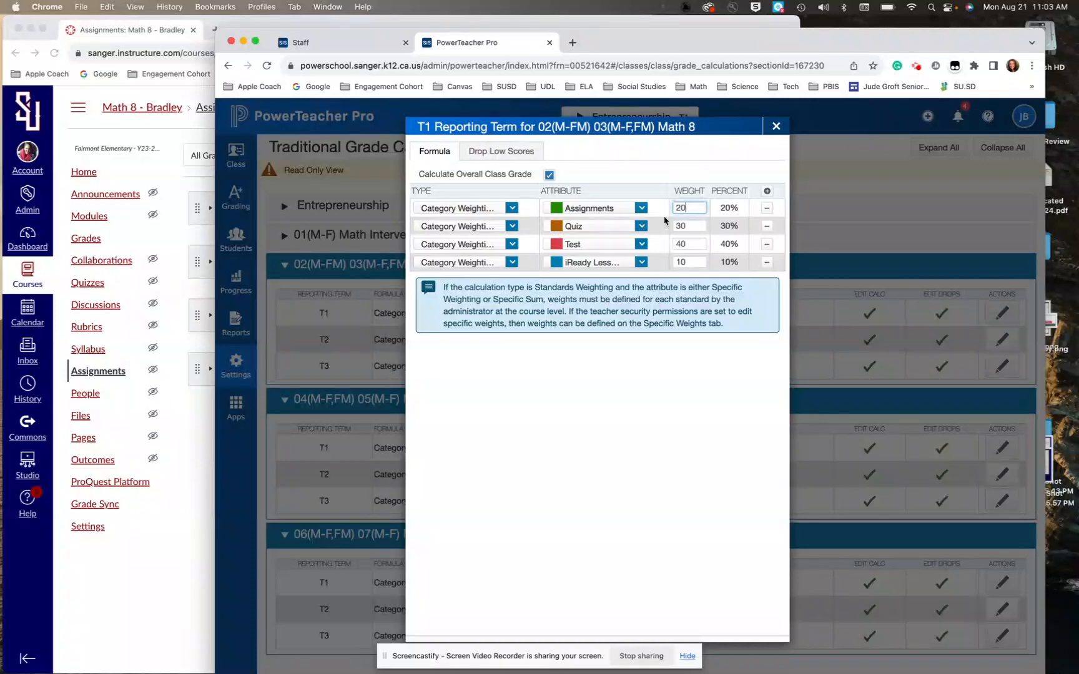
mouse_move(776, 127)
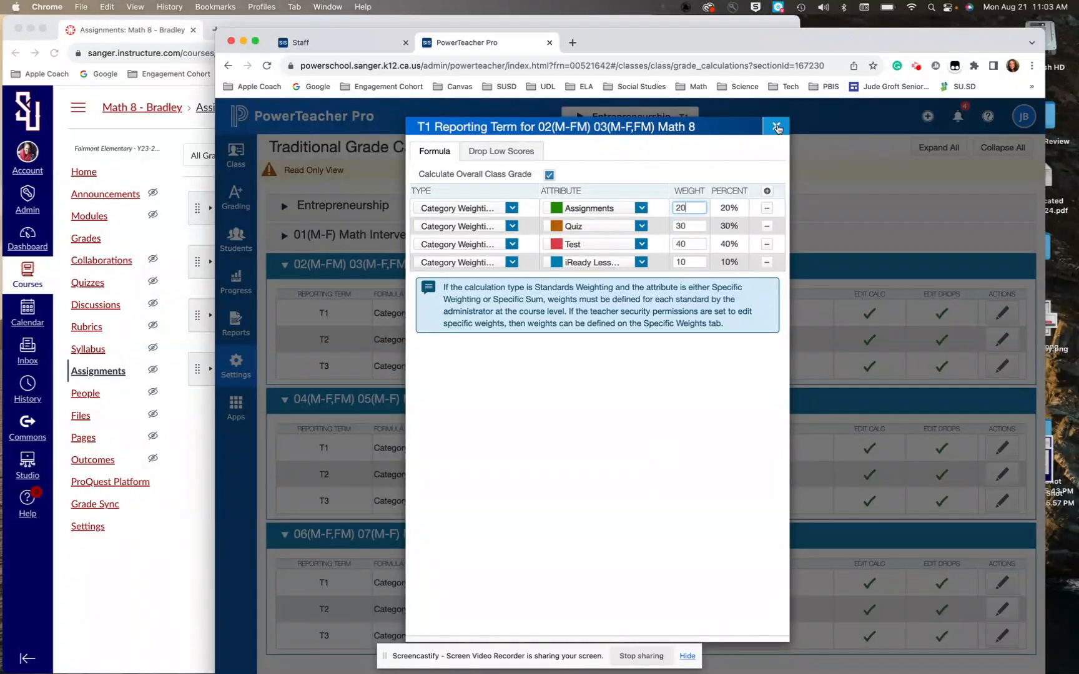
left_click(776, 127)
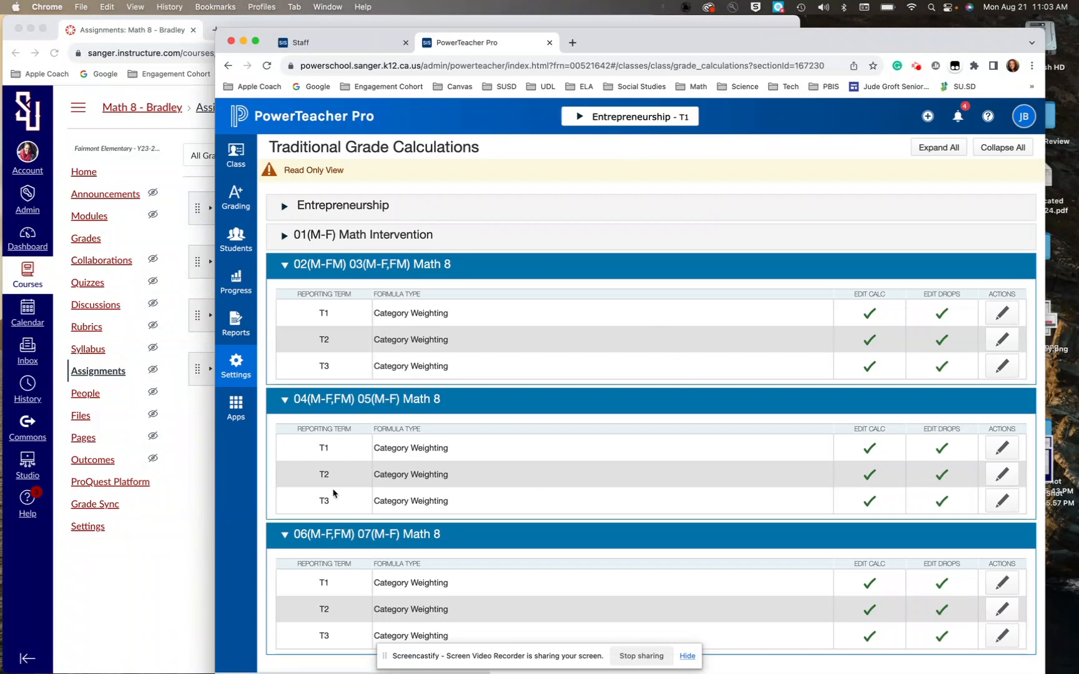
mouse_move(1001, 447)
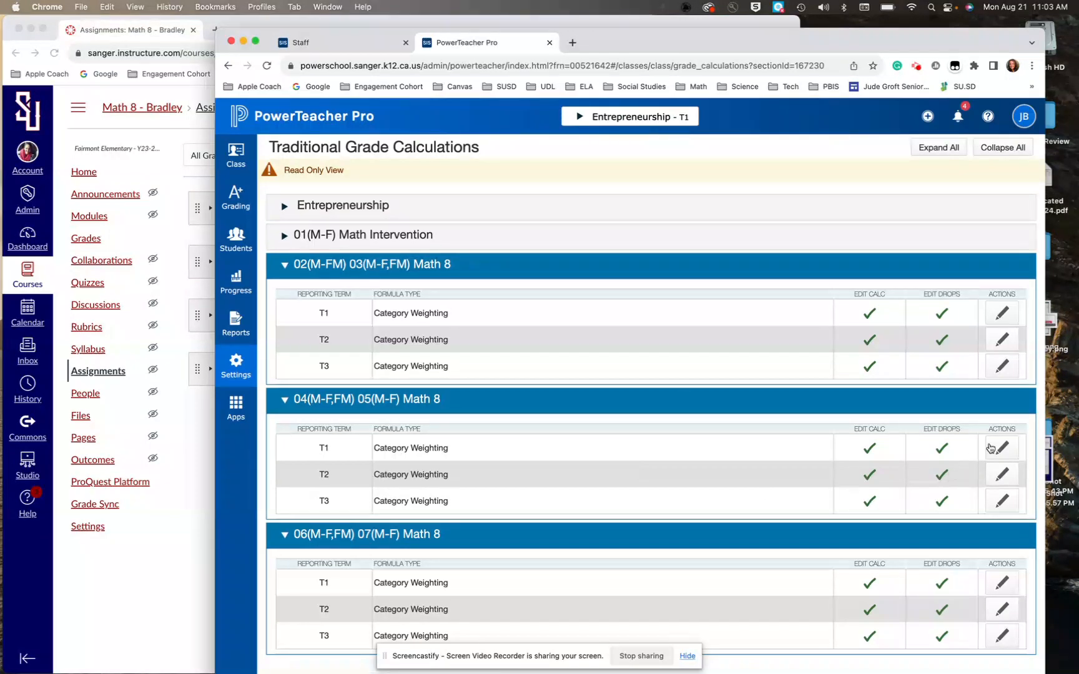
left_click(1002, 447)
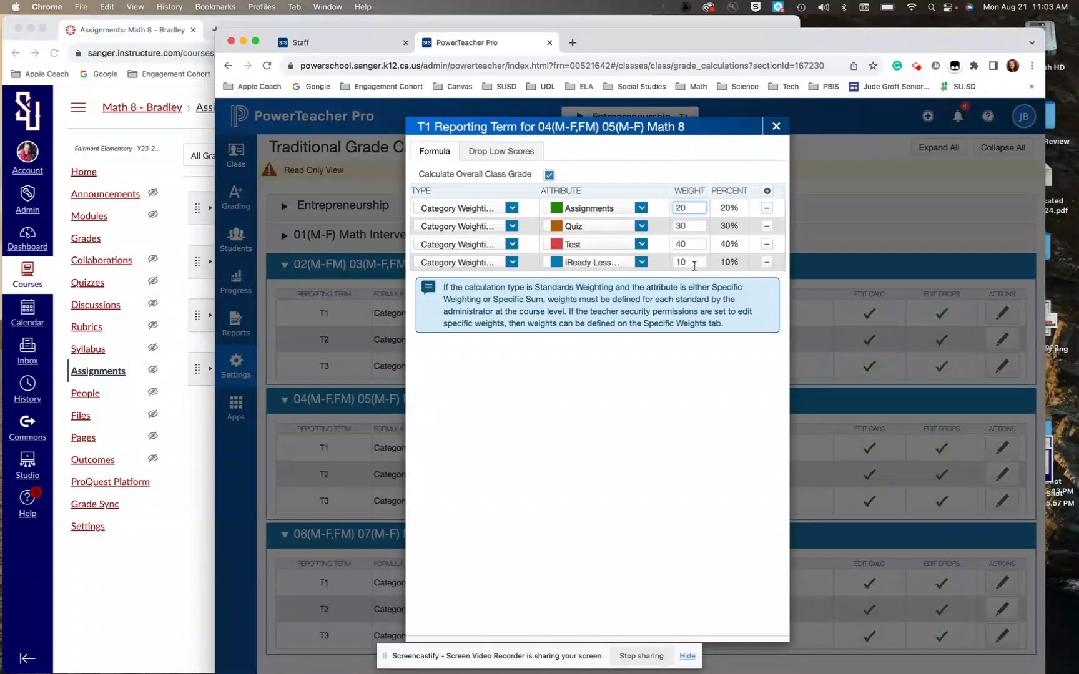
mouse_move(602, 54)
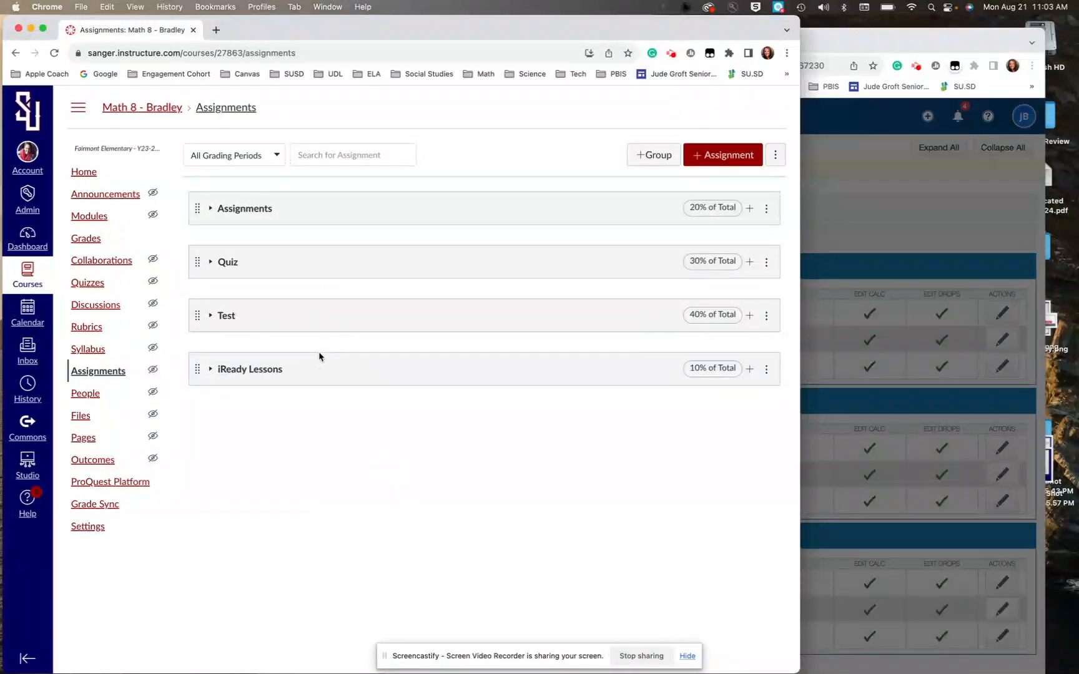
mouse_move(550, 176)
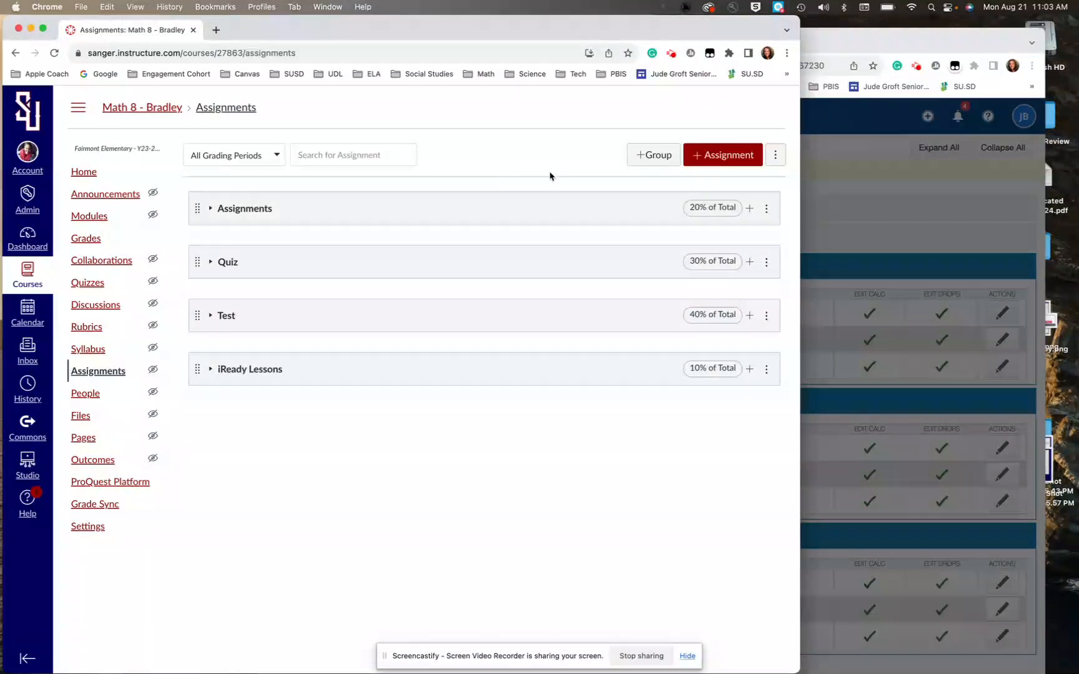
Step: Create and save an 'Assignments' group weighted 20% of the total grade
left_click(652, 155)
type("Assign")
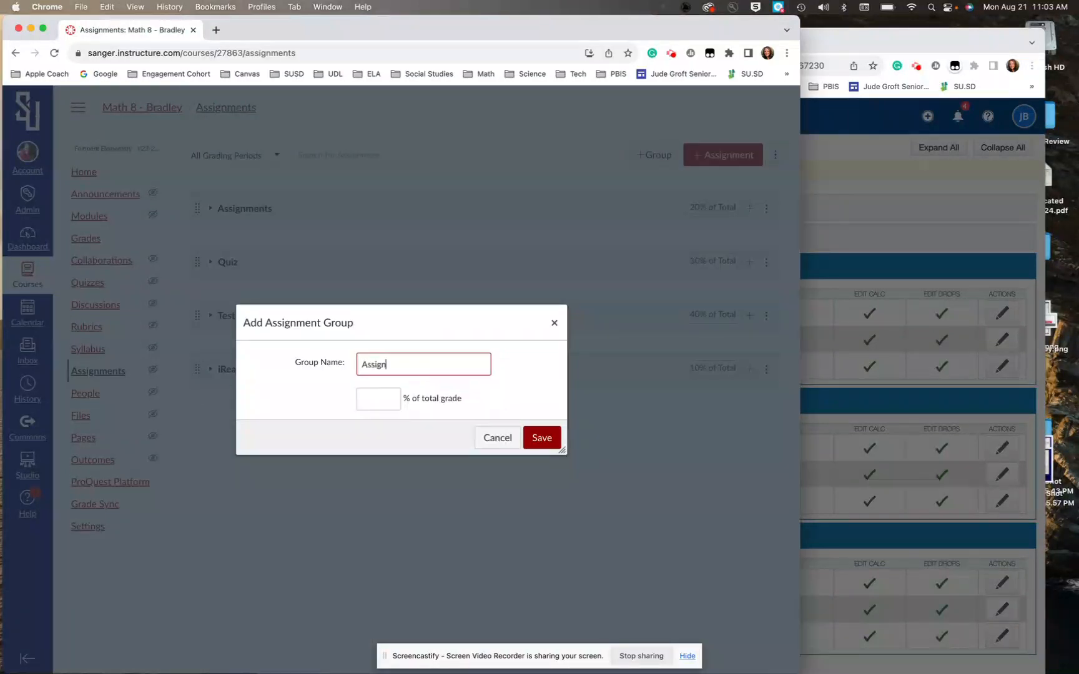
type("ments")
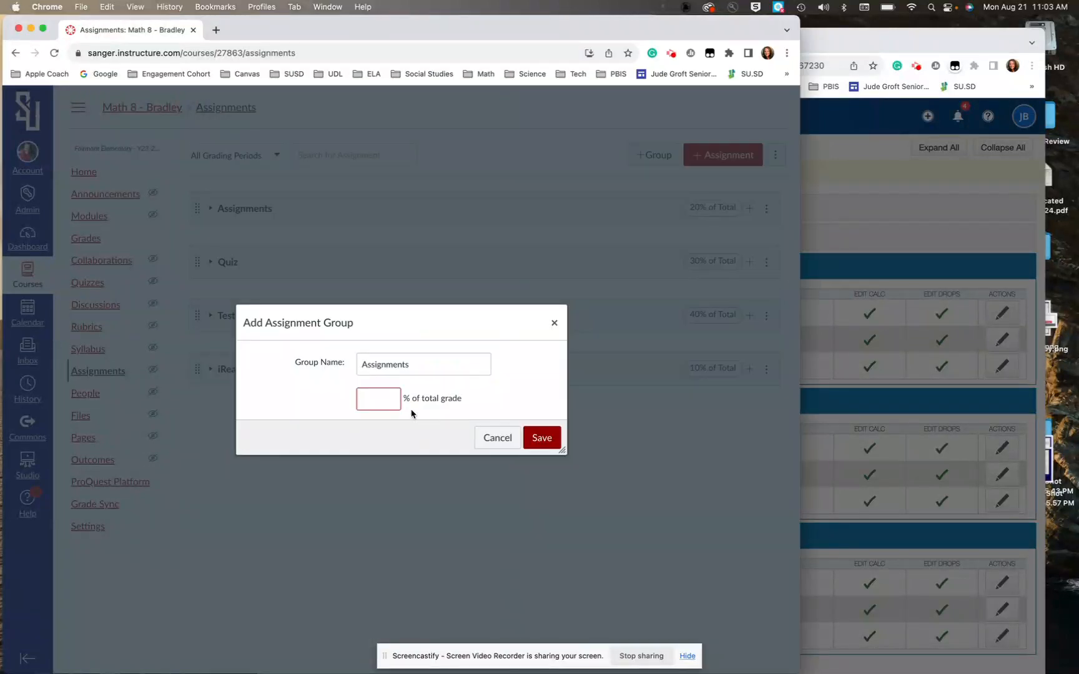
left_click(542, 437)
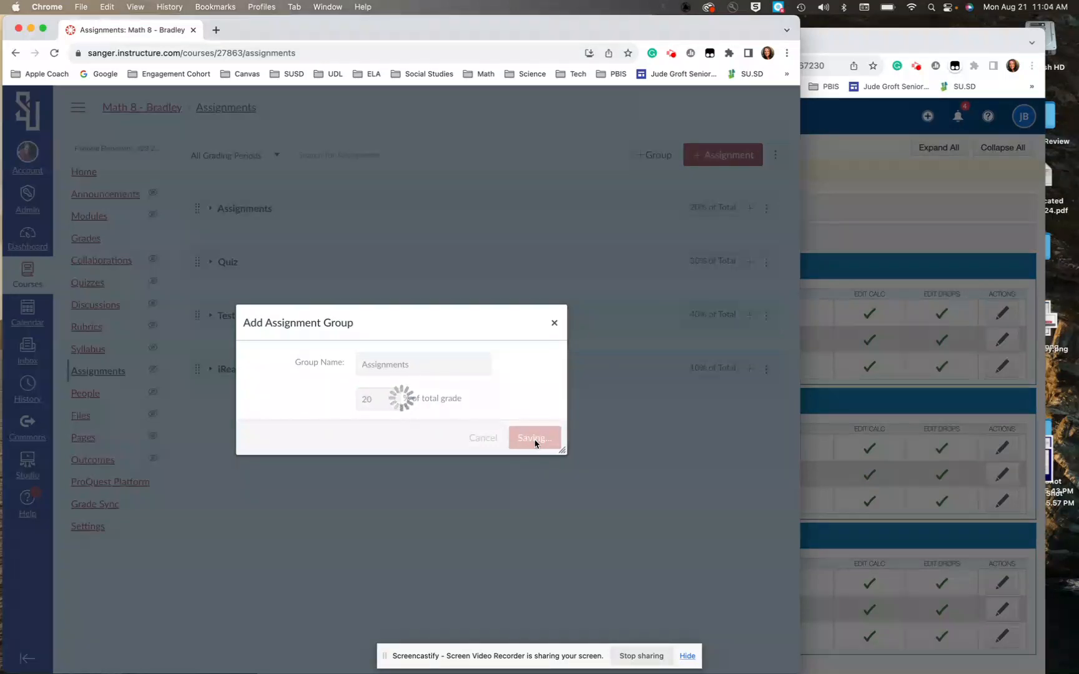
left_click(533, 437)
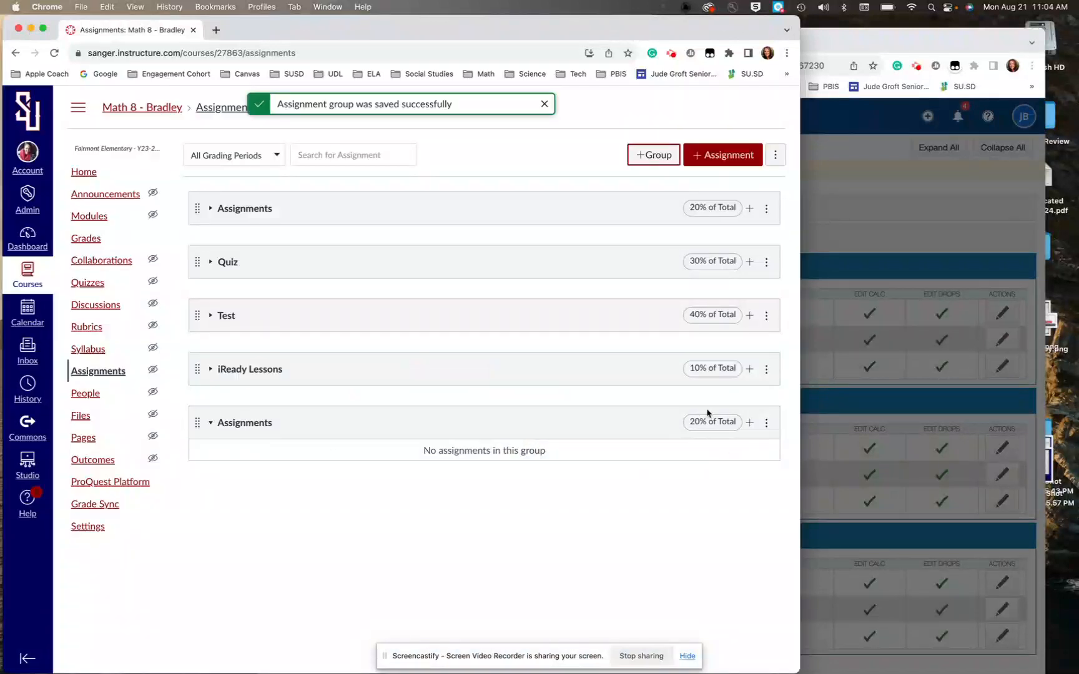
left_click(545, 104)
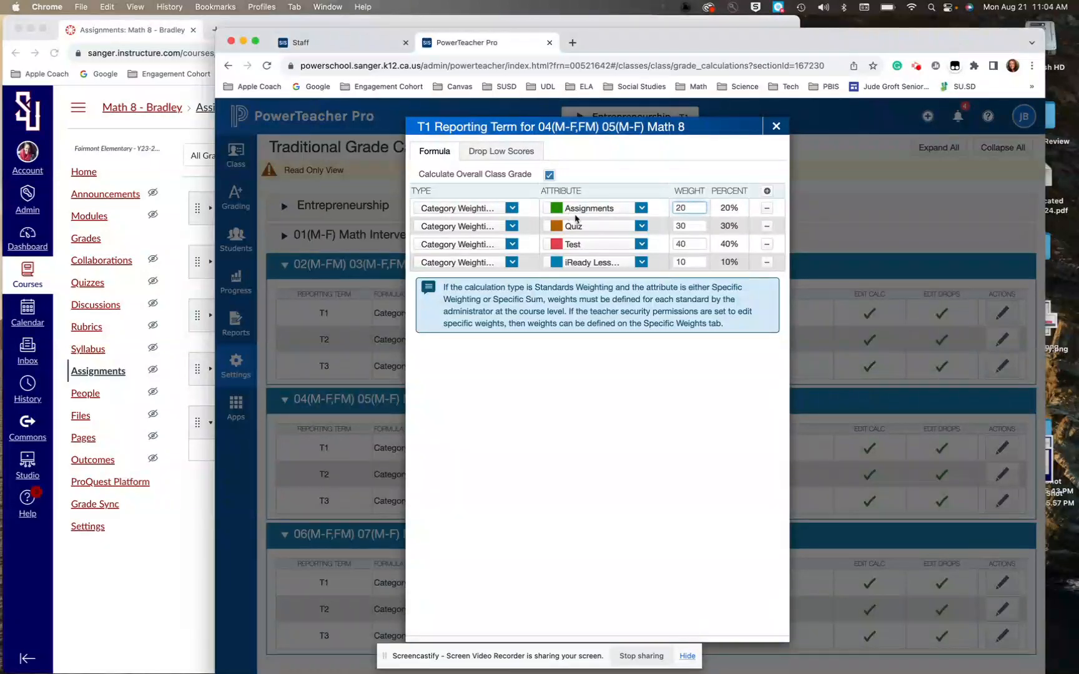
mouse_move(326, 466)
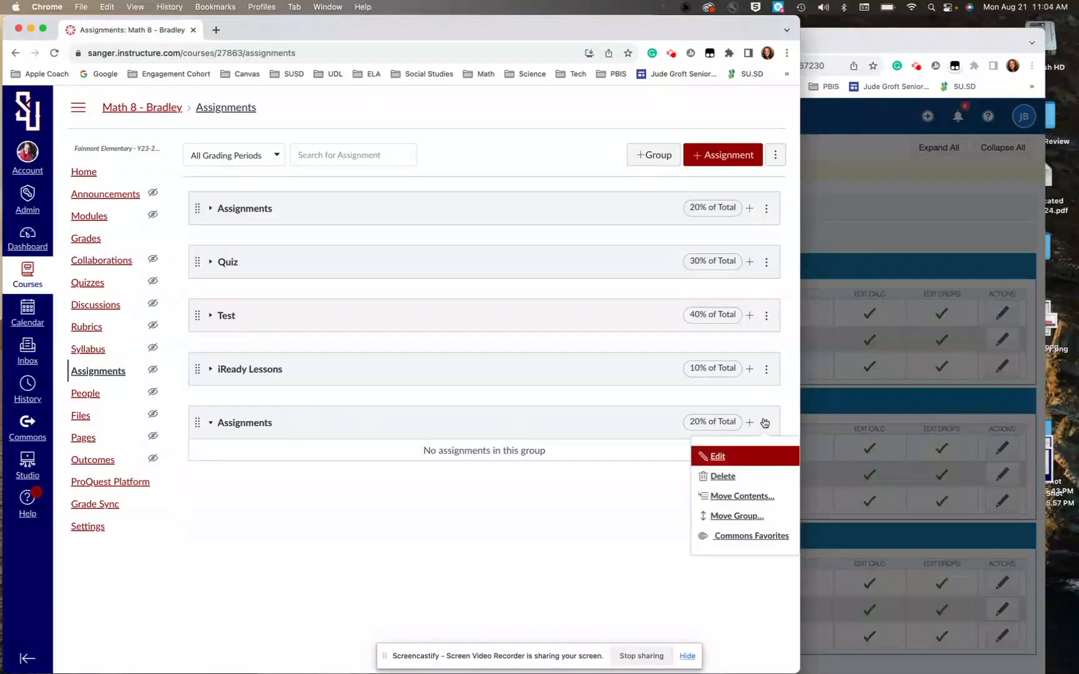
Step: Delete the duplicate empty Assignments group and confirm the removal
left_click(723, 477)
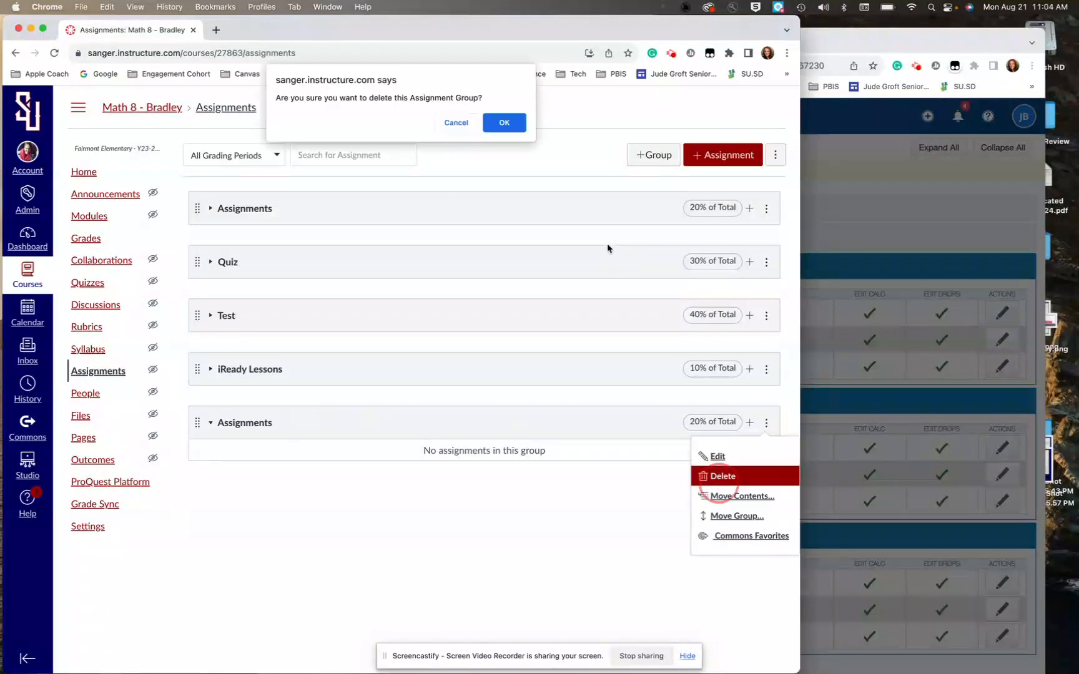
left_click(503, 122)
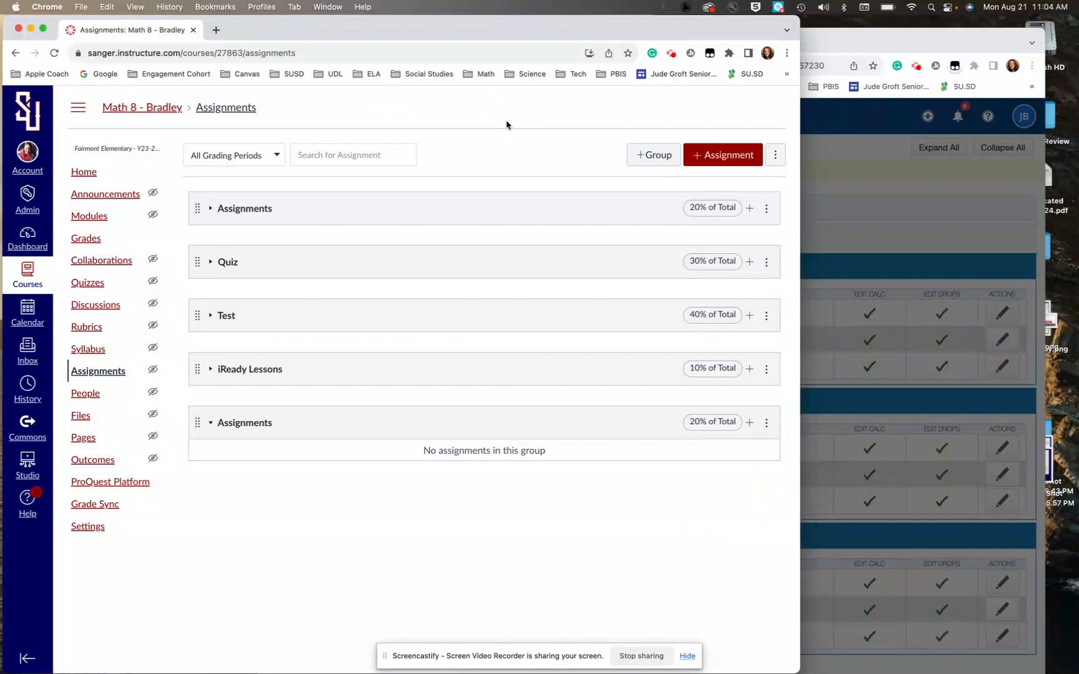
mouse_move(537, 572)
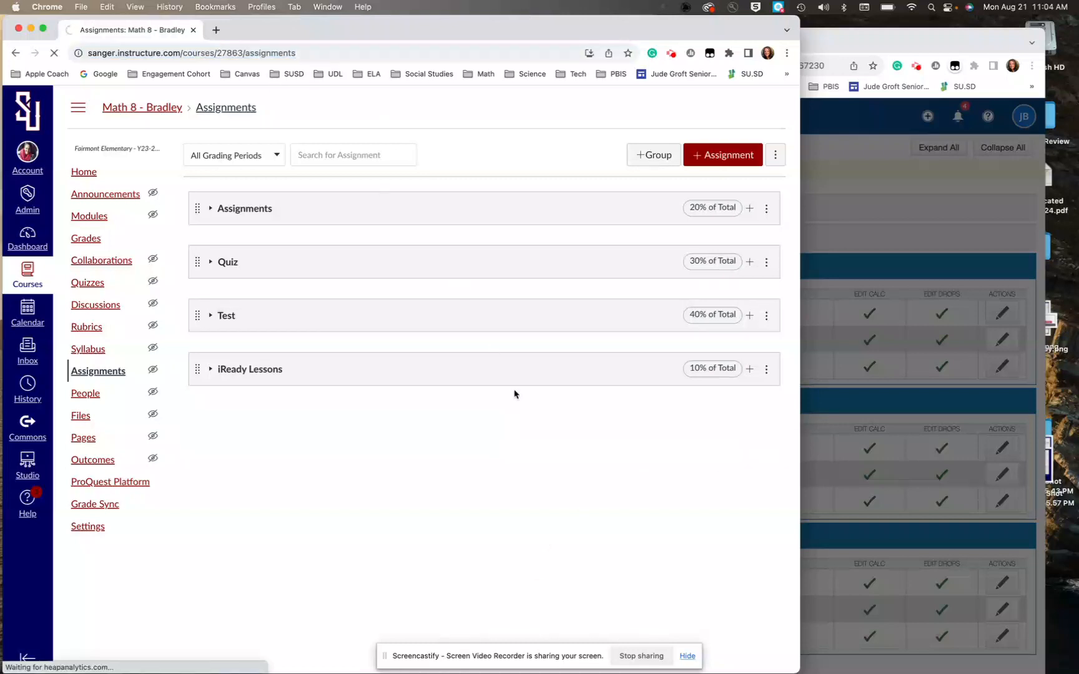
mouse_move(763, 334)
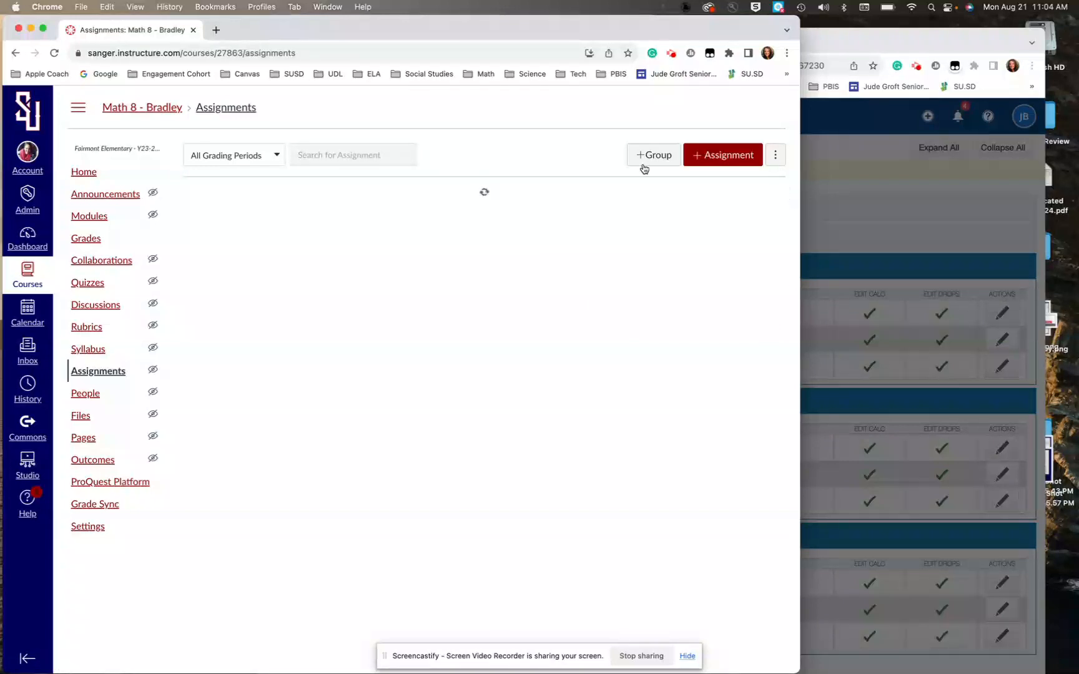
left_click(774, 155)
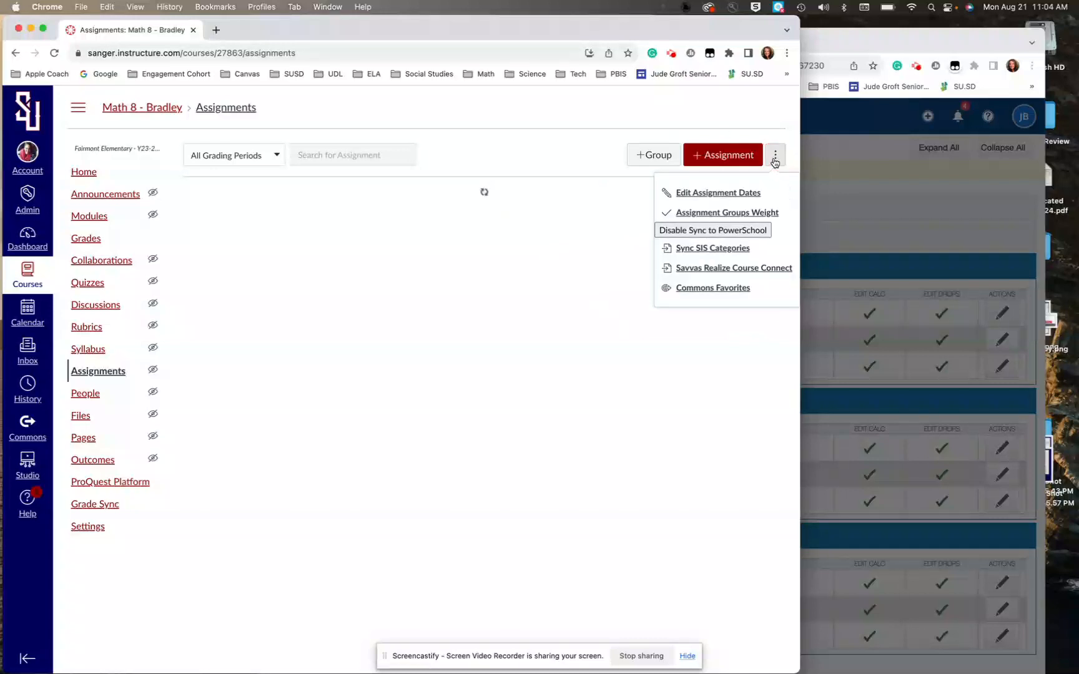
mouse_move(692, 252)
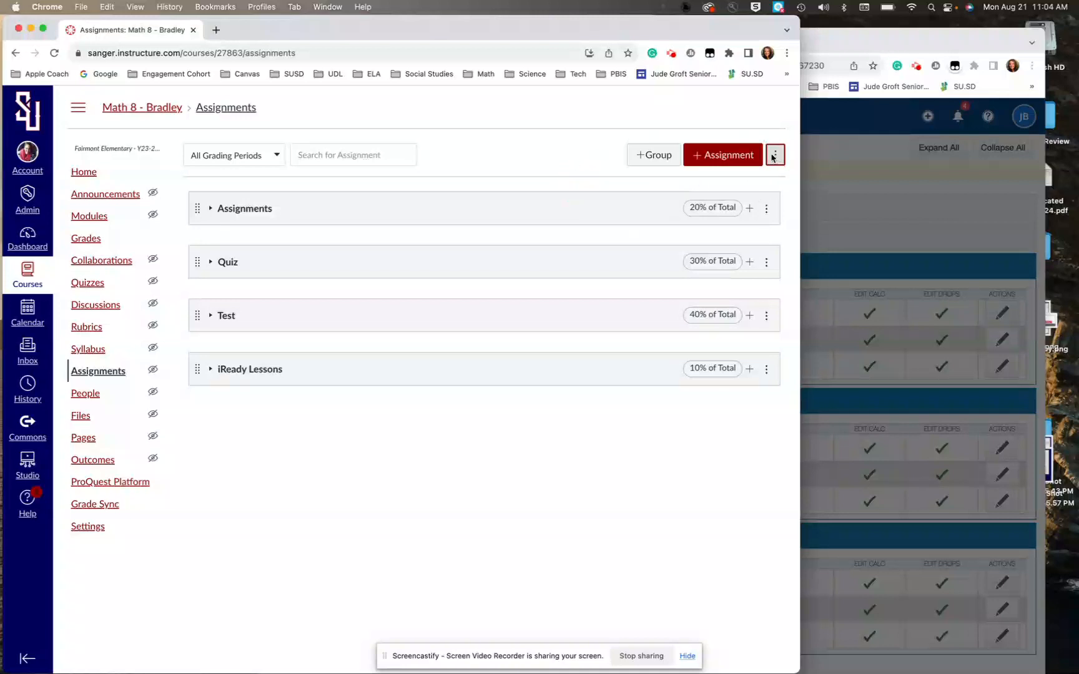
Step: Open Sync SIS Categories and expand the Assignments group's three section mappings
left_click(774, 154)
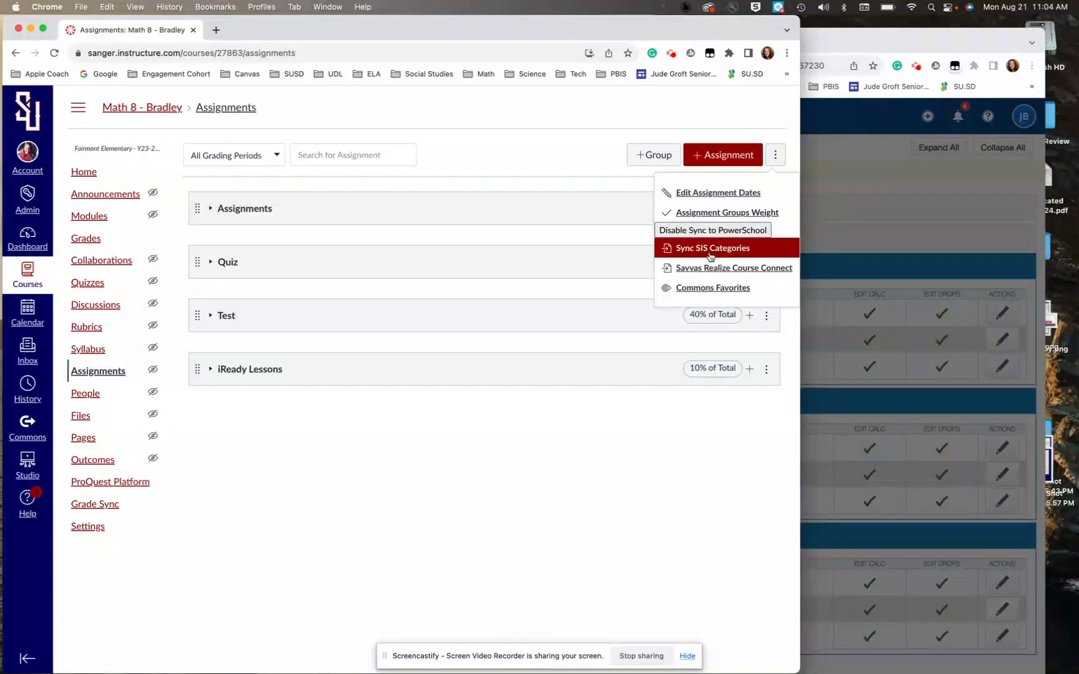
left_click(712, 248)
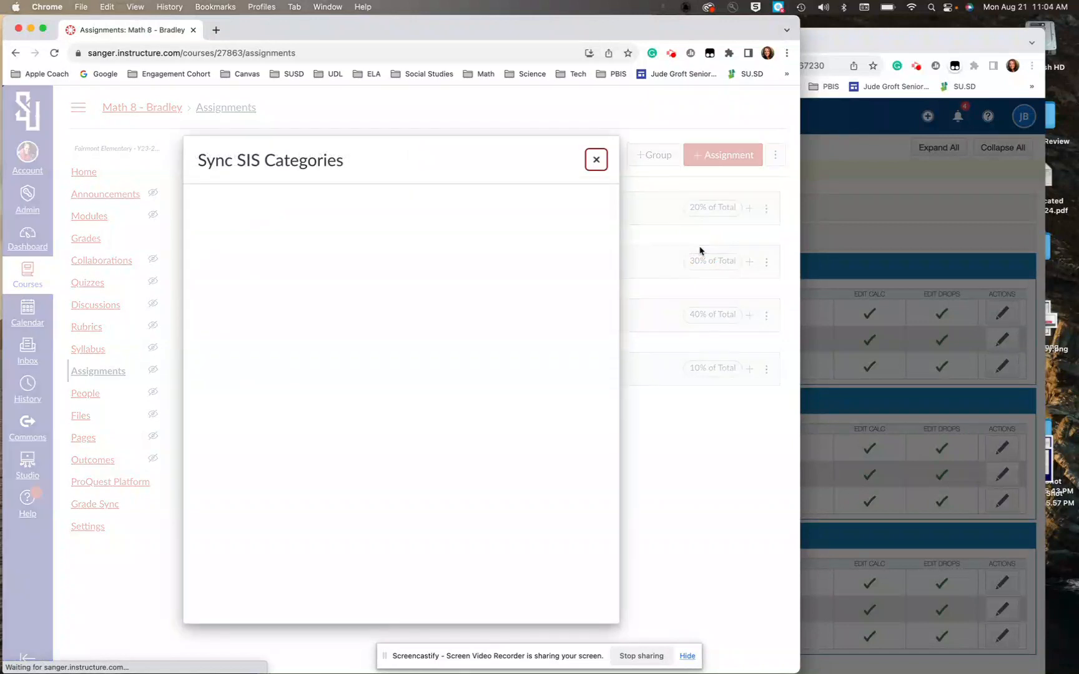
mouse_move(617, 210)
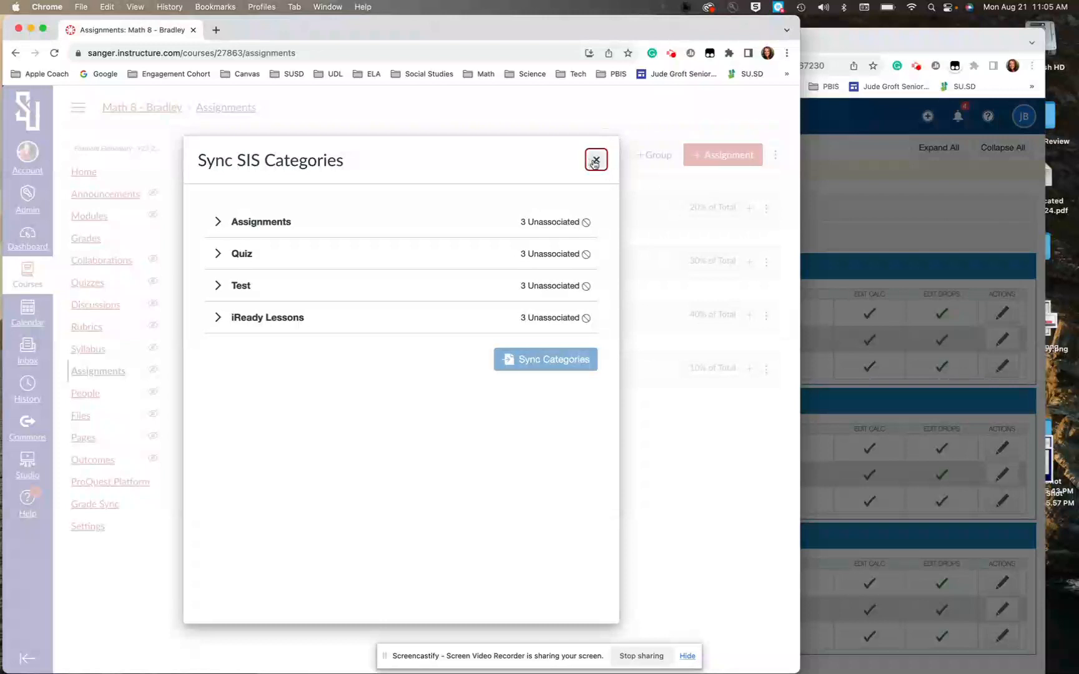
left_click(218, 221)
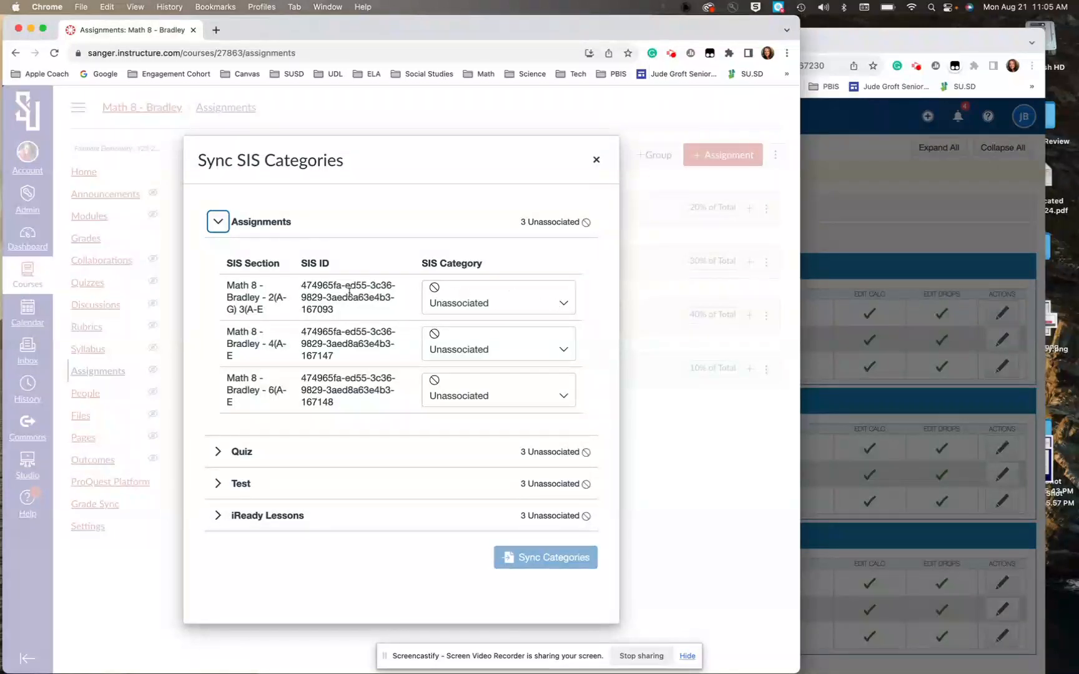
mouse_move(720, 329)
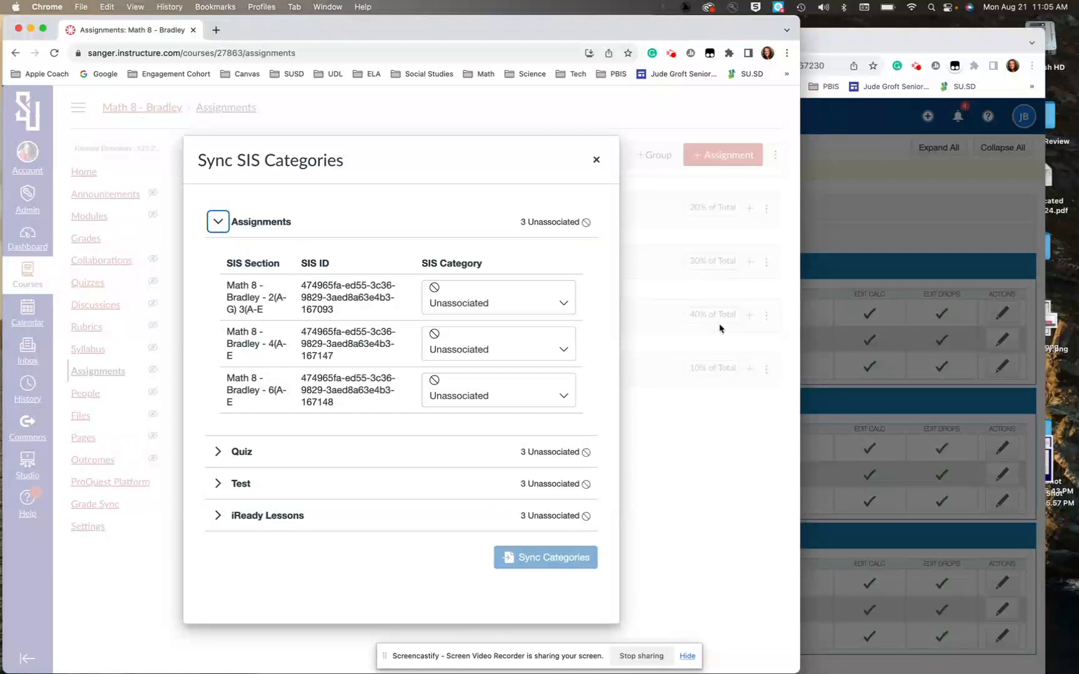
mouse_move(530, 304)
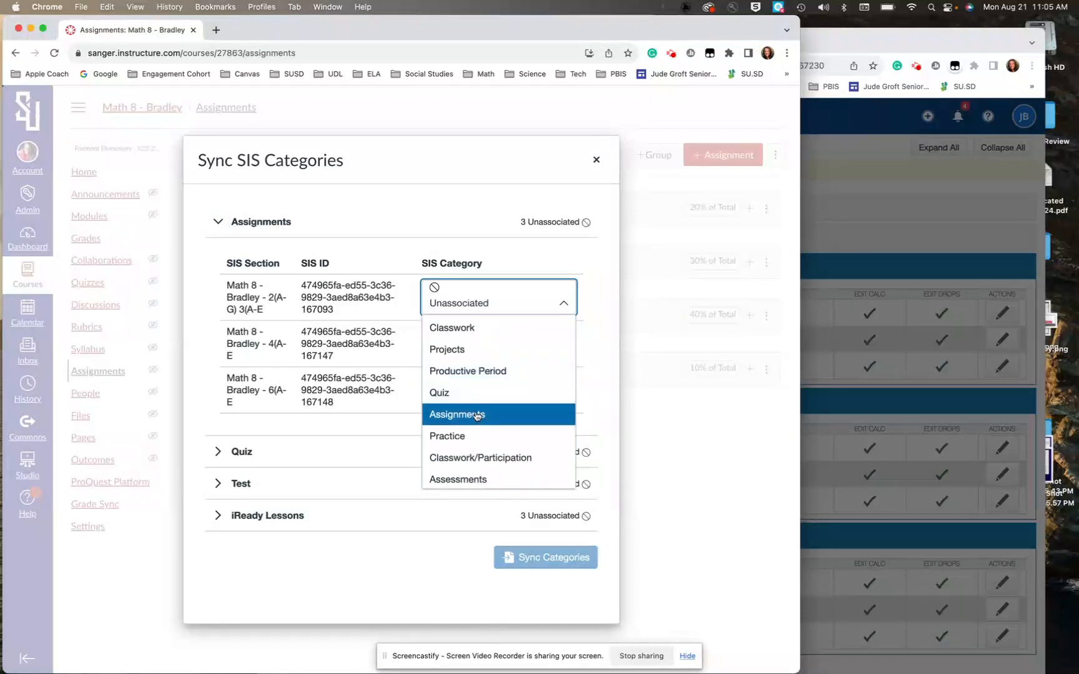
Step: Set the SIS Category to Assignments for all three Math 8 sections under Assignments
left_click(456, 414)
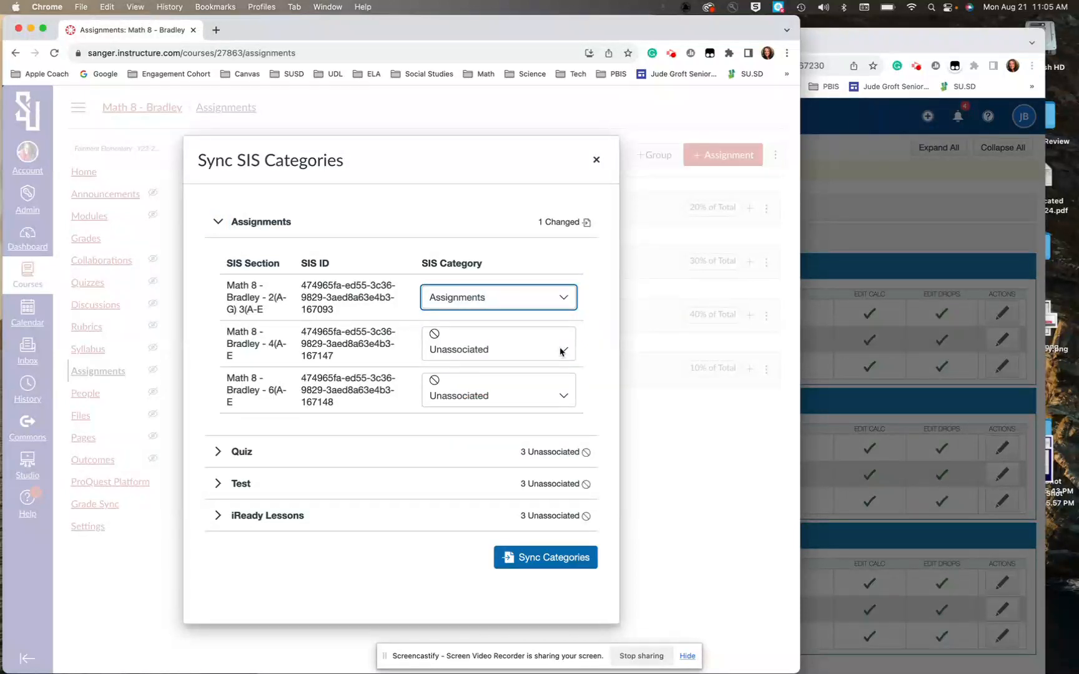
left_click(498, 344)
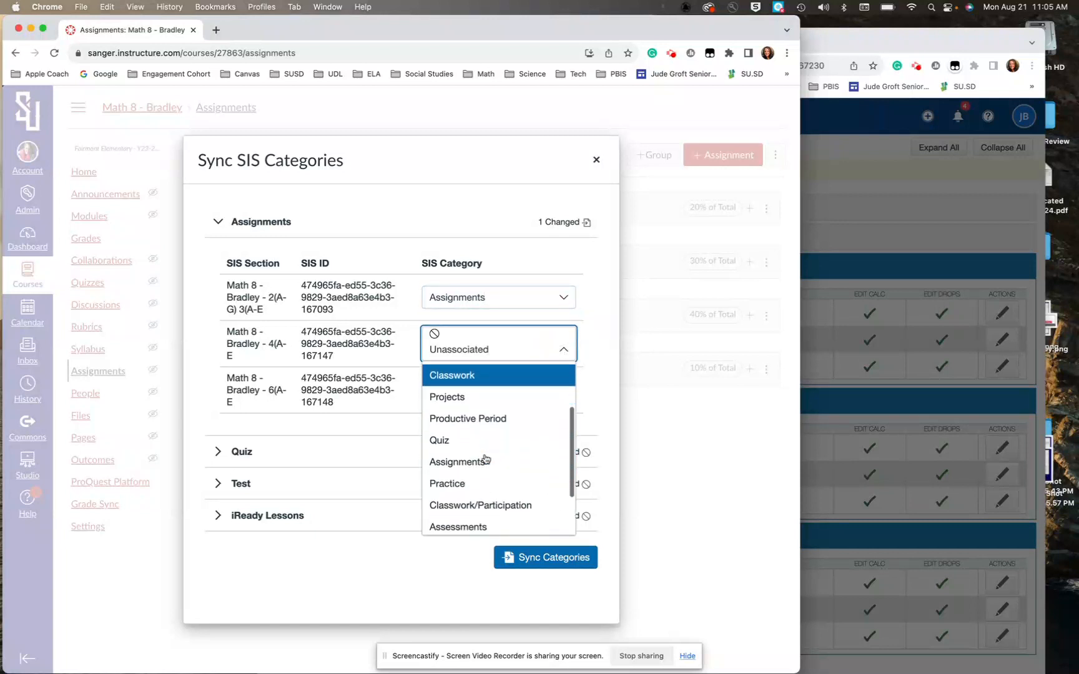
left_click(459, 462)
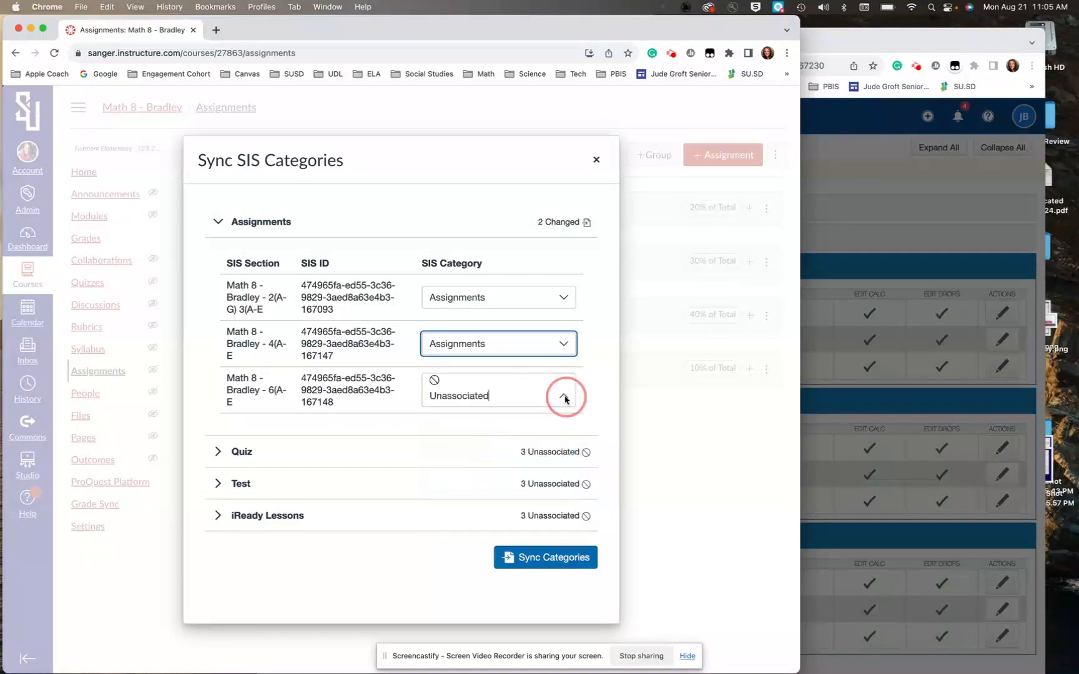
left_click(564, 396)
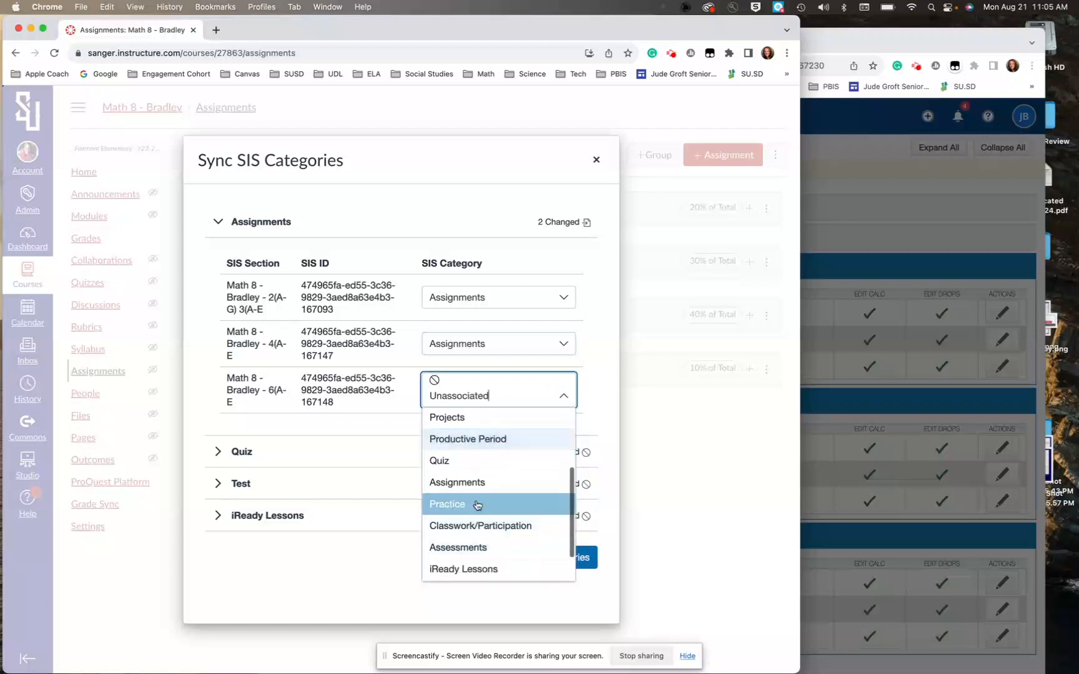
left_click(457, 482)
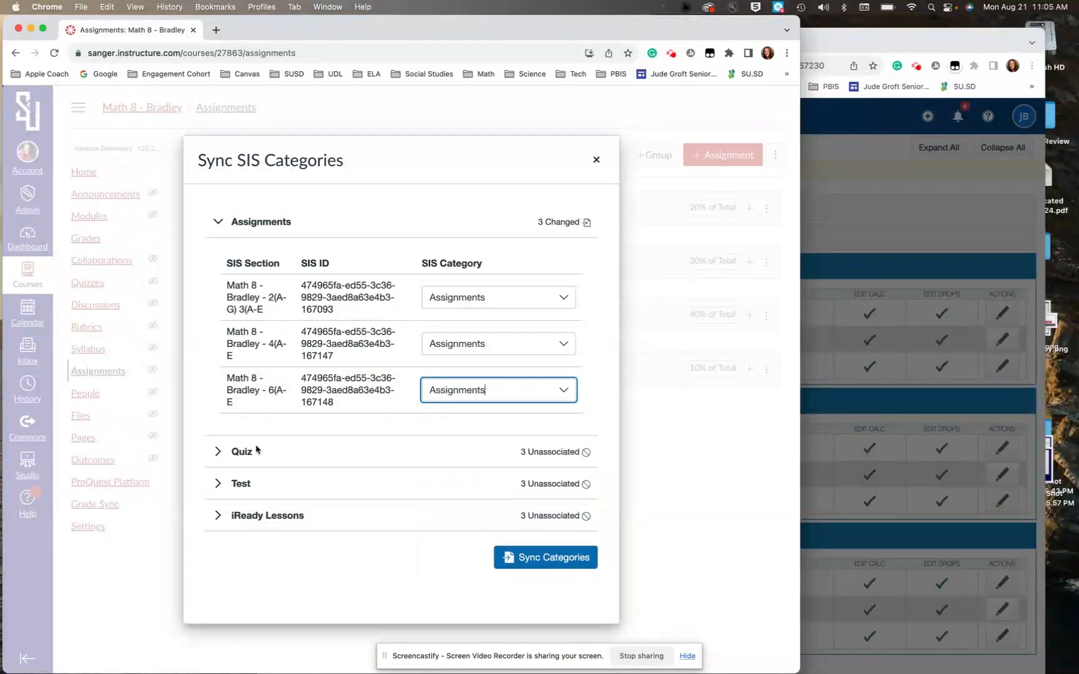
left_click(218, 452)
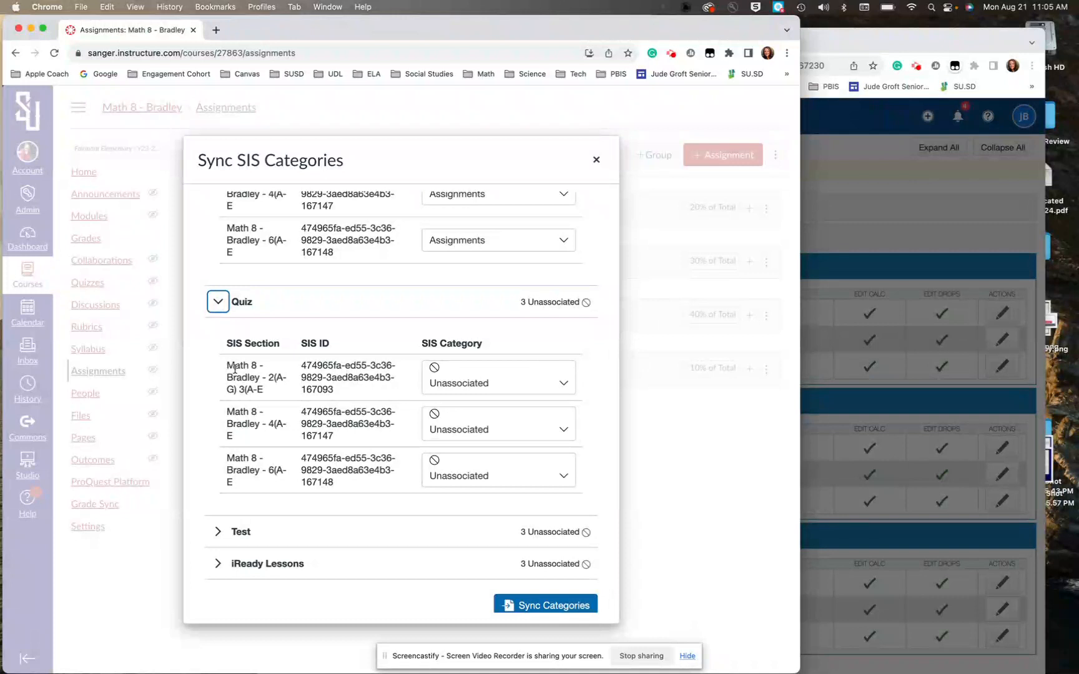
mouse_move(450, 495)
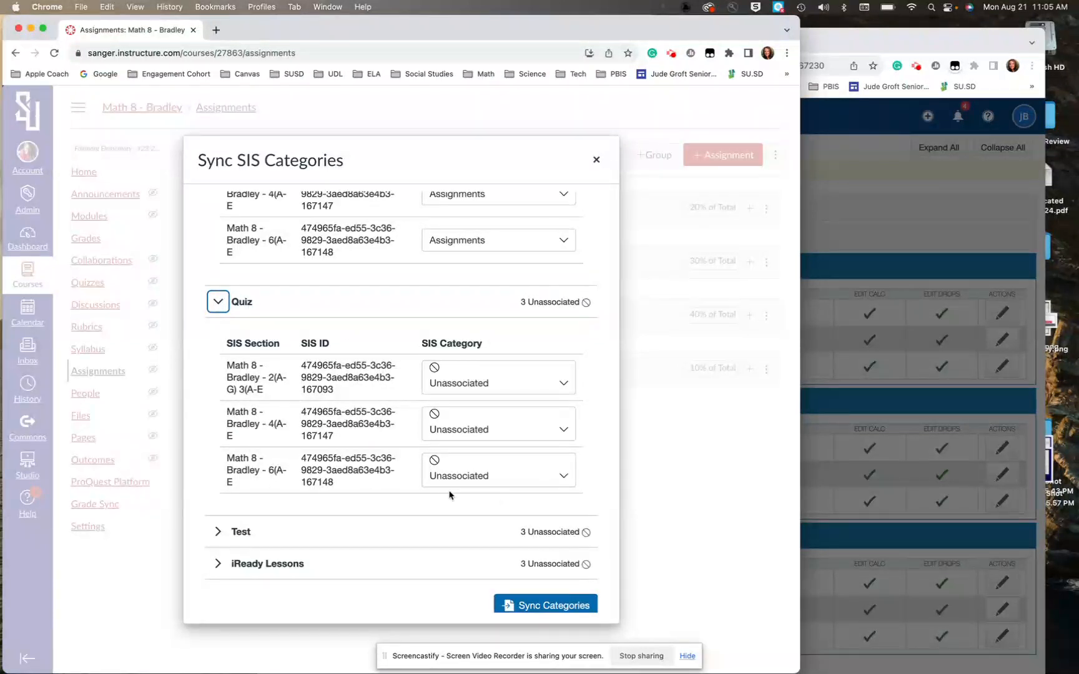
mouse_move(552, 368)
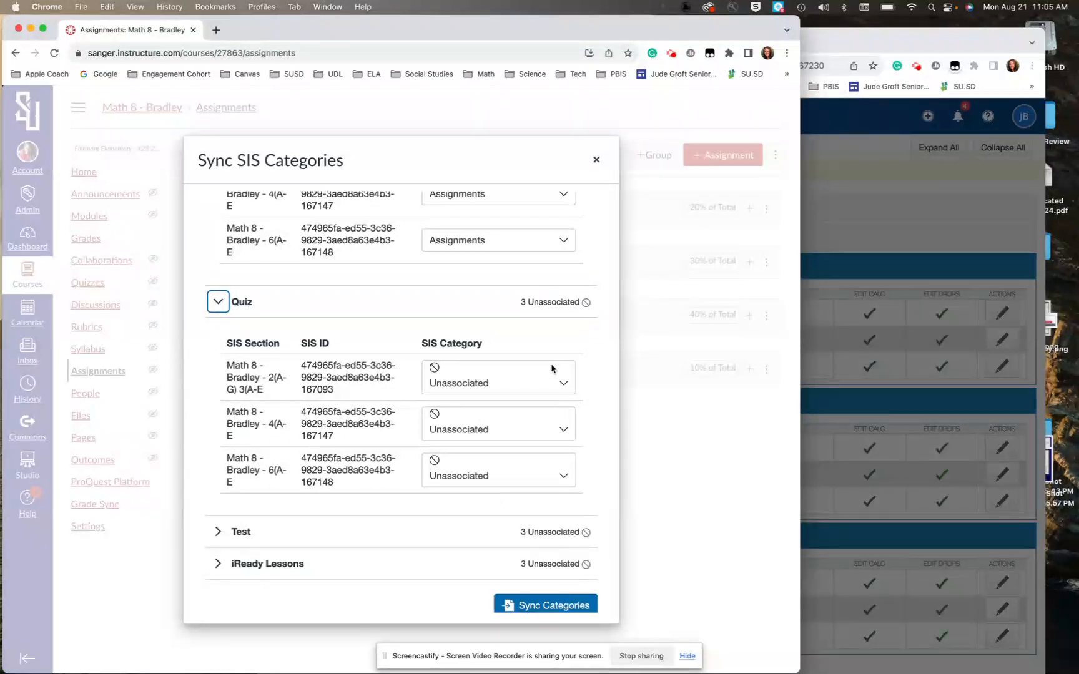
Step: Choose Quiz as the SIS Category for each of the three Math 8 sections
left_click(497, 383)
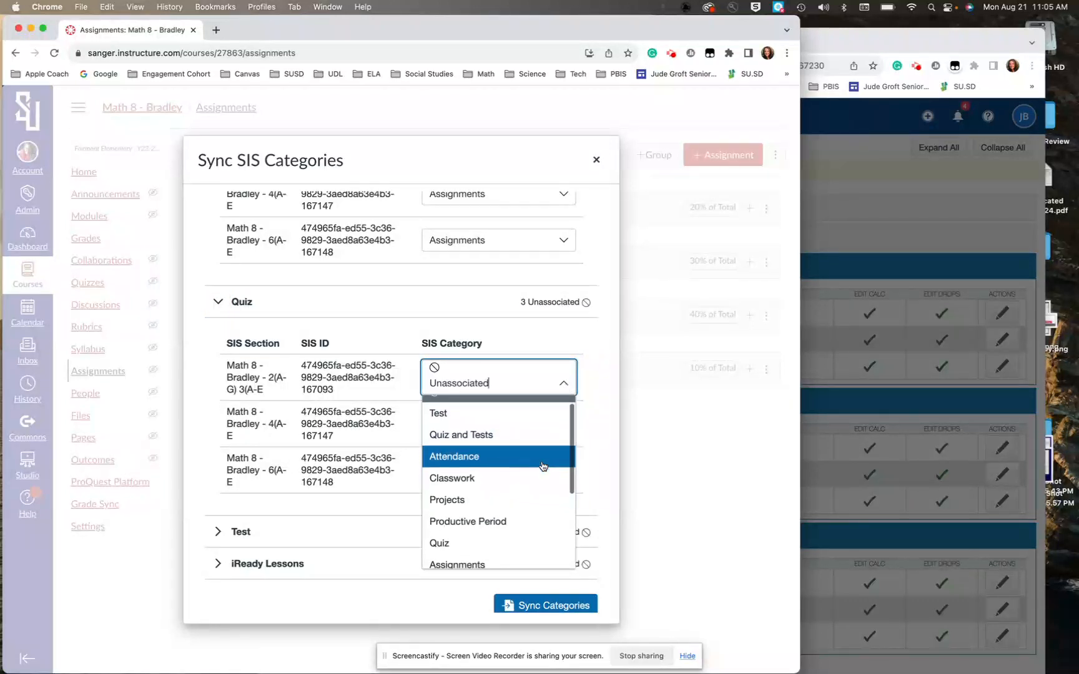
scroll("down", 3)
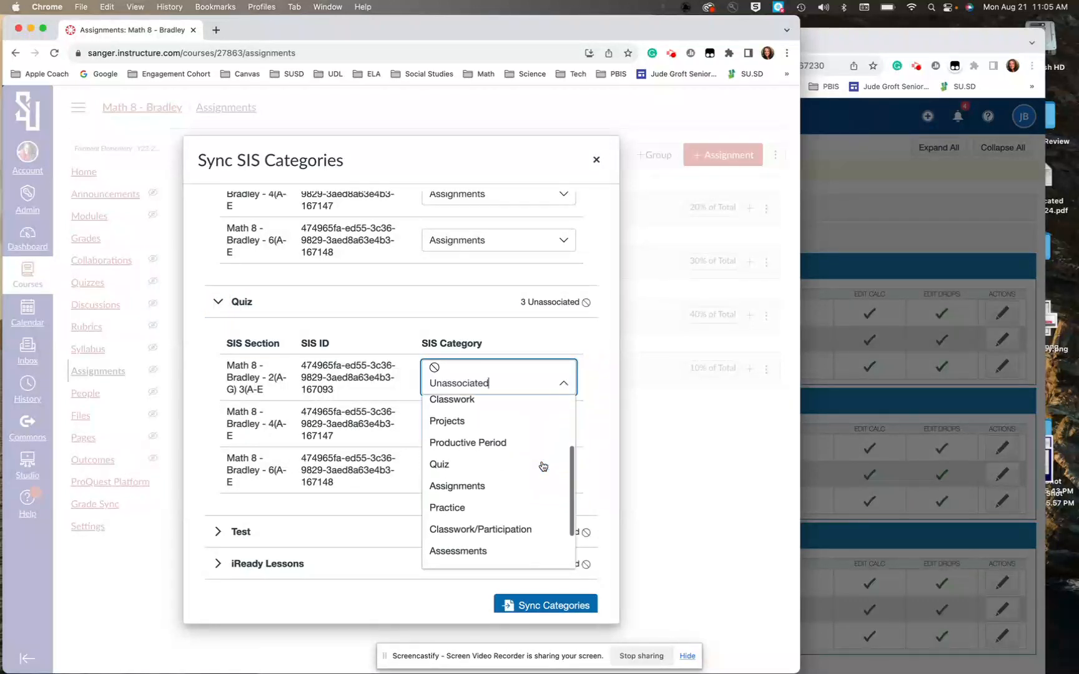
left_click(439, 464)
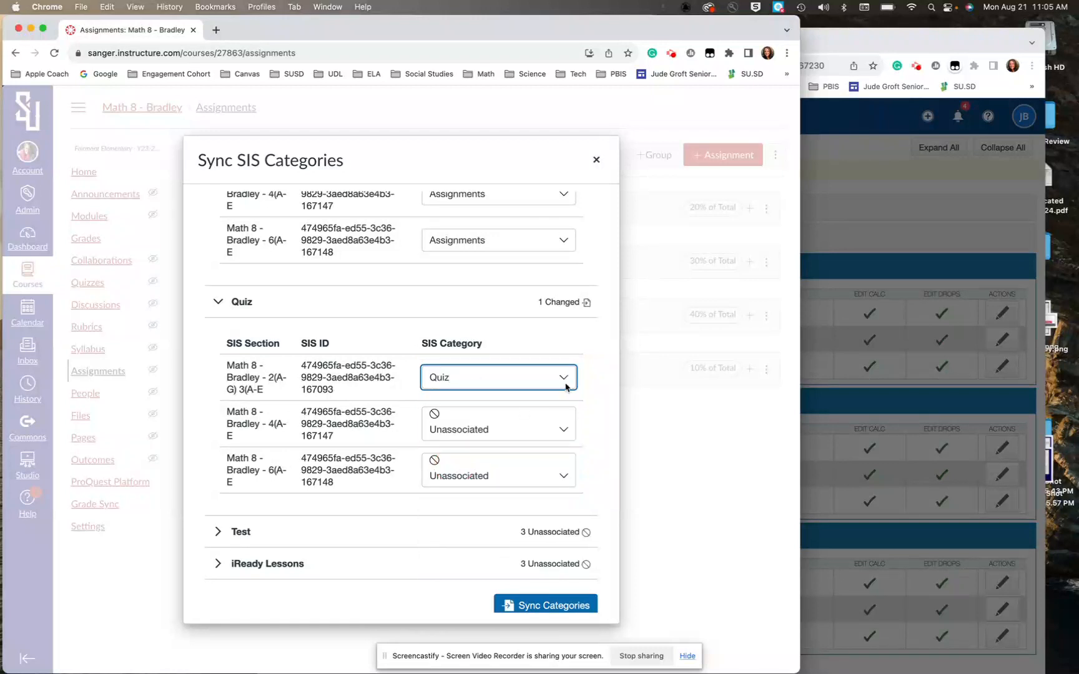
left_click(497, 424)
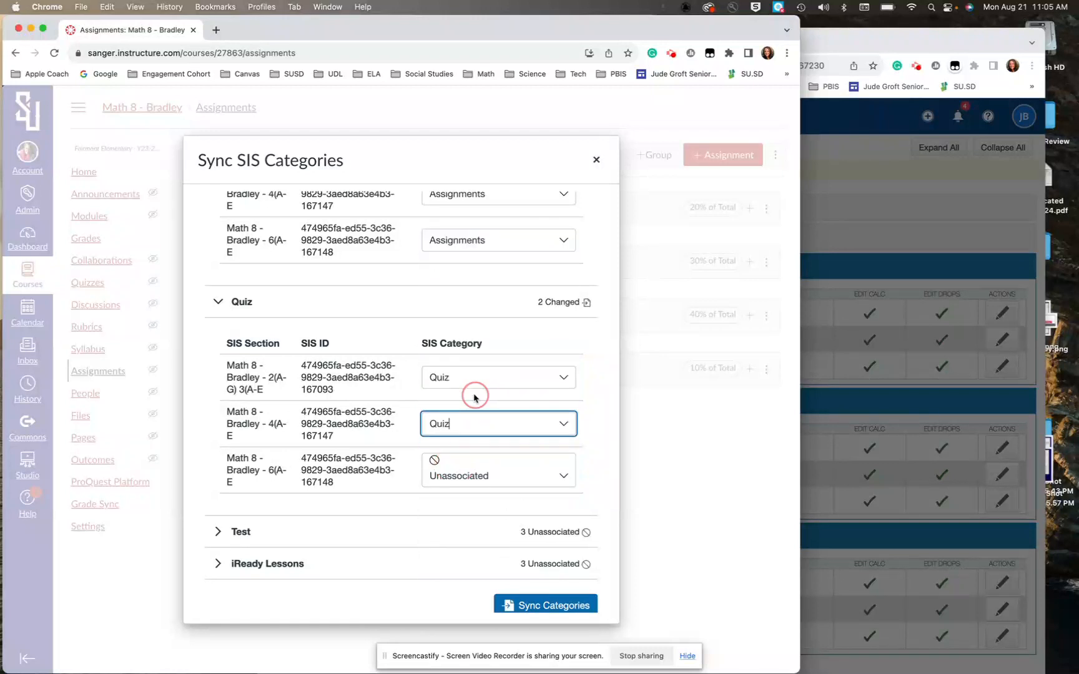
left_click(497, 474)
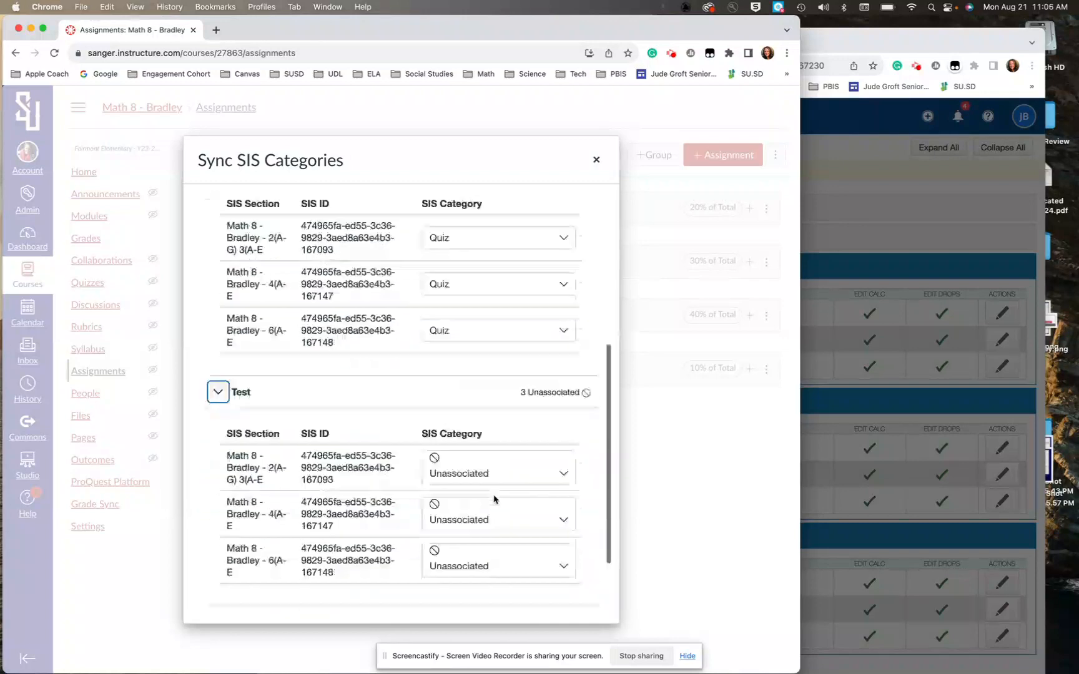
Step: Set each Math 8 section's Test SIS Category, then expand iReady Lessons
scroll("down", 3)
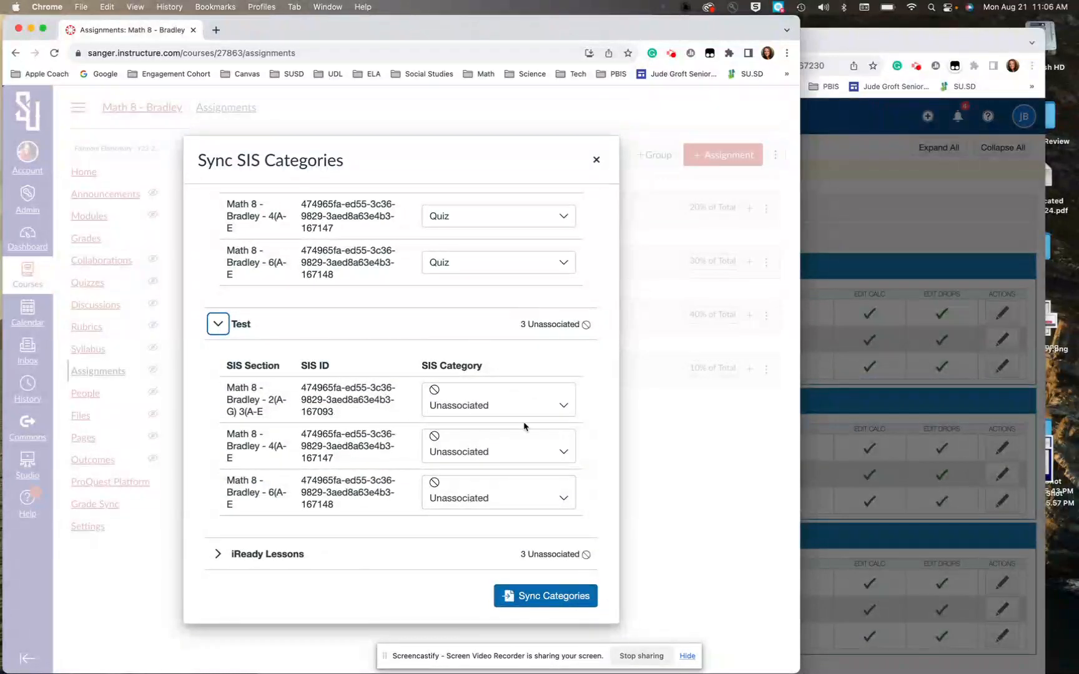
left_click(498, 400)
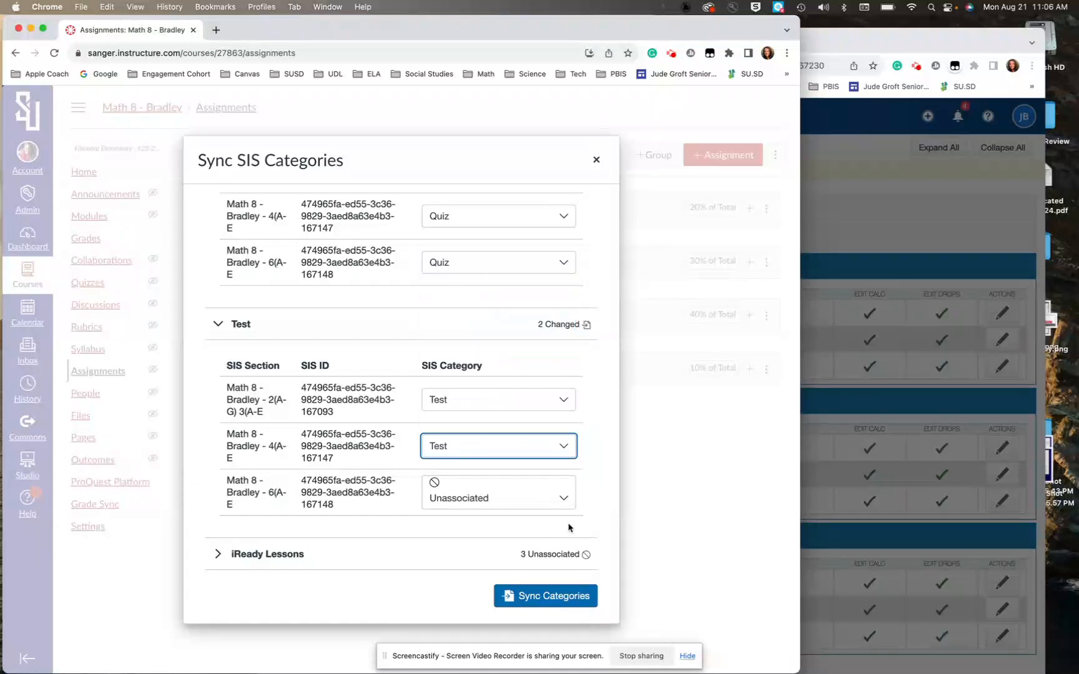
left_click(497, 498)
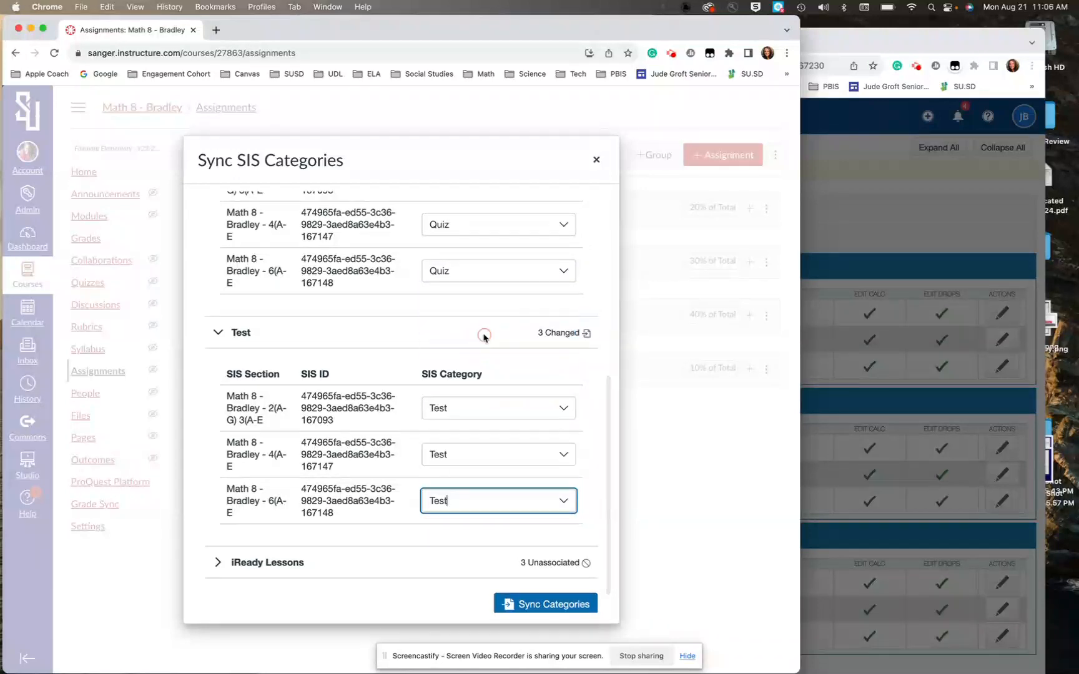
left_click(217, 531)
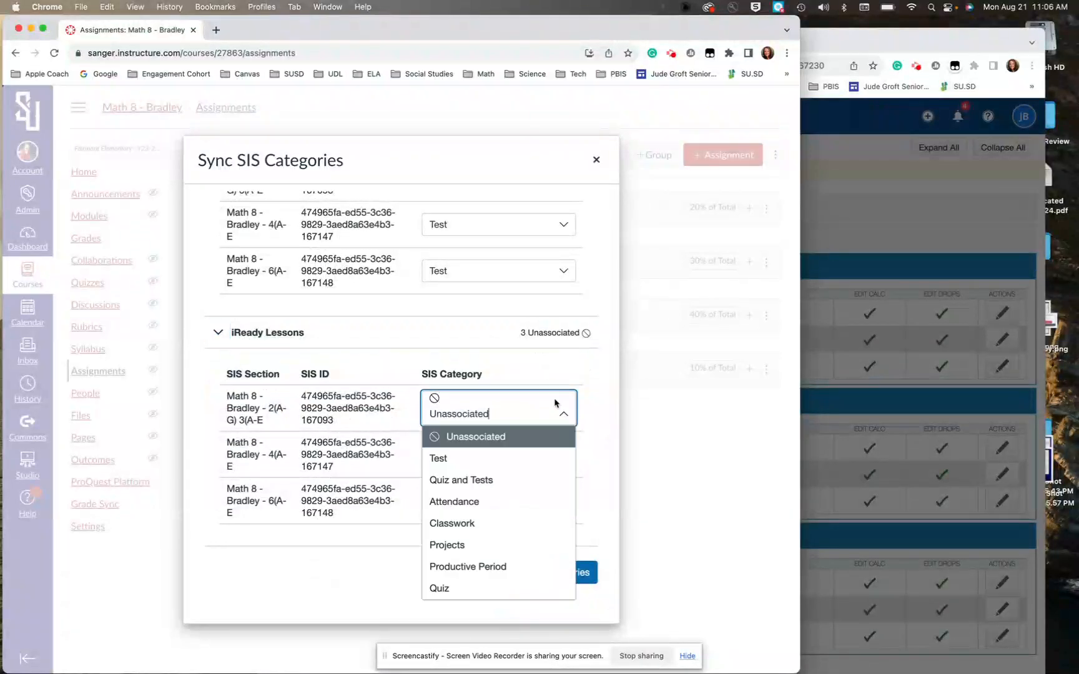
Step: Map the third Math 8 section to iReady Lessons and sync the categories with the SIS
scroll("down", 3)
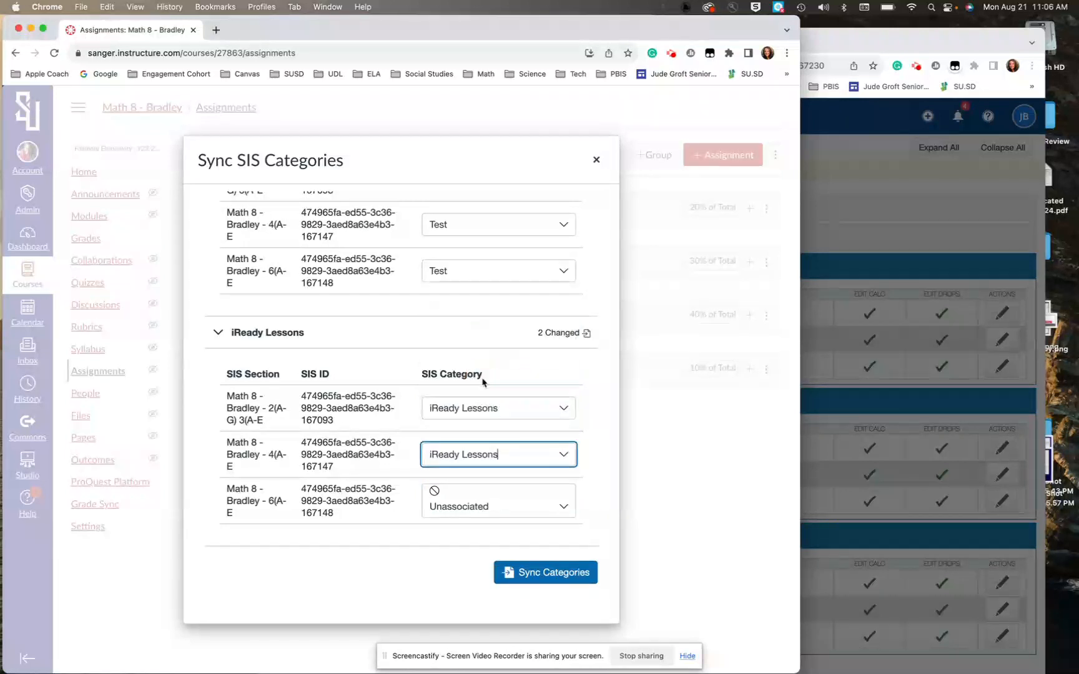
left_click(497, 507)
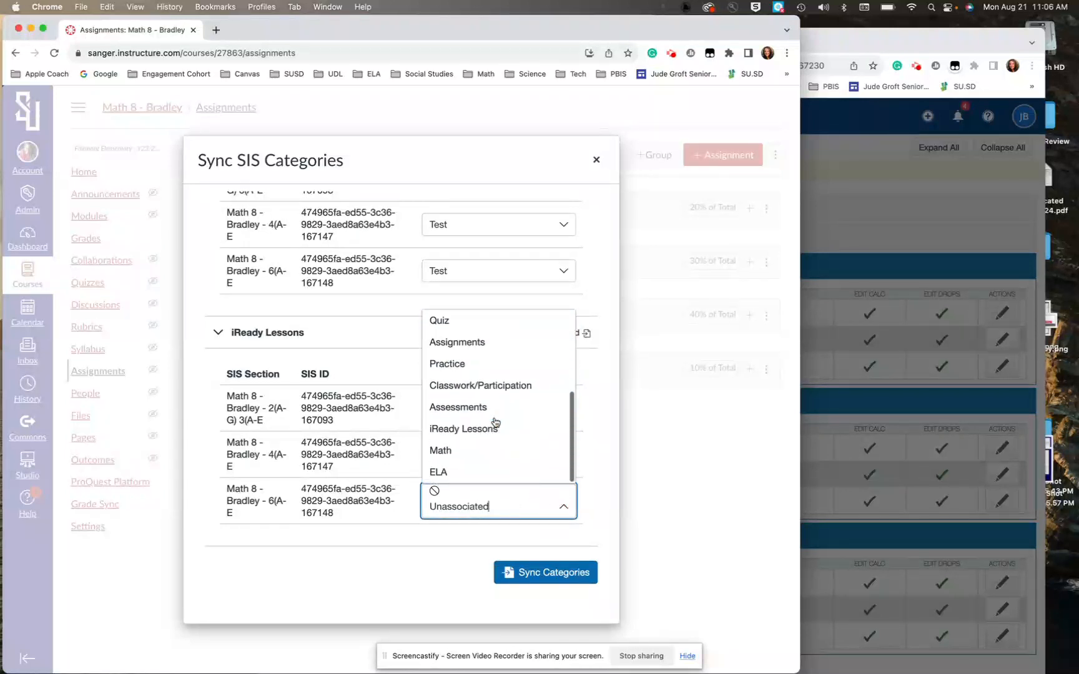
left_click(464, 427)
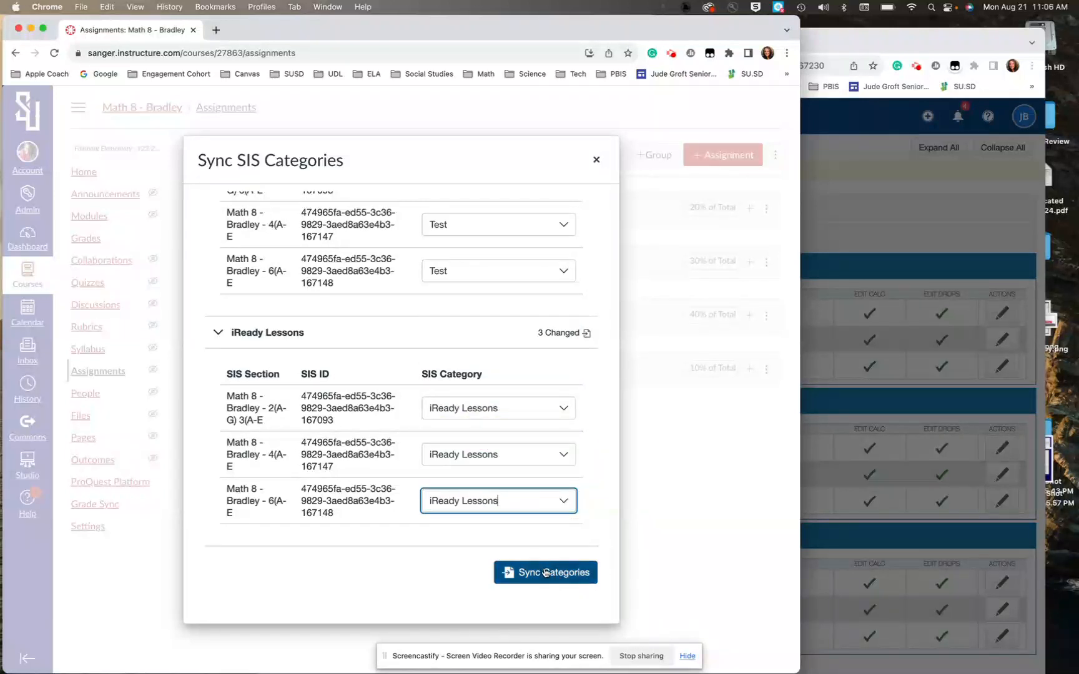
left_click(544, 572)
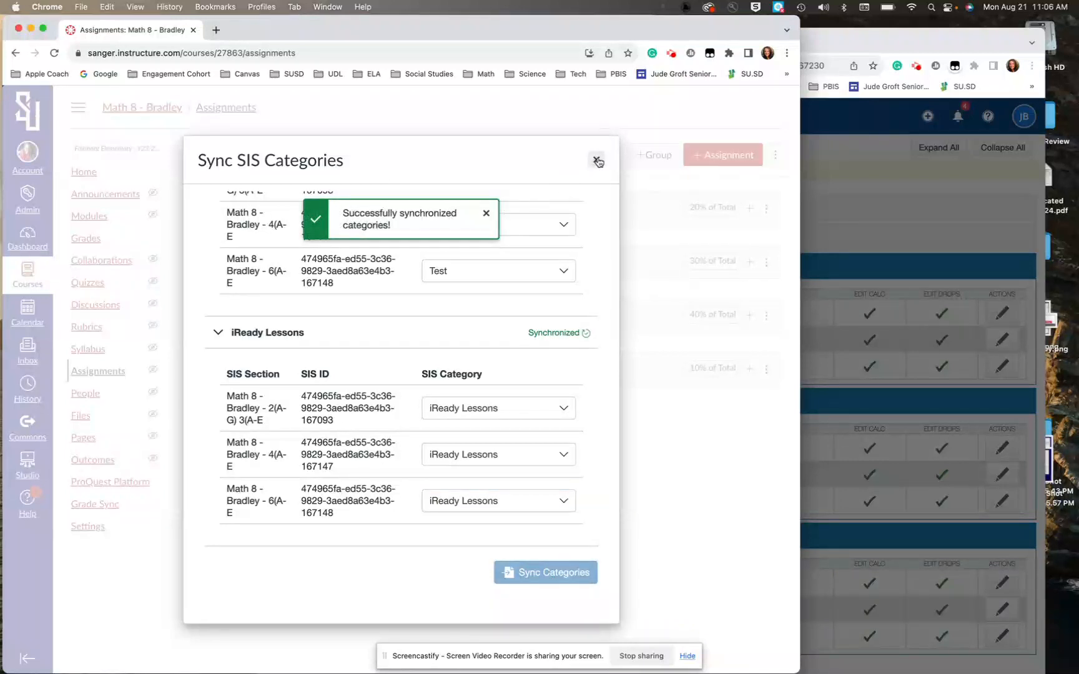
Step: Close the Sync SIS Categories dialog to view all four groups marked as synced
left_click(596, 161)
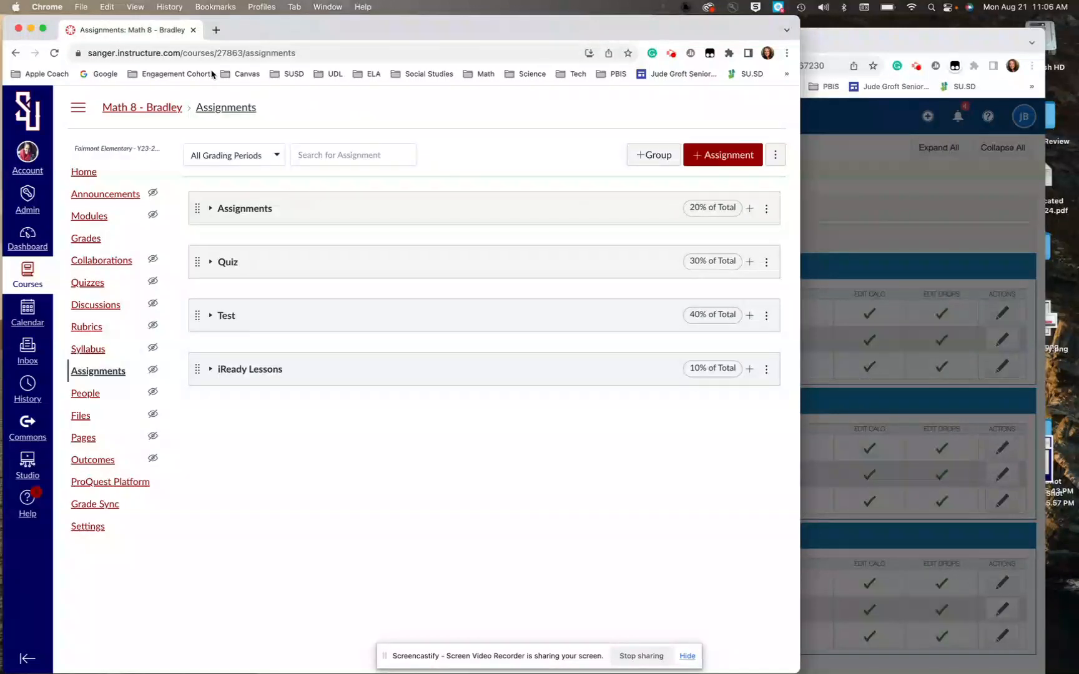
left_click(191, 53)
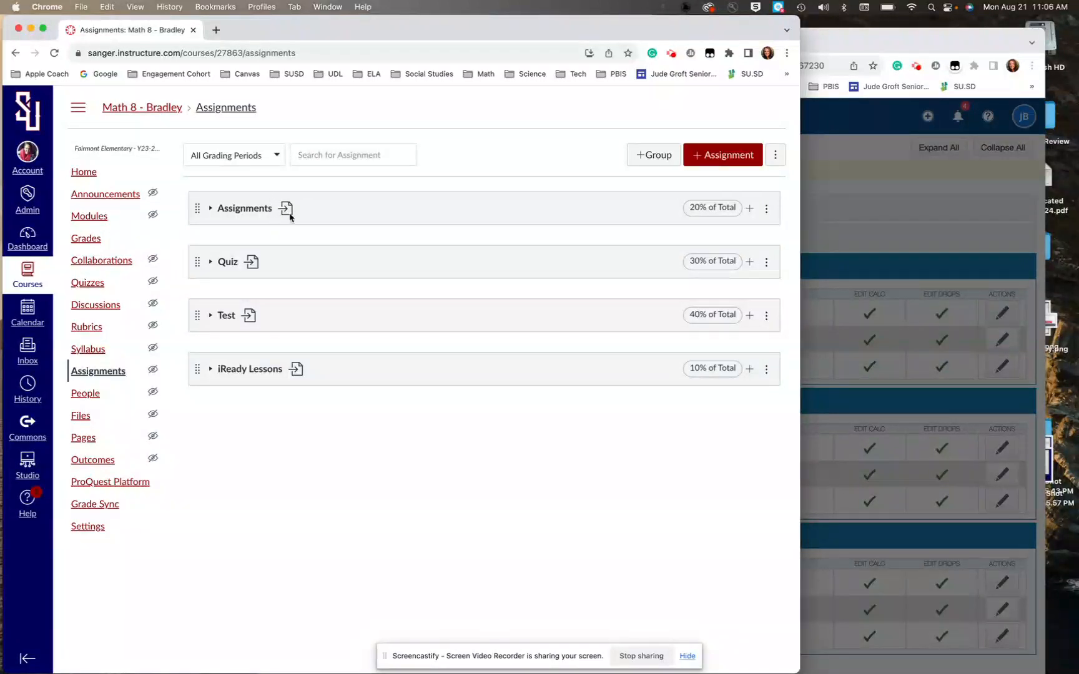
mouse_move(332, 381)
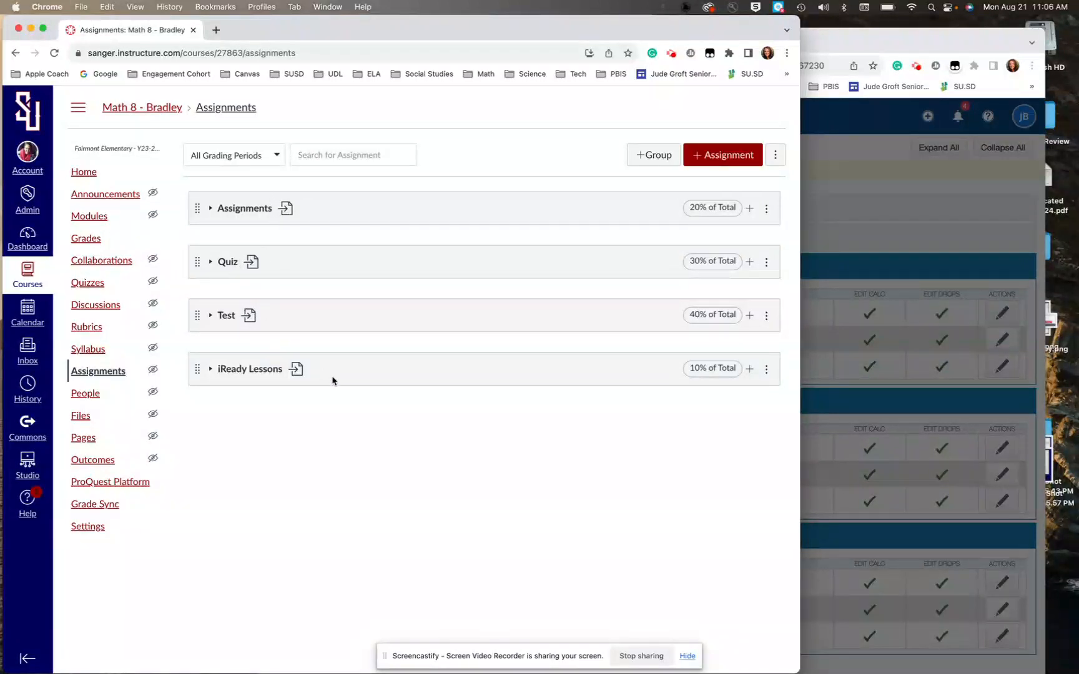
mouse_move(245, 362)
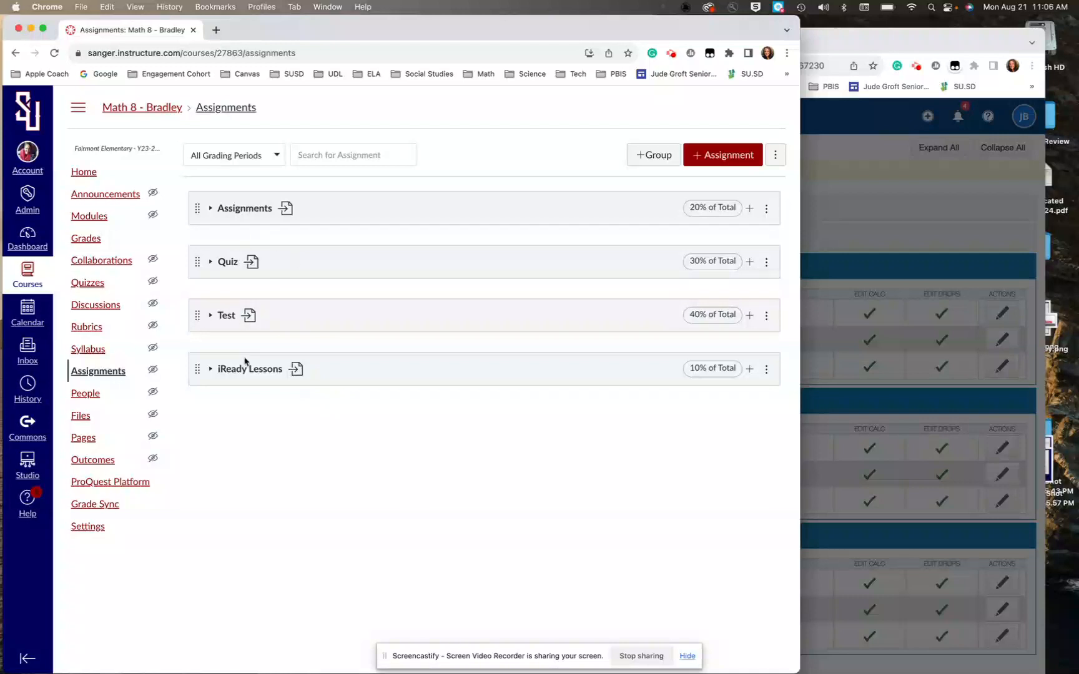
mouse_move(891, 221)
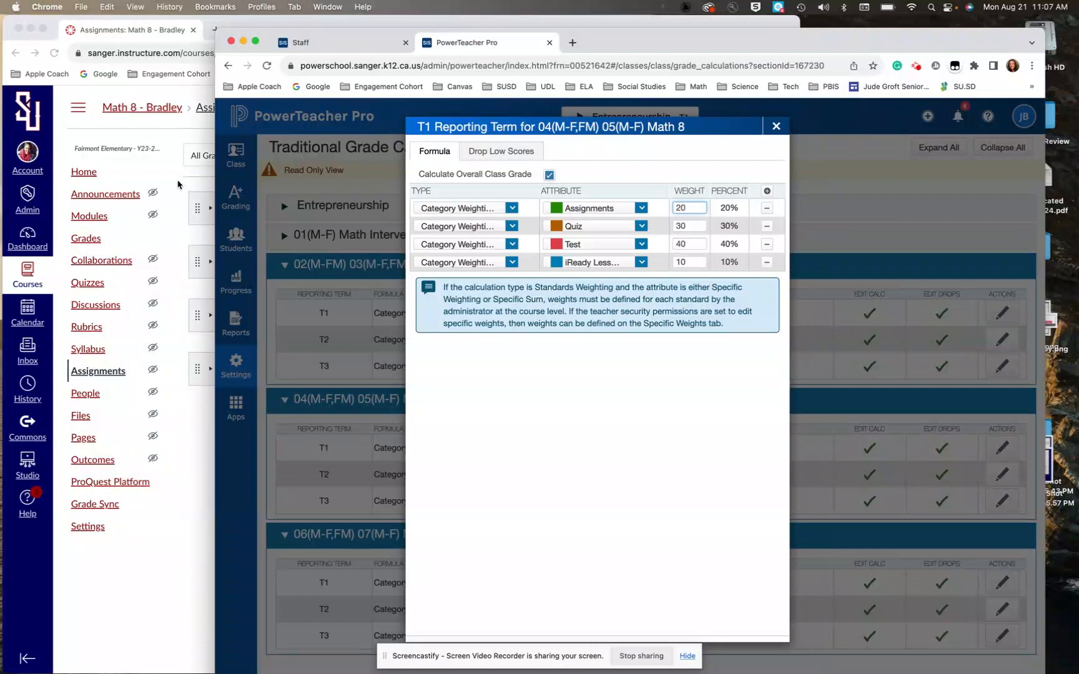
left_click(775, 126)
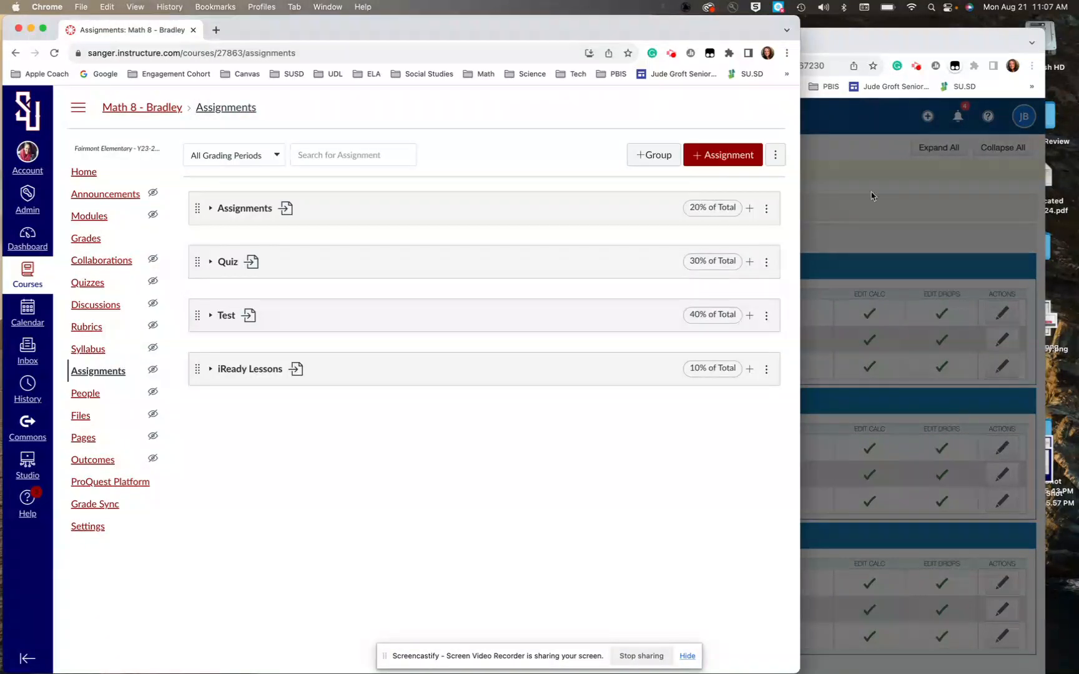
mouse_move(847, 221)
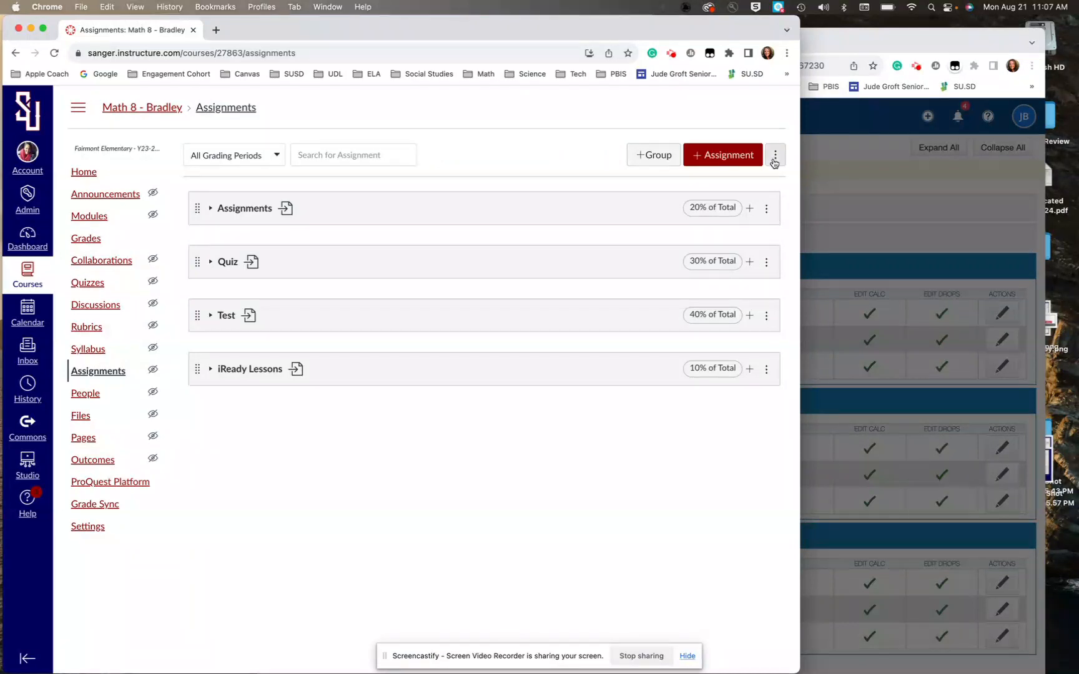
Step: Confirm group weights Assignments 20%, Quiz 30%, Test 40%, iReady Lessons 10%
left_click(774, 154)
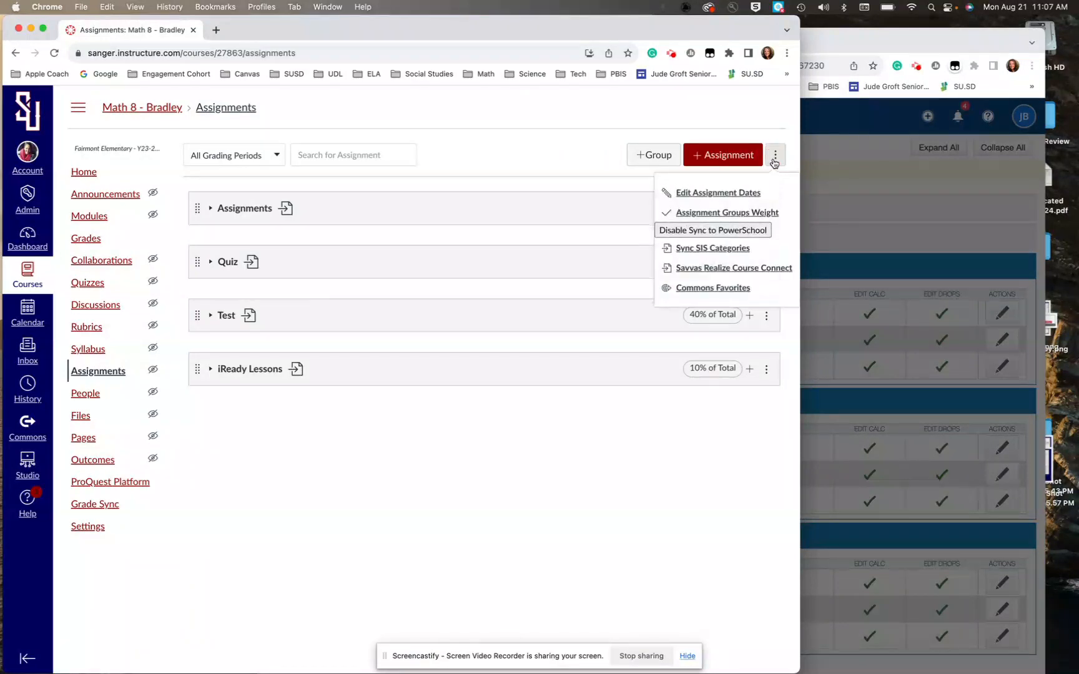
mouse_move(727, 212)
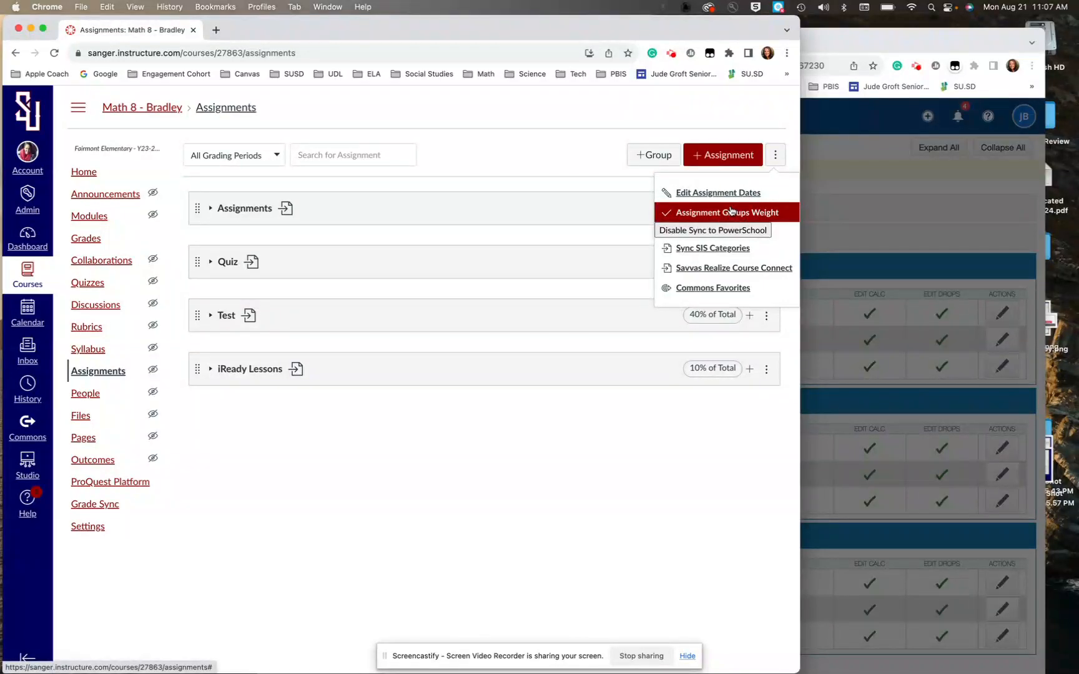
left_click(727, 212)
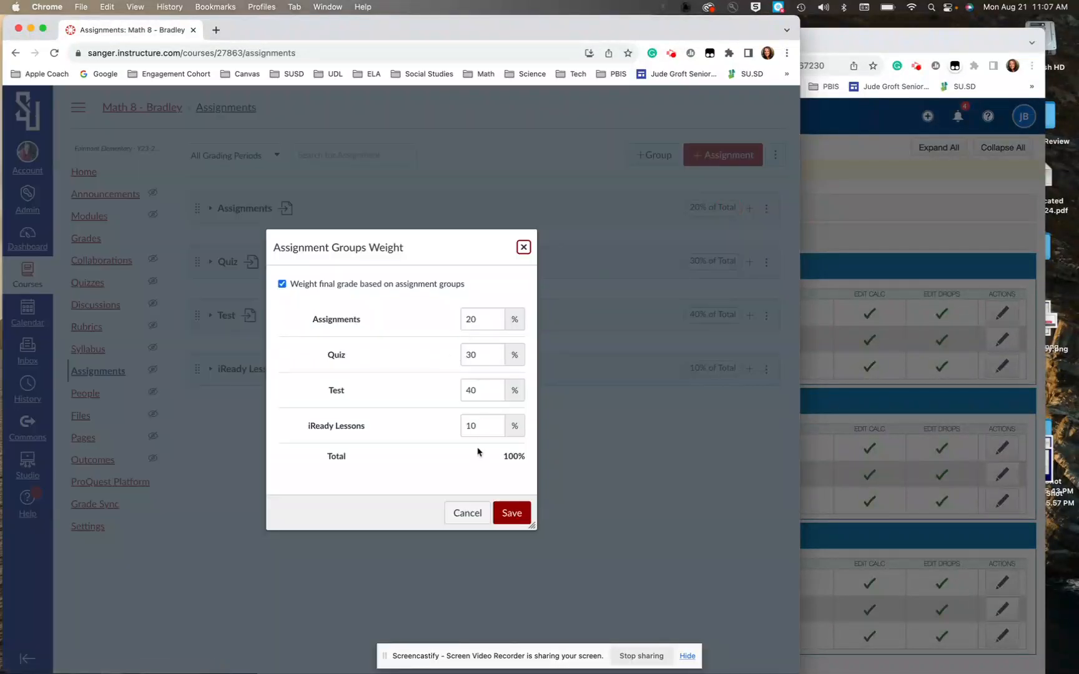
mouse_move(483, 463)
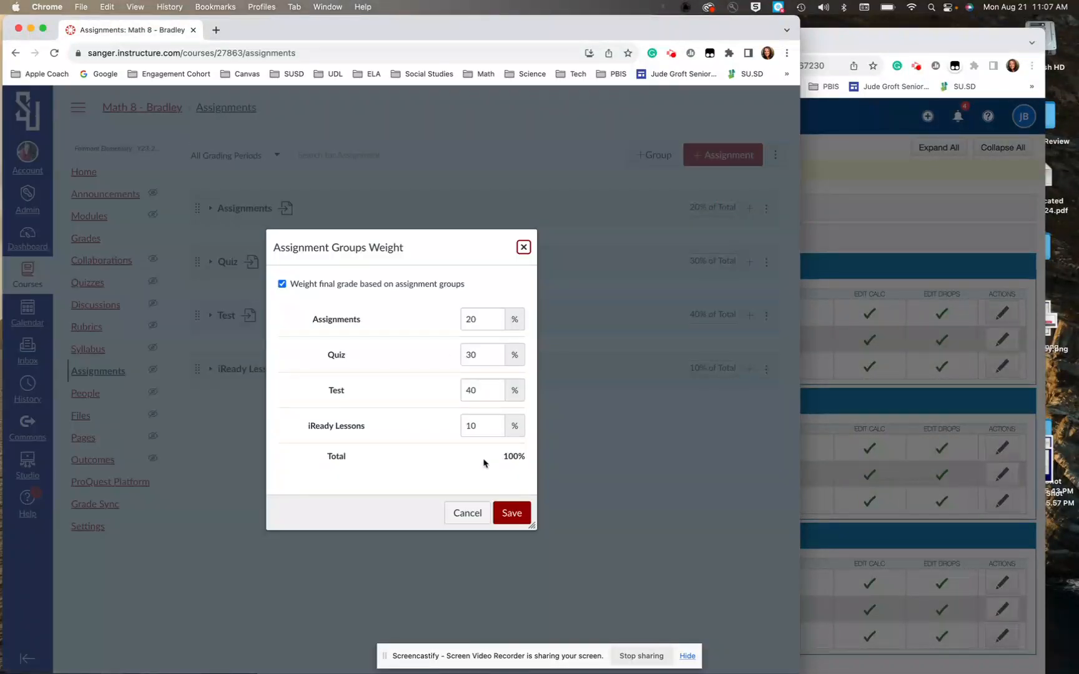
left_click(487, 41)
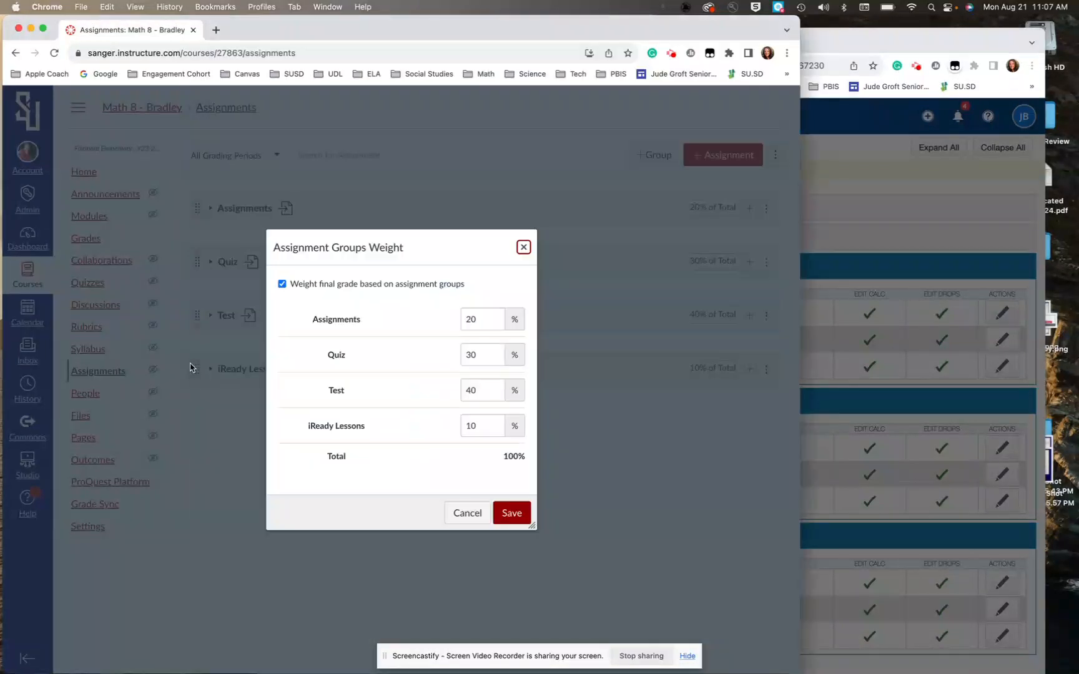
left_click(511, 513)
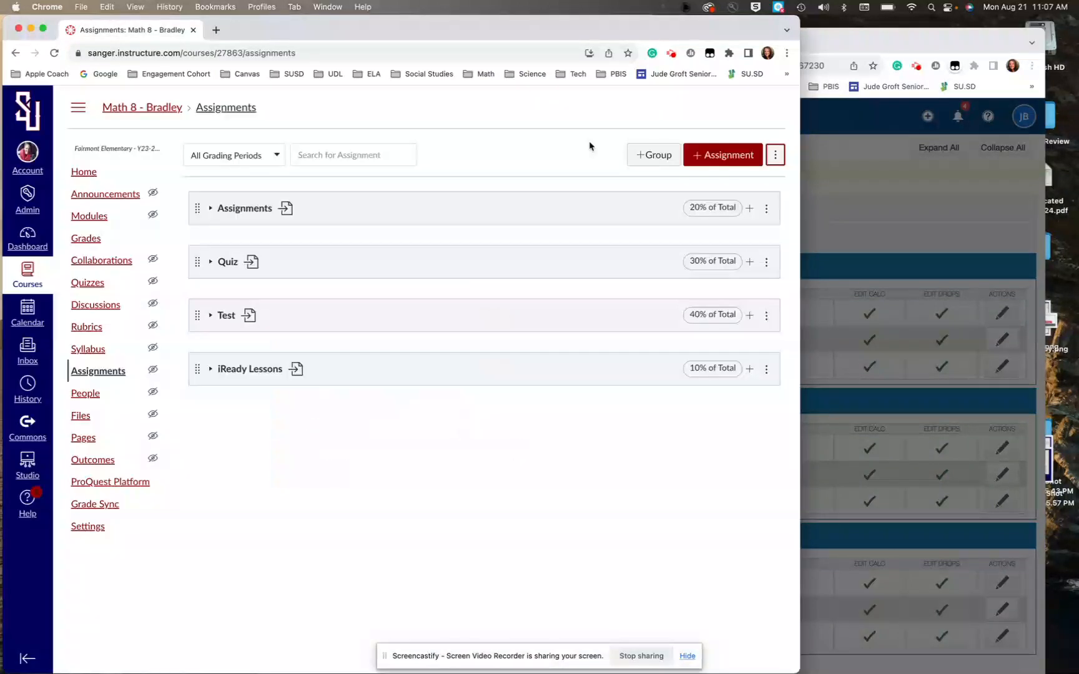
mouse_move(90, 229)
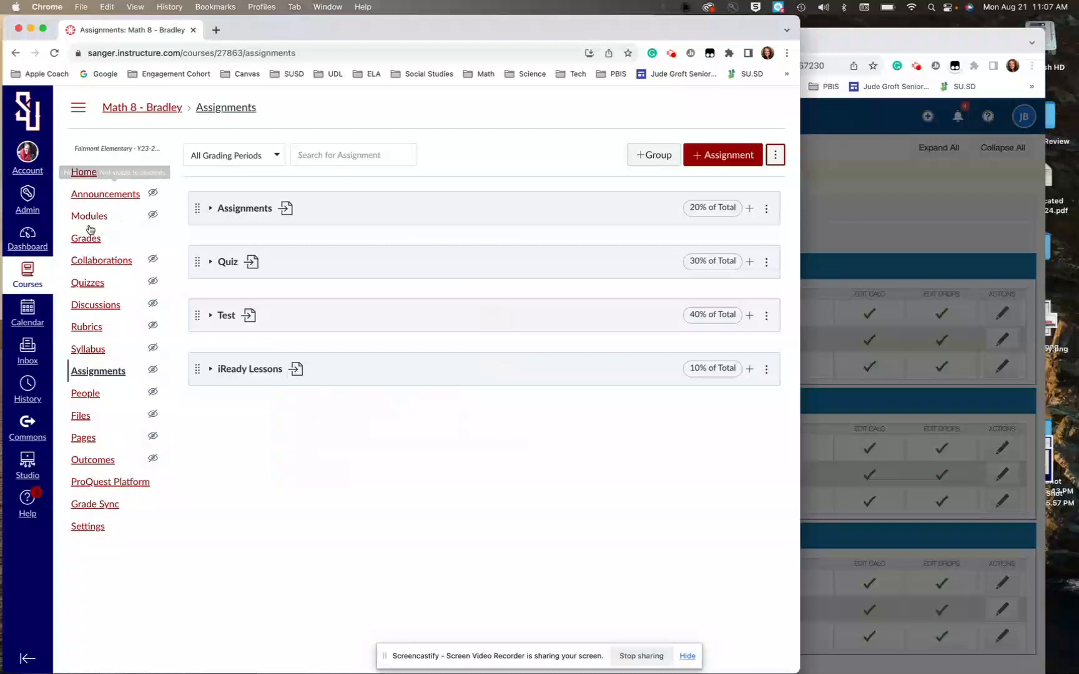
mouse_move(296, 497)
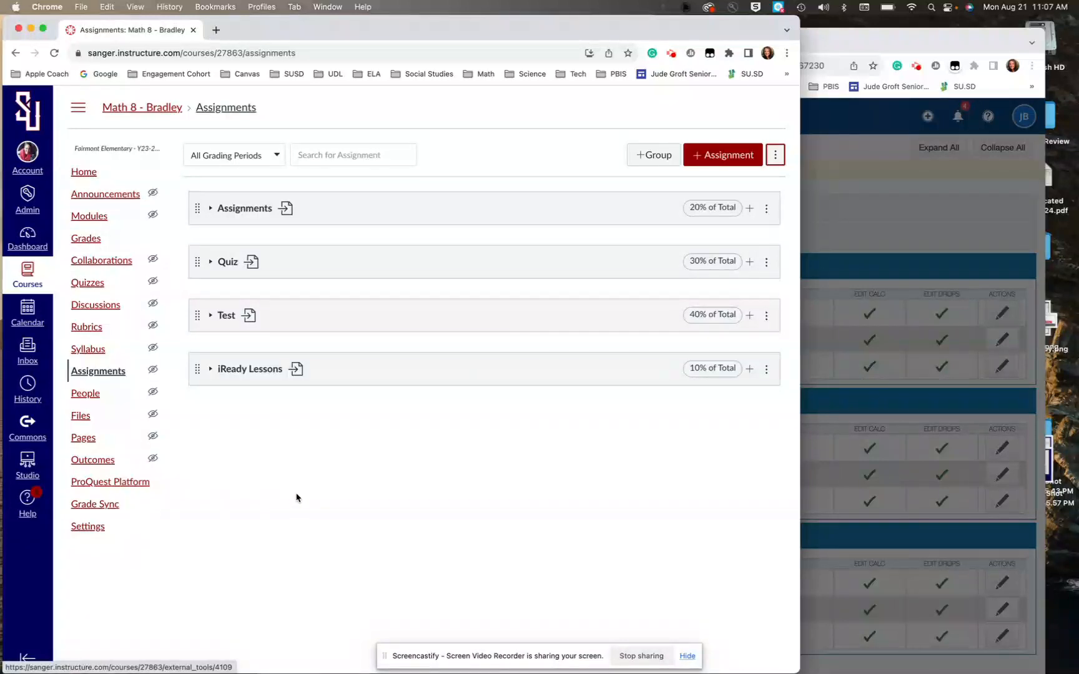
mouse_move(101, 261)
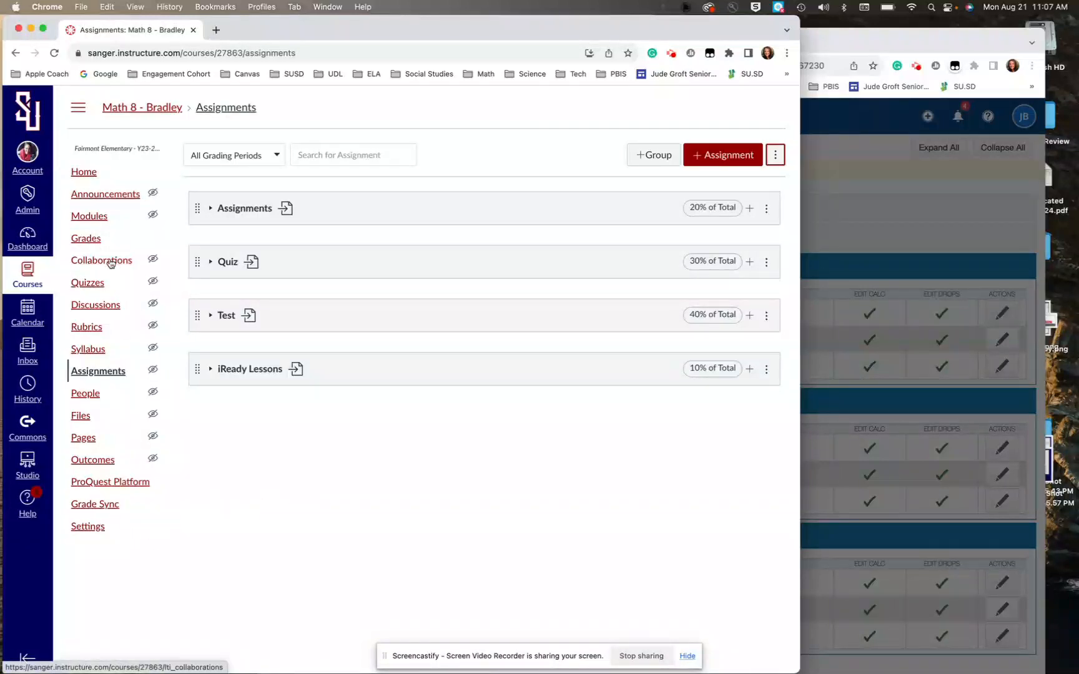
Step: Open Grades and filter the gradebook to section Math 8 - Bradley - 2(A-G) 3(A-E)
left_click(85, 238)
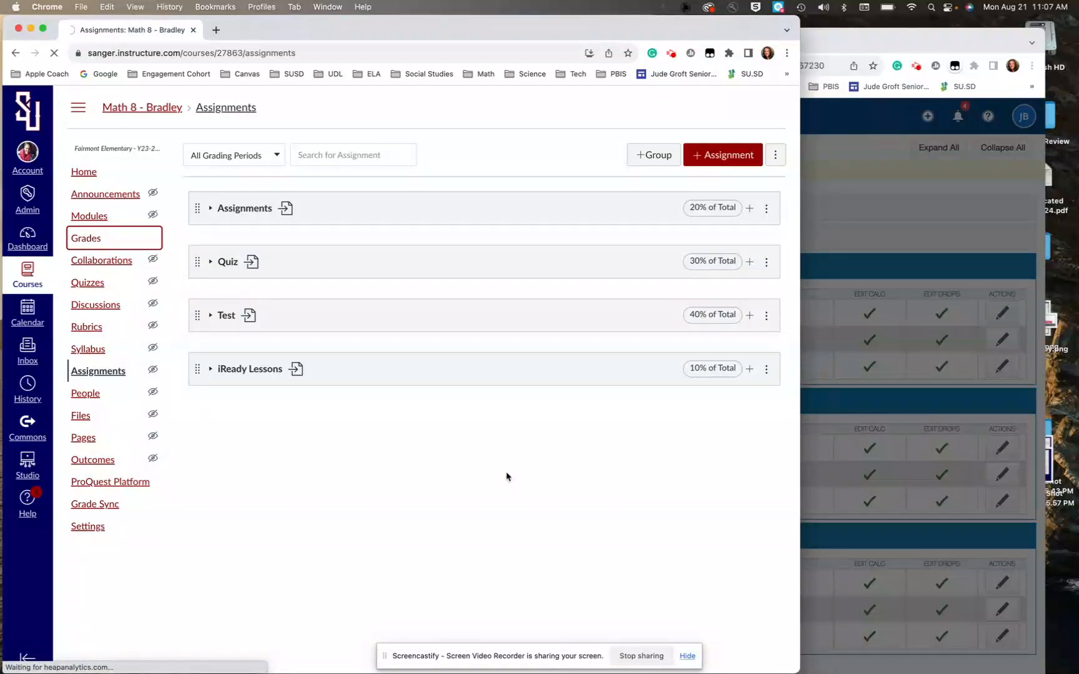
left_click(85, 238)
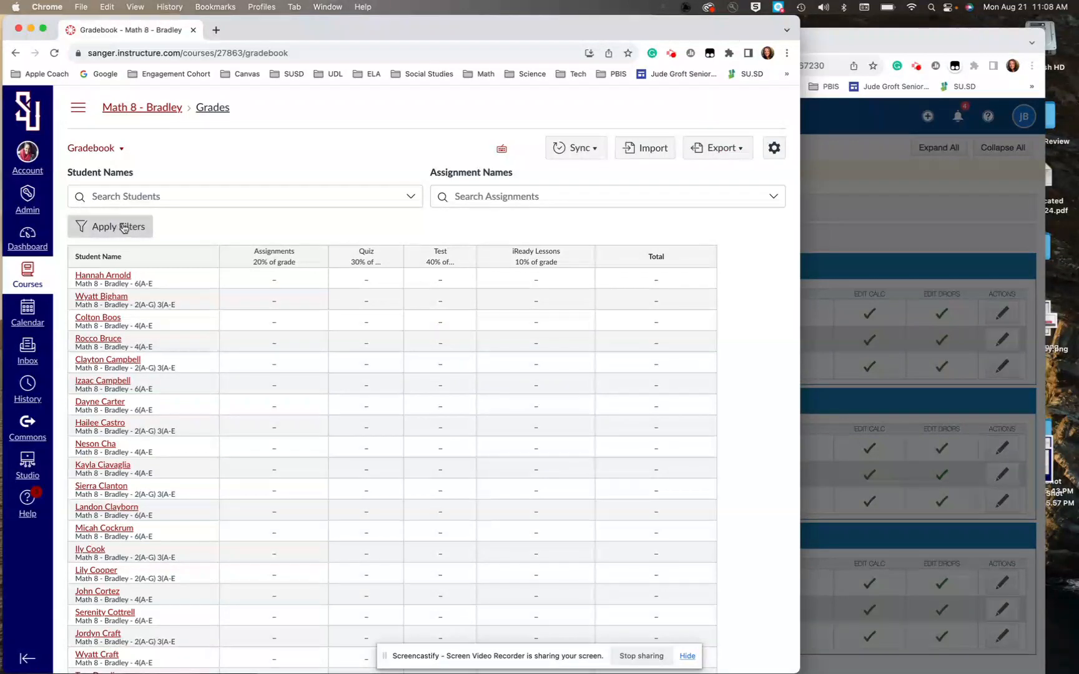
left_click(109, 226)
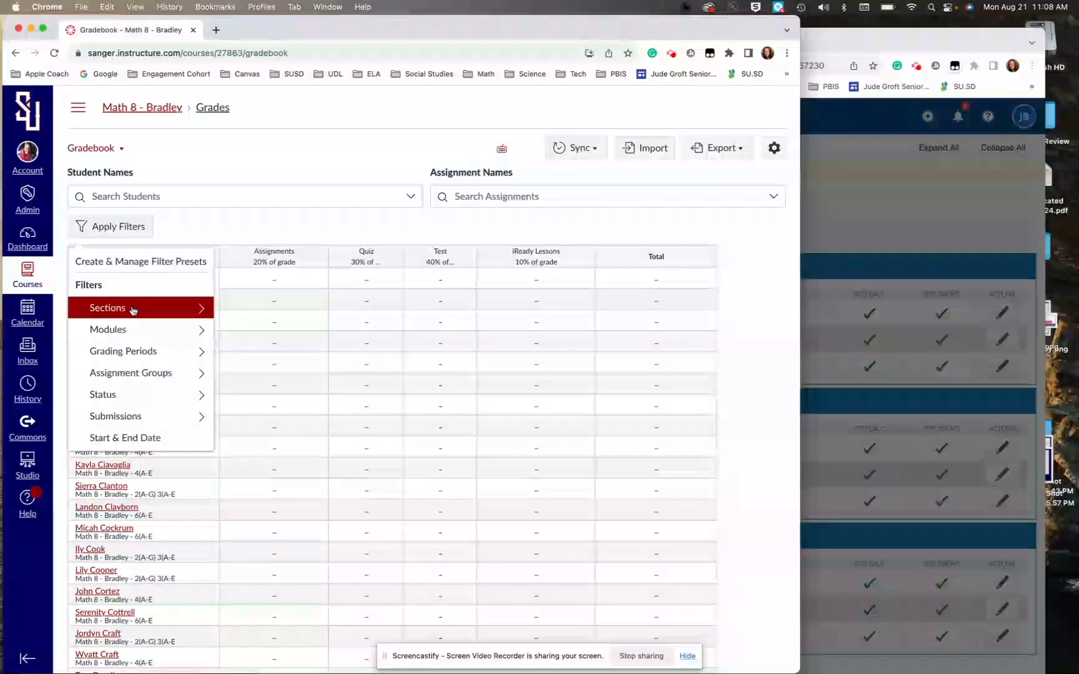
left_click(107, 308)
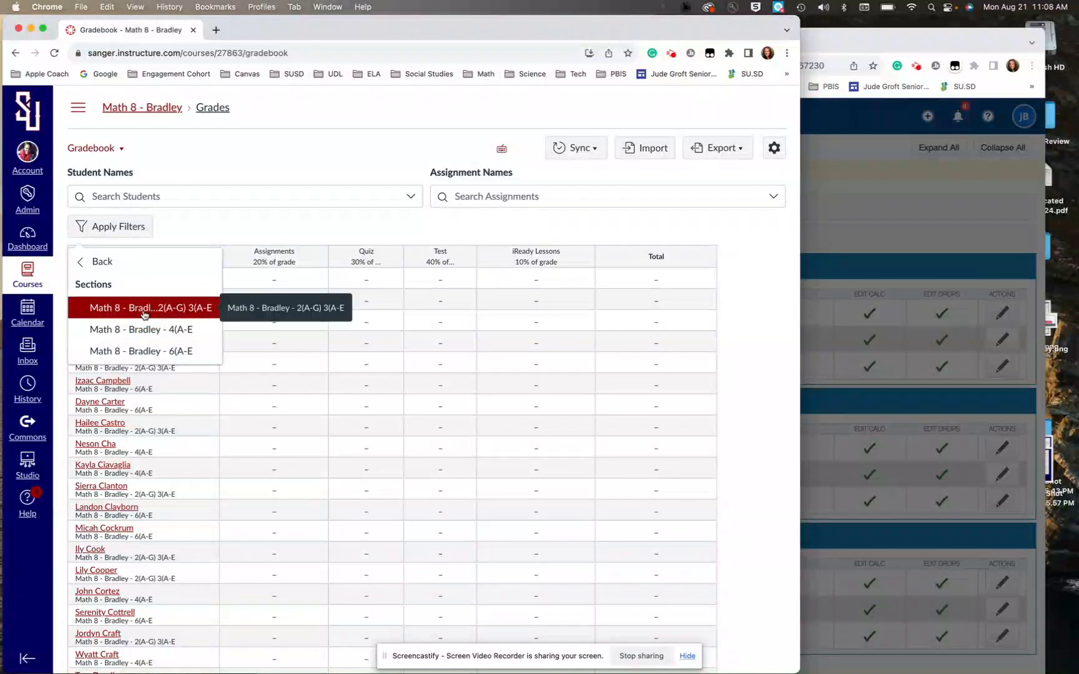
left_click(149, 308)
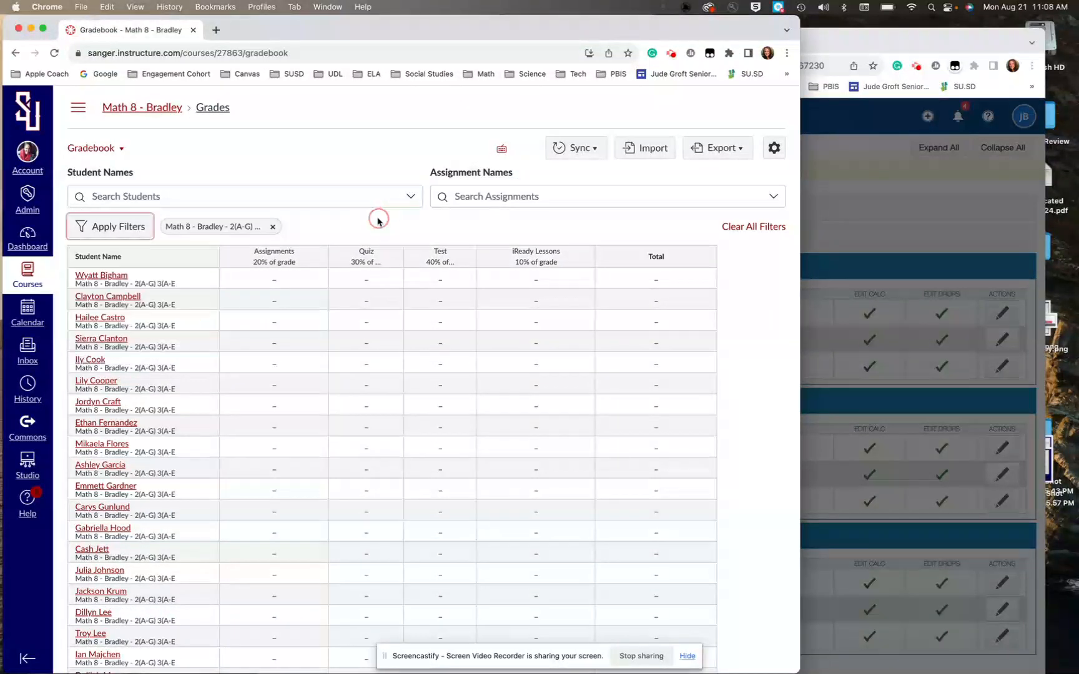
left_click(92, 147)
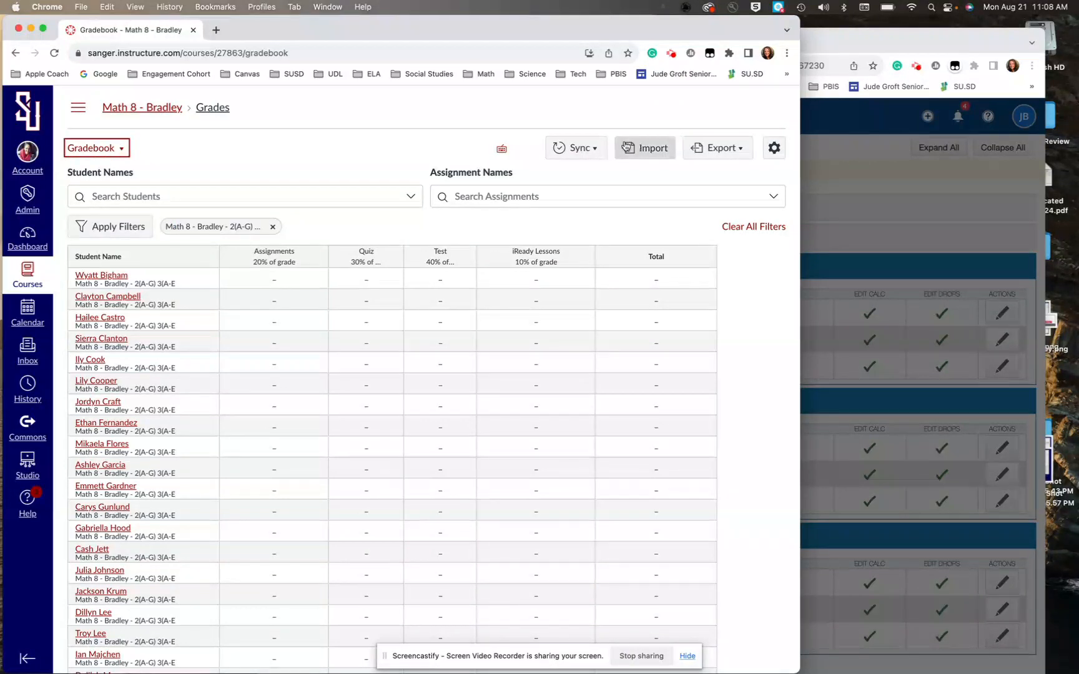
left_click(577, 147)
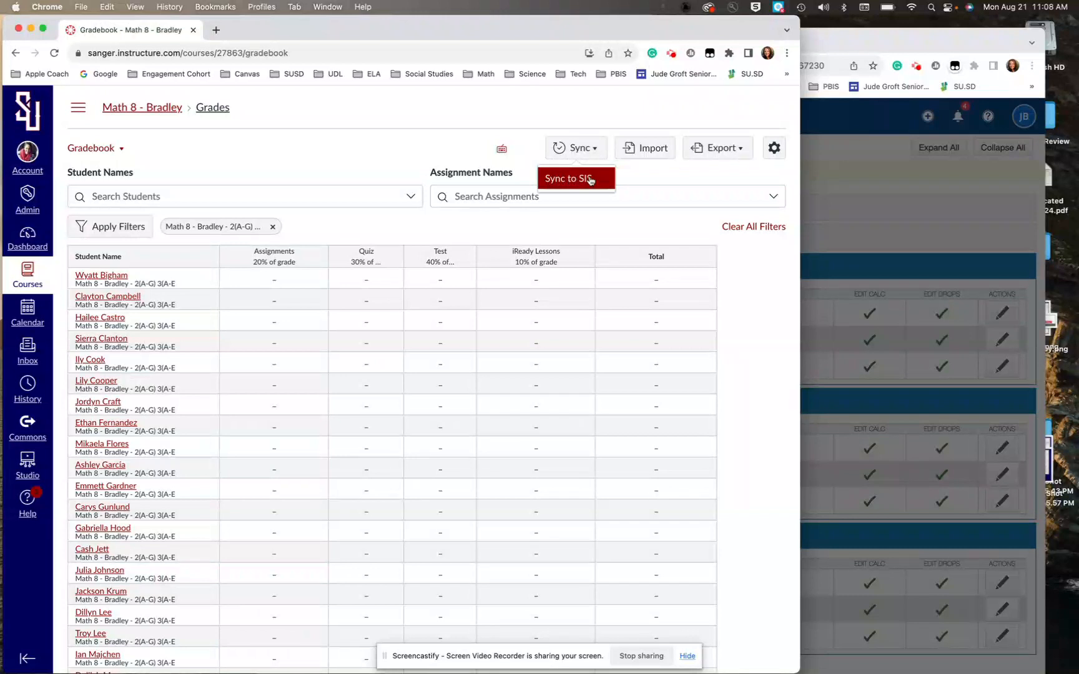
mouse_move(572, 224)
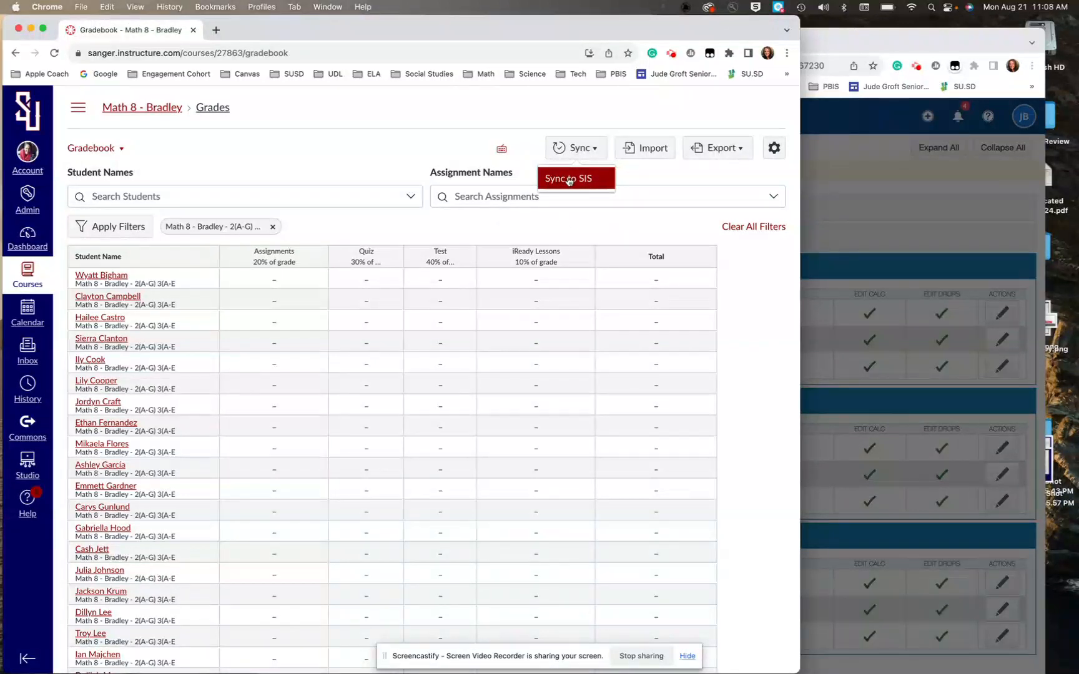
left_click(567, 178)
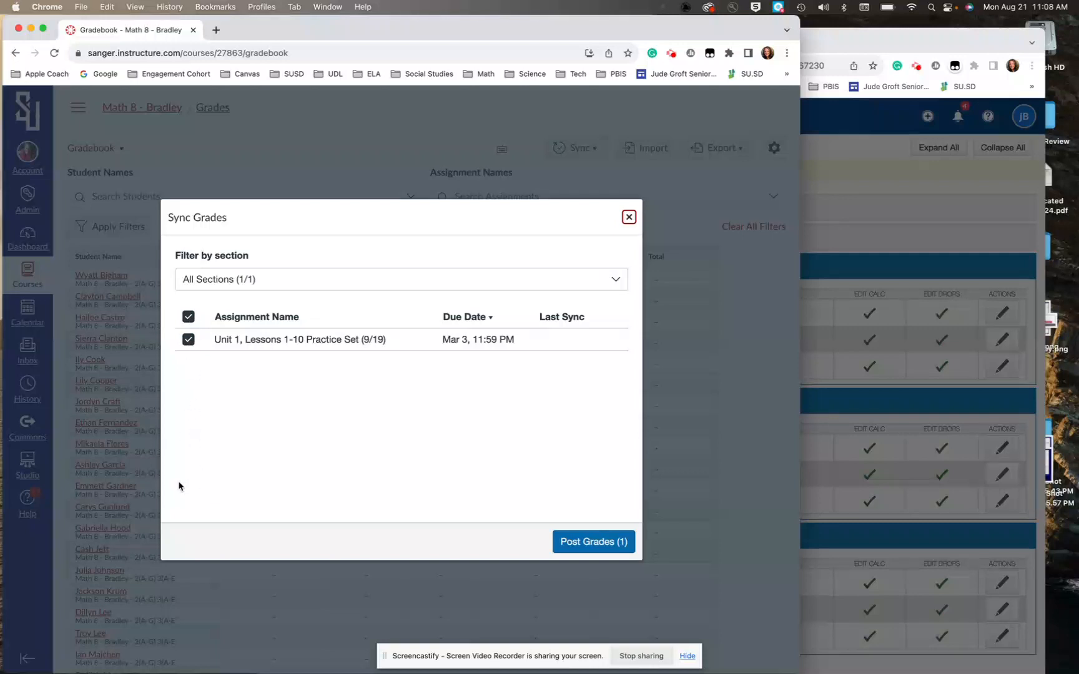
mouse_move(194, 305)
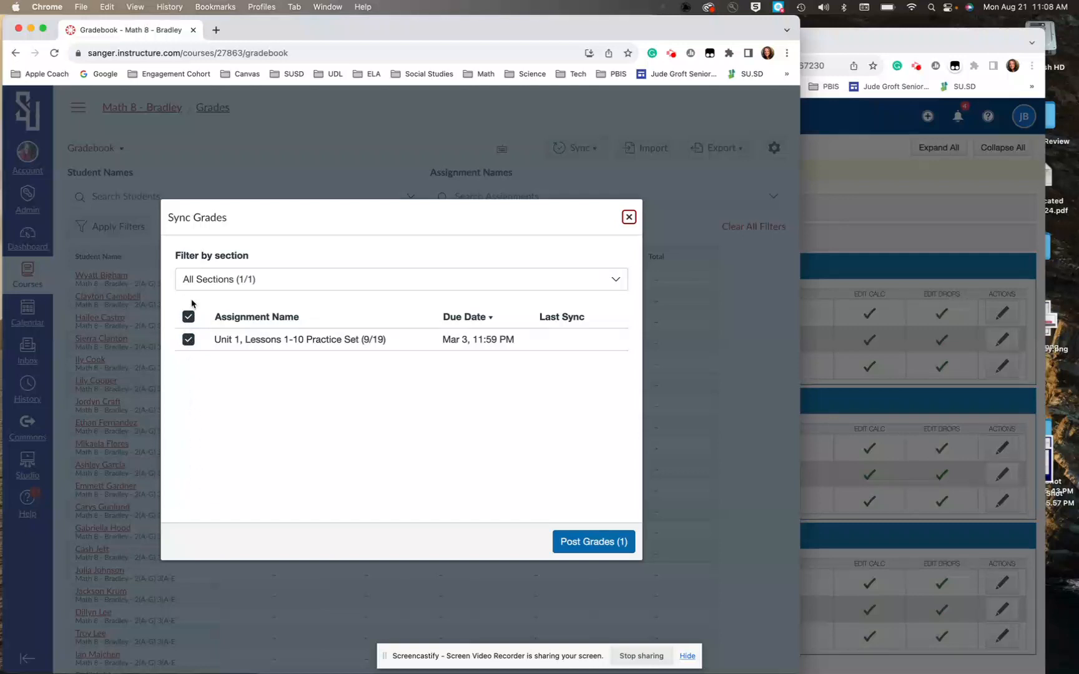
mouse_move(203, 465)
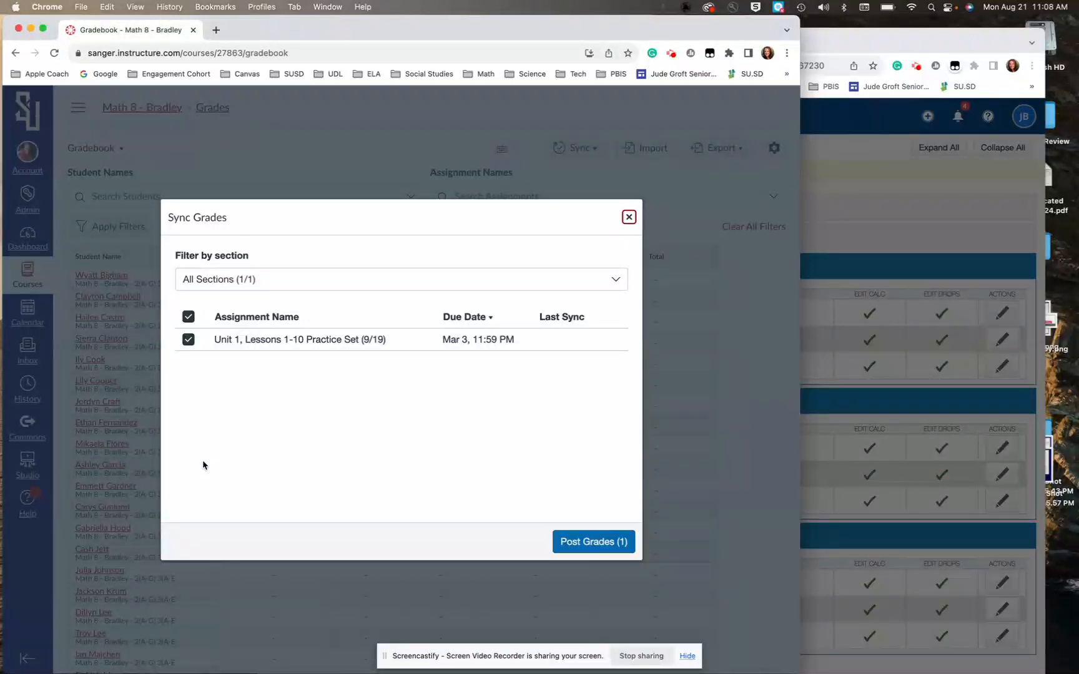
mouse_move(627, 216)
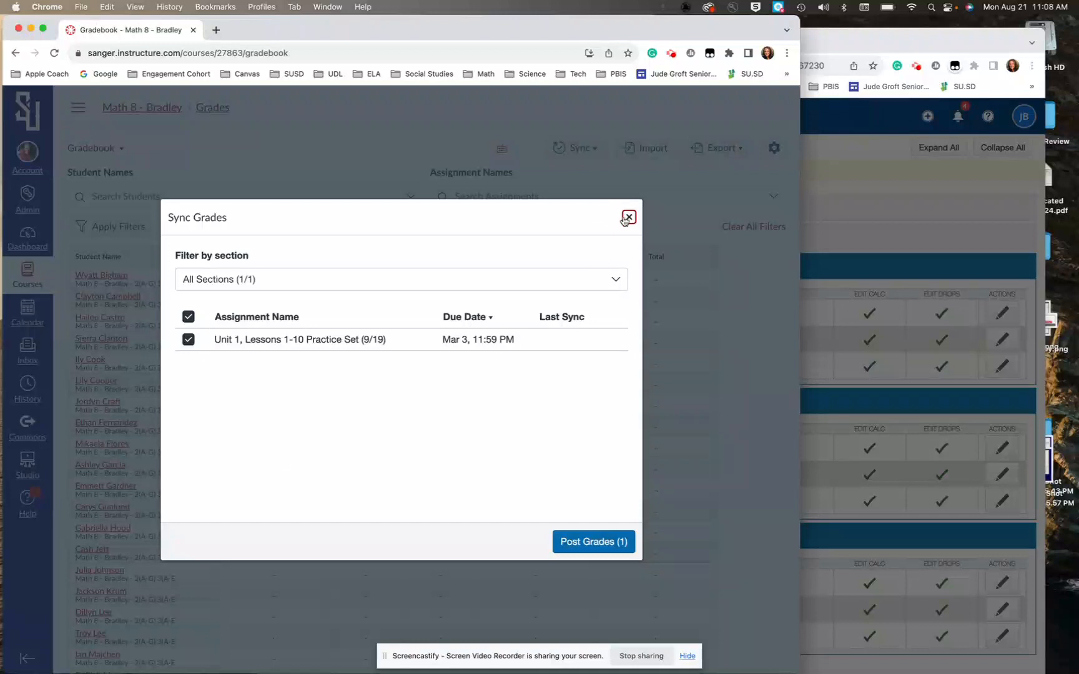
left_click(627, 217)
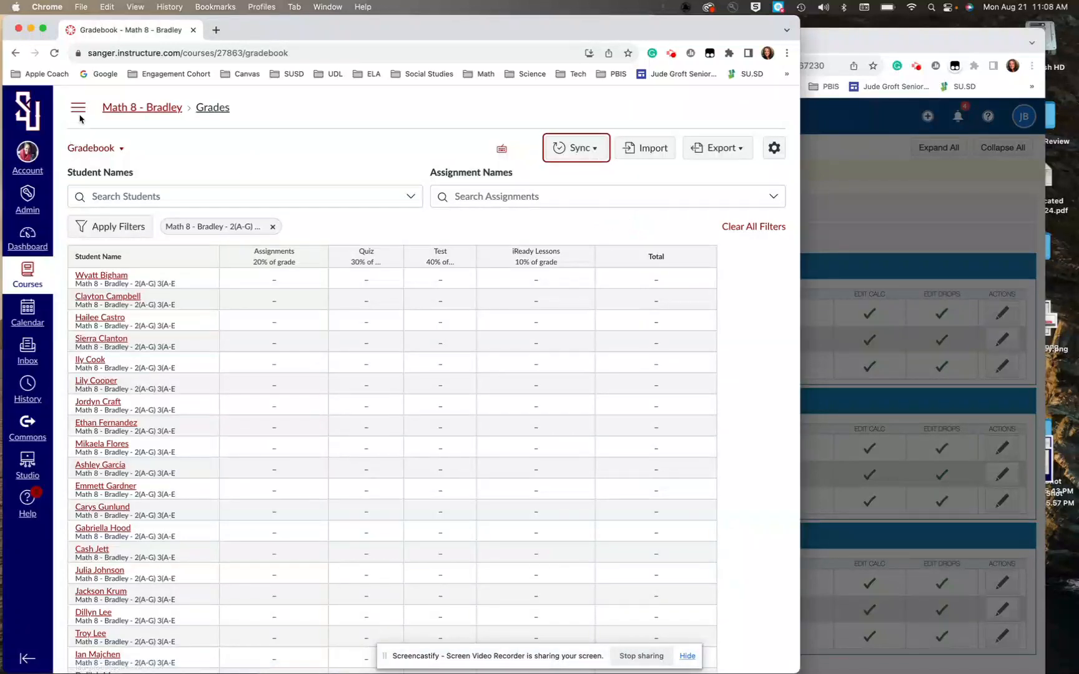
Step: Switch on Nightly Sync under Grade Sync Utilities for Math 8 - Bradley
left_click(78, 108)
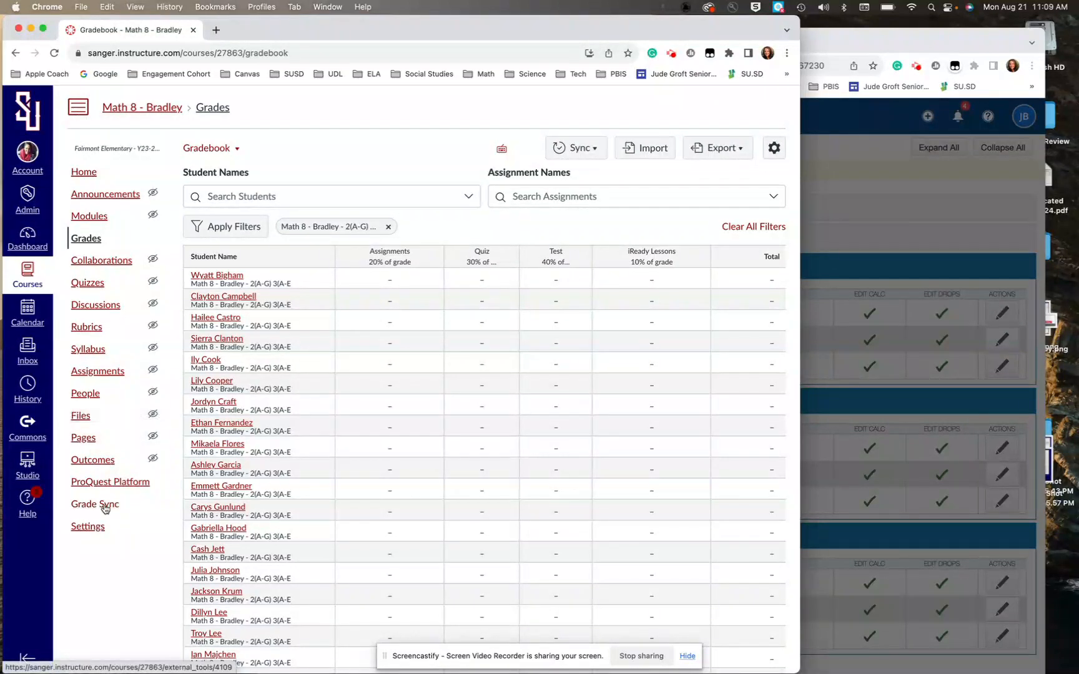
left_click(94, 503)
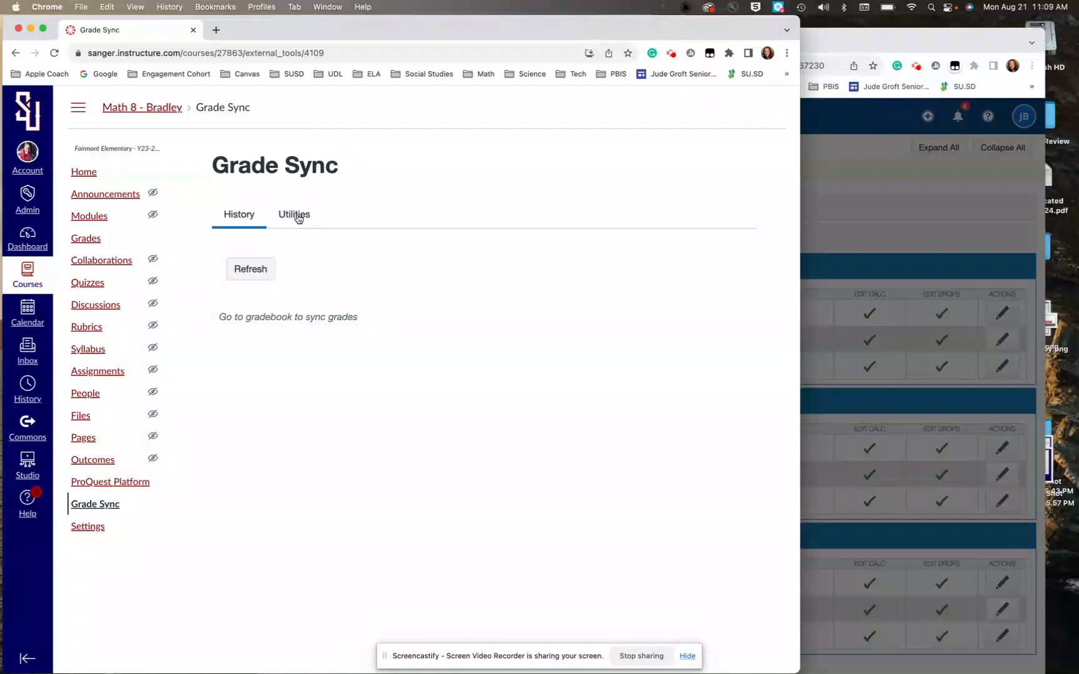
left_click(294, 214)
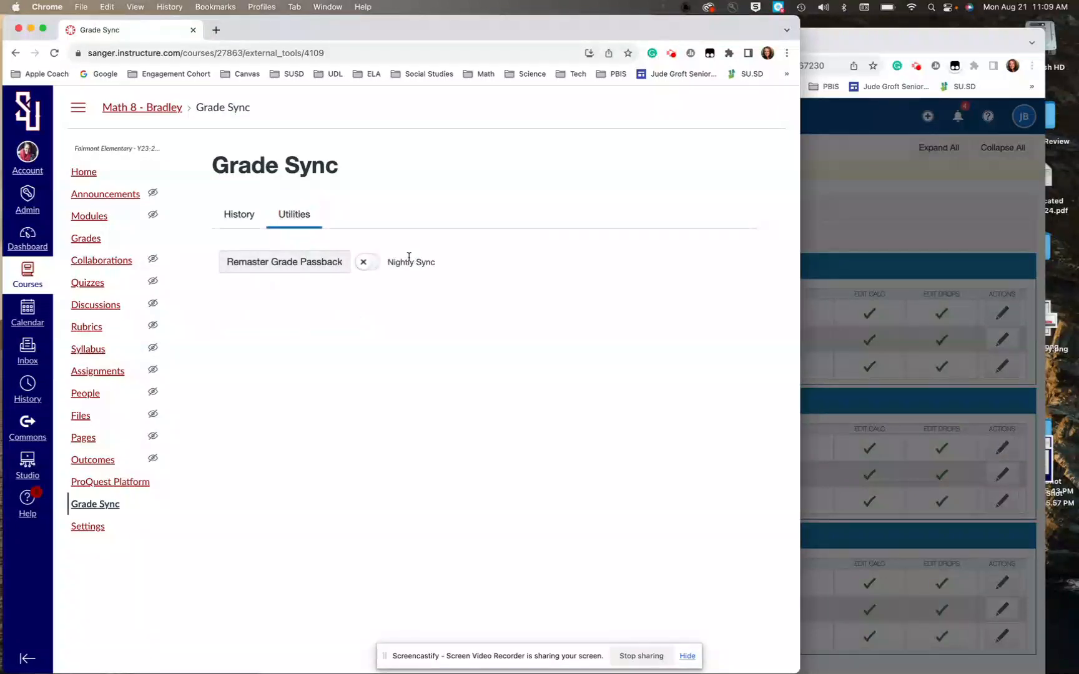
left_click(363, 263)
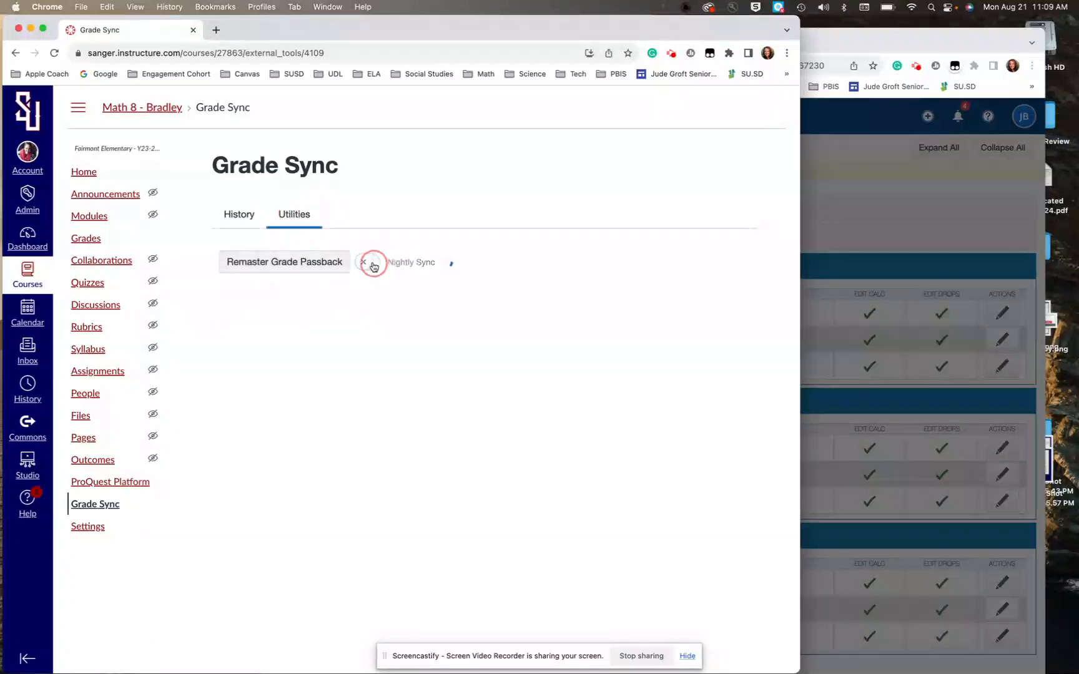
left_click(368, 262)
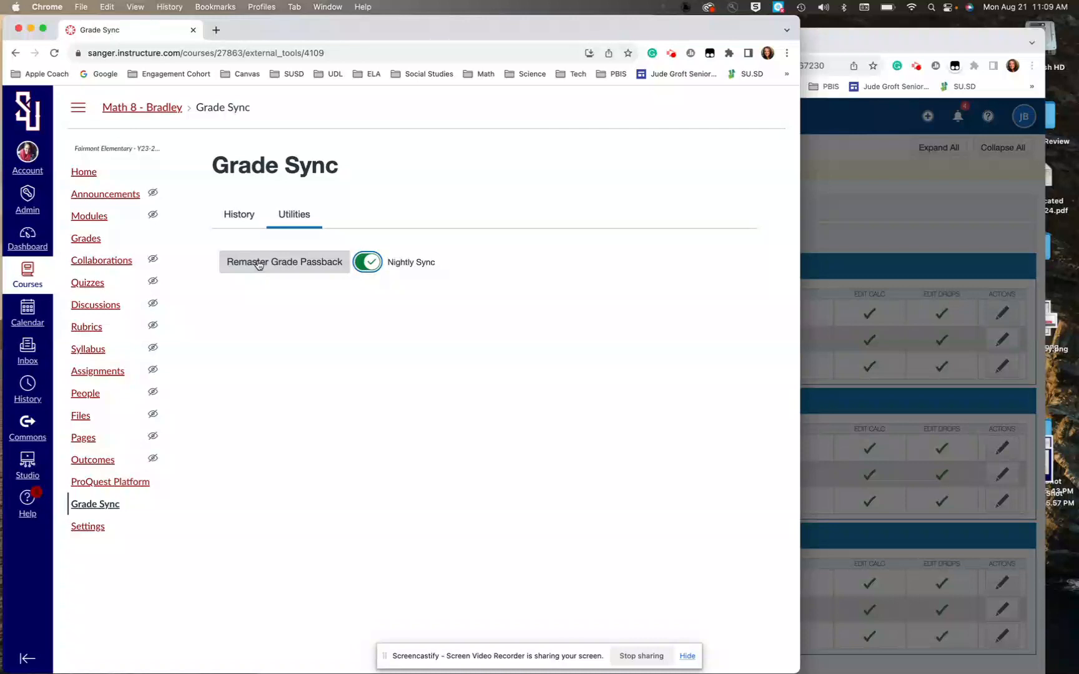
mouse_move(434, 212)
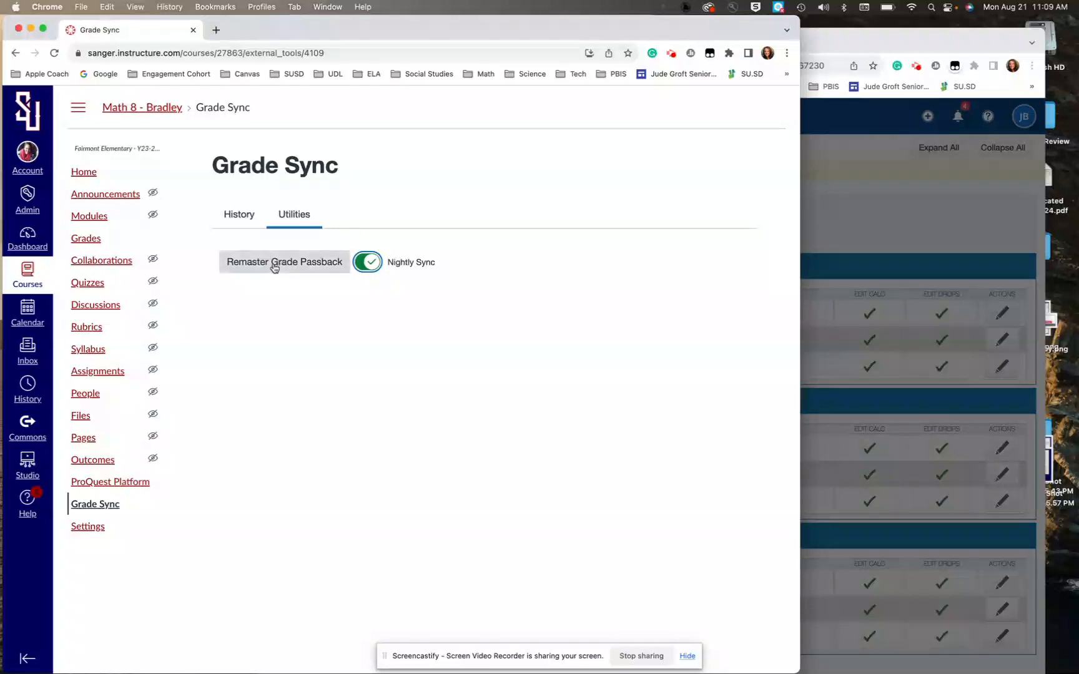
mouse_move(299, 263)
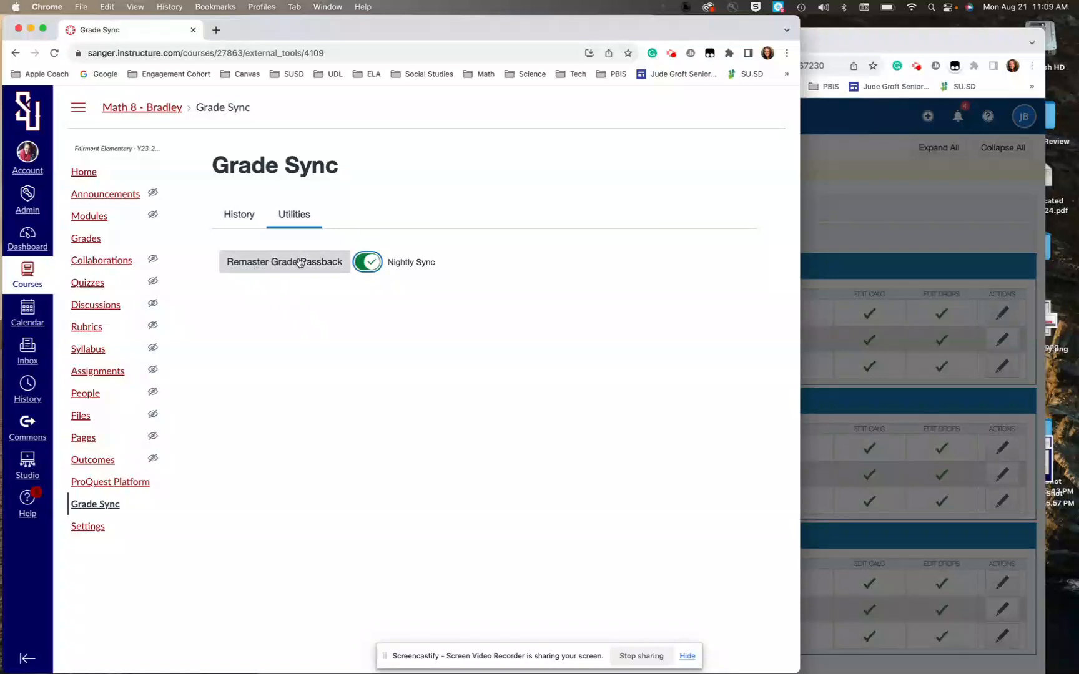
mouse_move(297, 262)
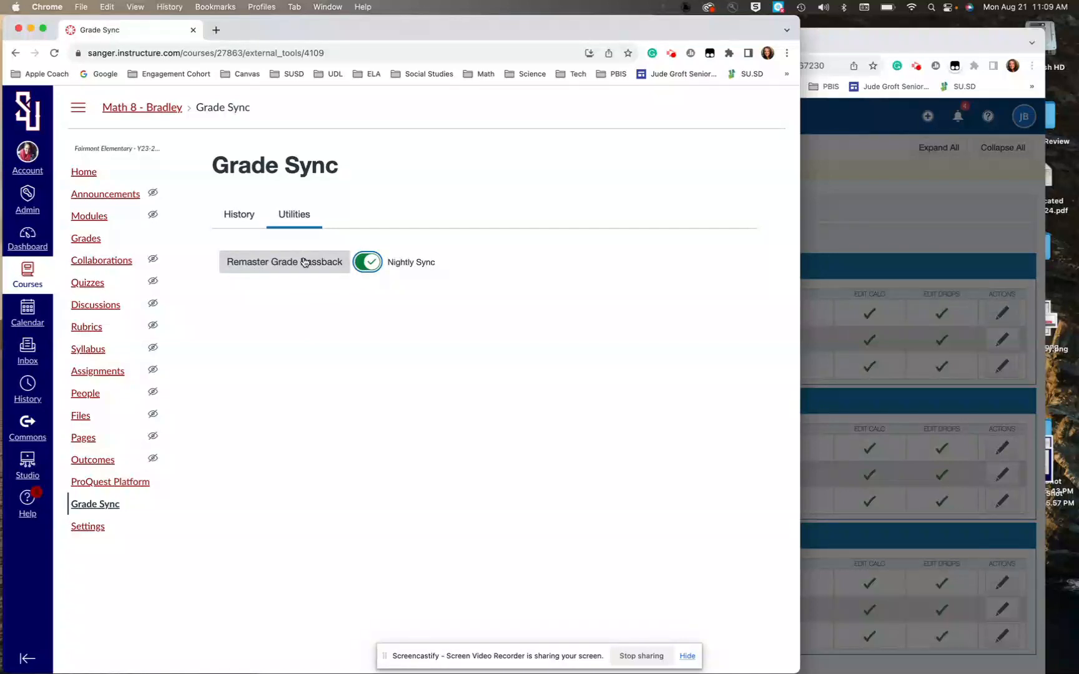
mouse_move(440, 323)
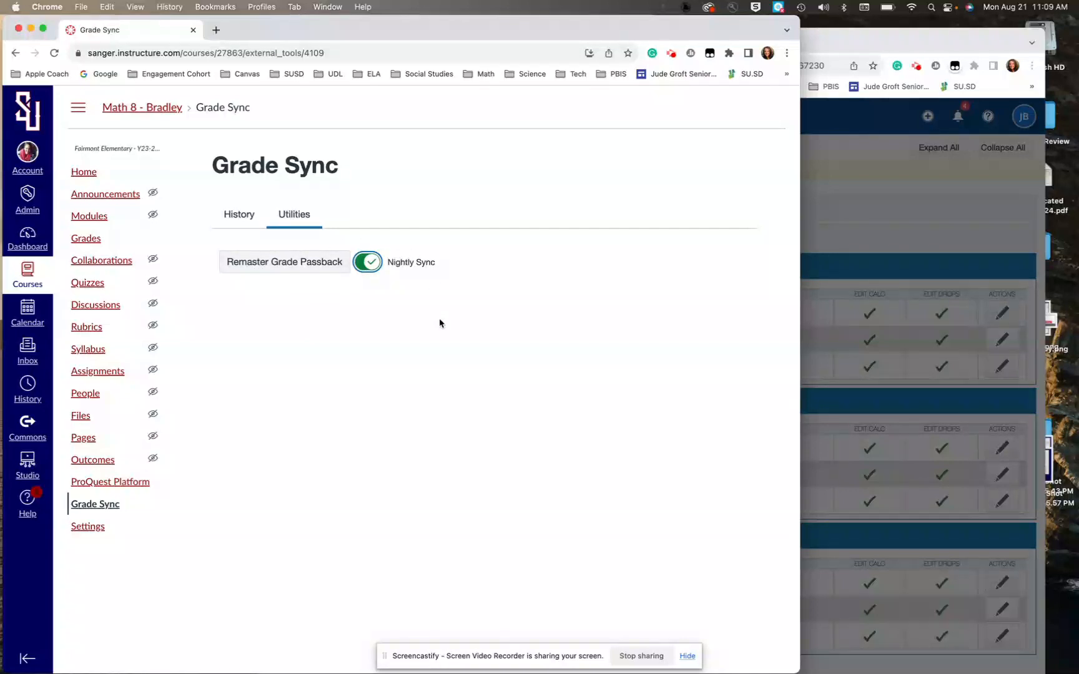
mouse_move(392, 176)
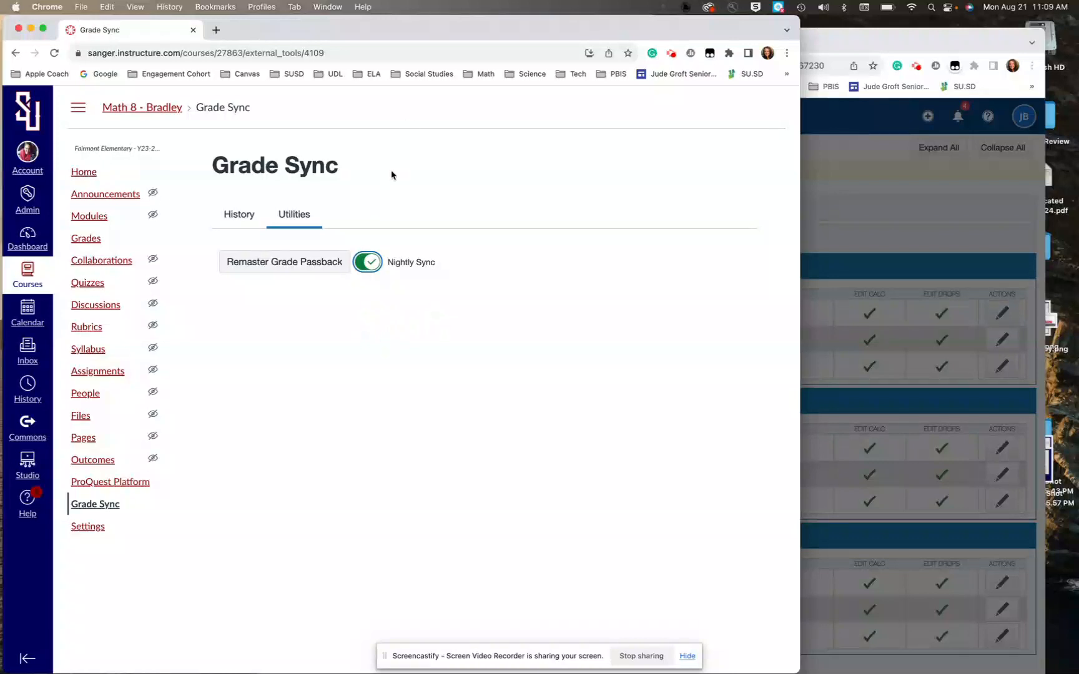
mouse_move(675, 27)
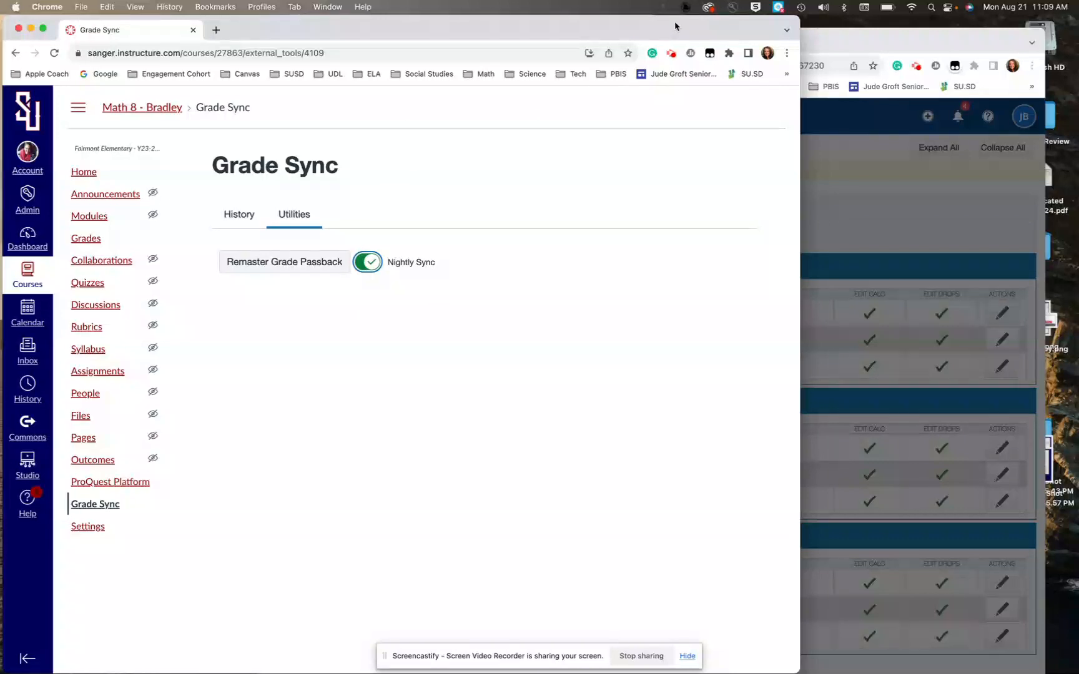
left_click(670, 53)
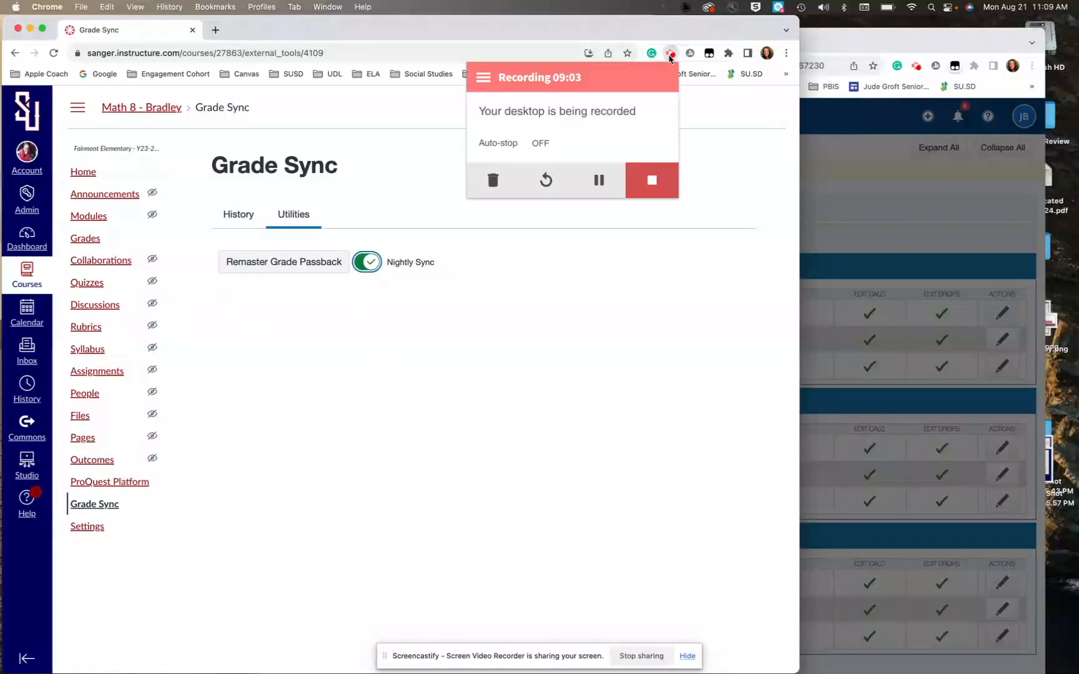